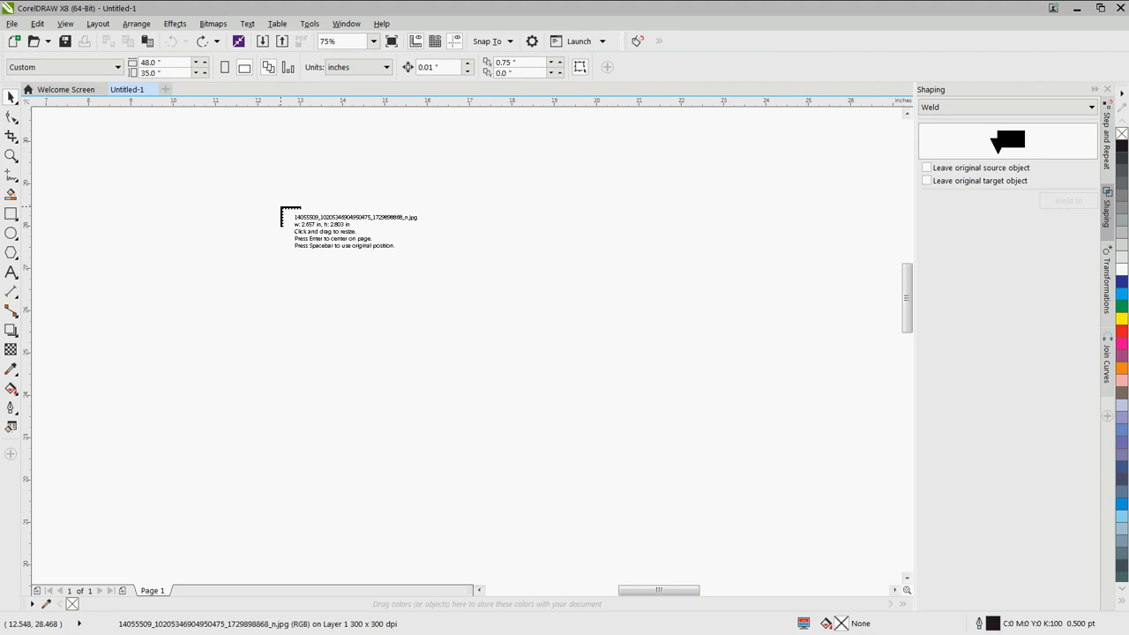
mouse_move(336, 247)
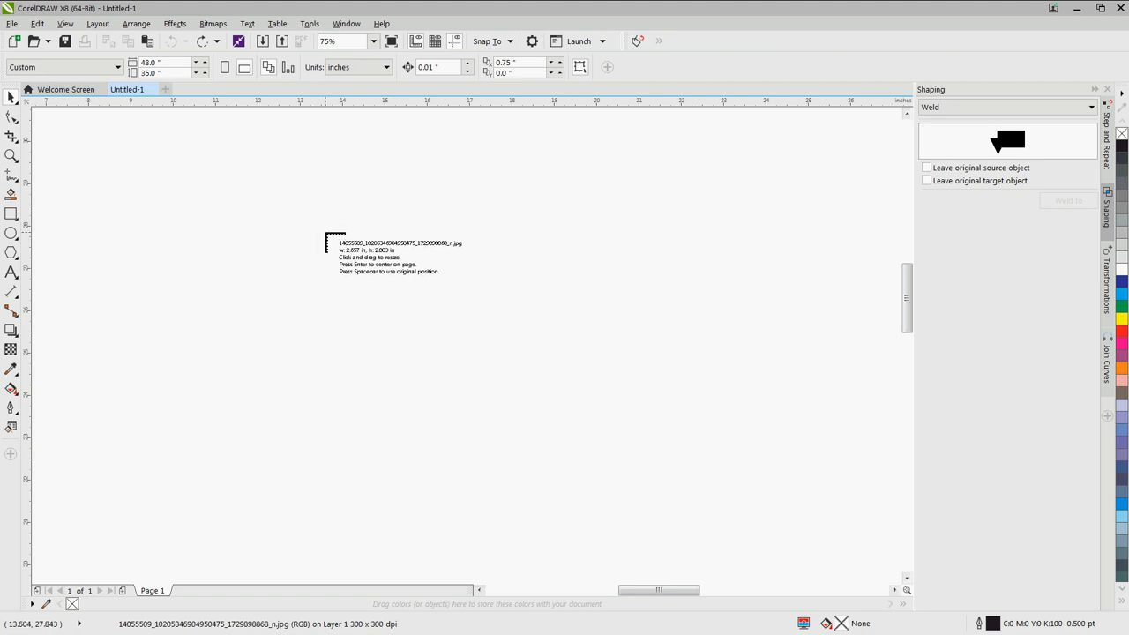
Step: Place the imported JPEG photo of the boy onto the CorelDRAW page
click(381, 290)
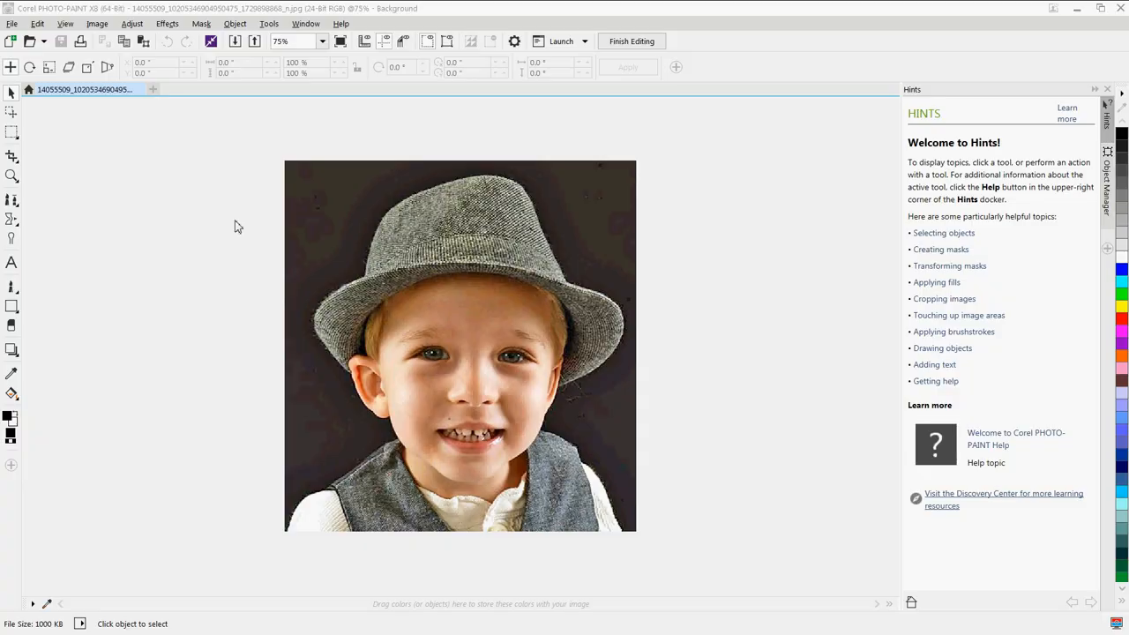
mouse_move(185, 226)
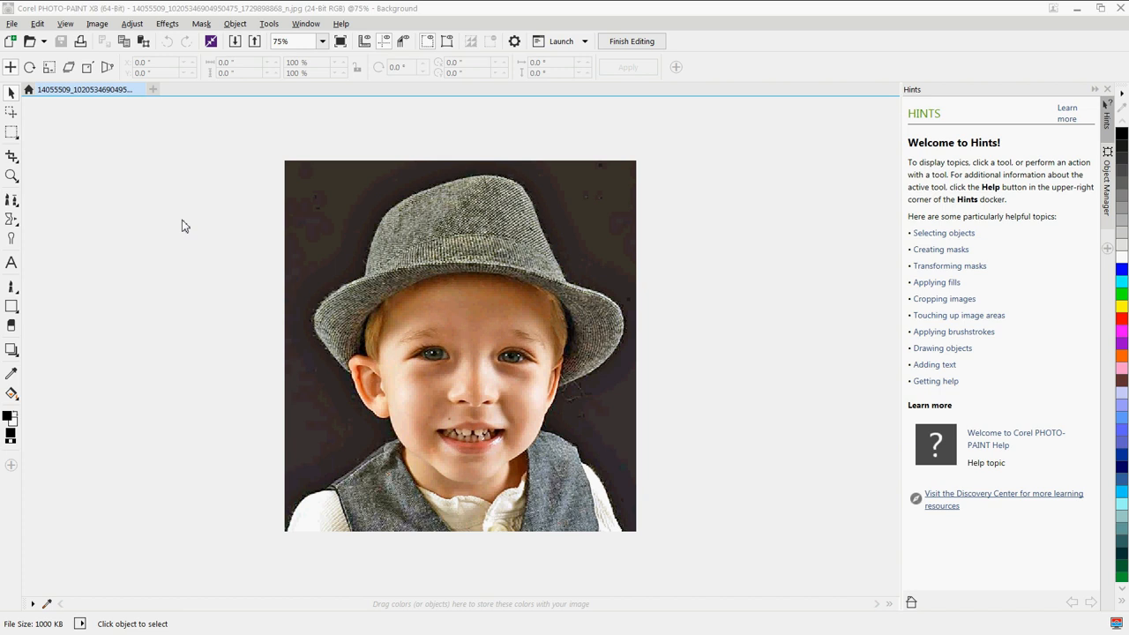
mouse_move(638, 187)
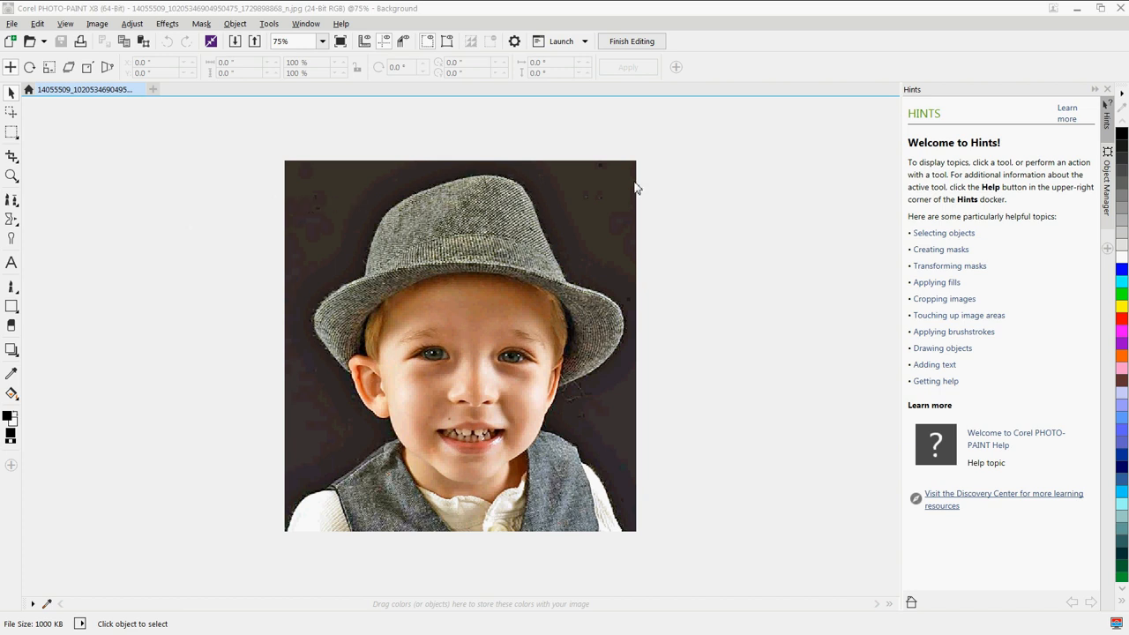
mouse_move(613, 411)
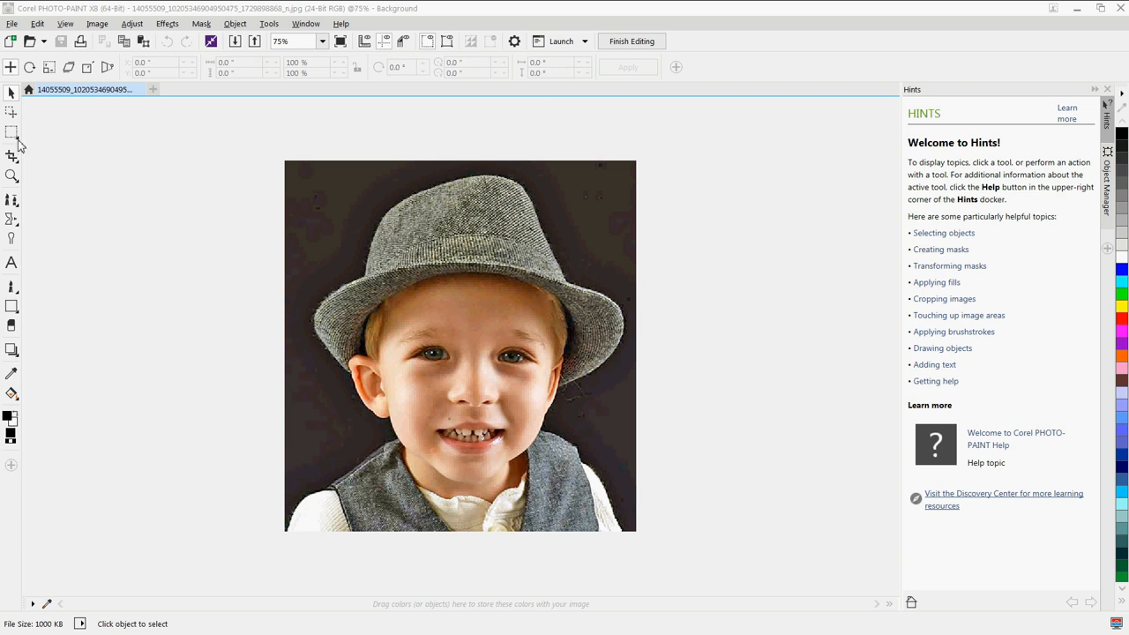
Step: Select the dark background around the boy with the uniform-colour Magic Wand mask
click(12, 130)
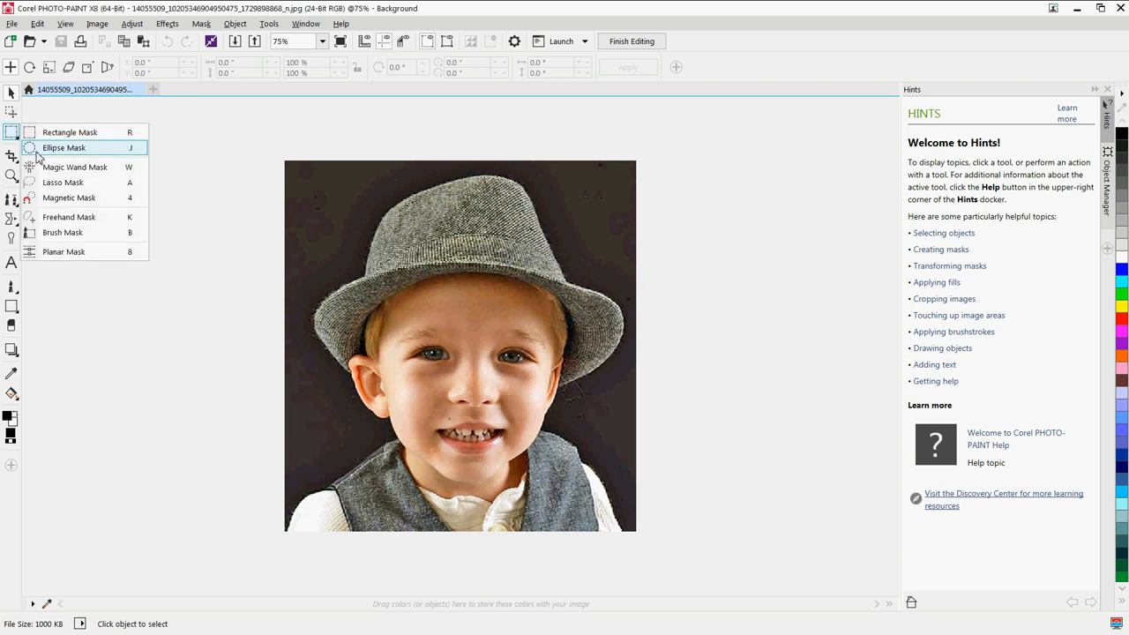
mouse_move(60, 167)
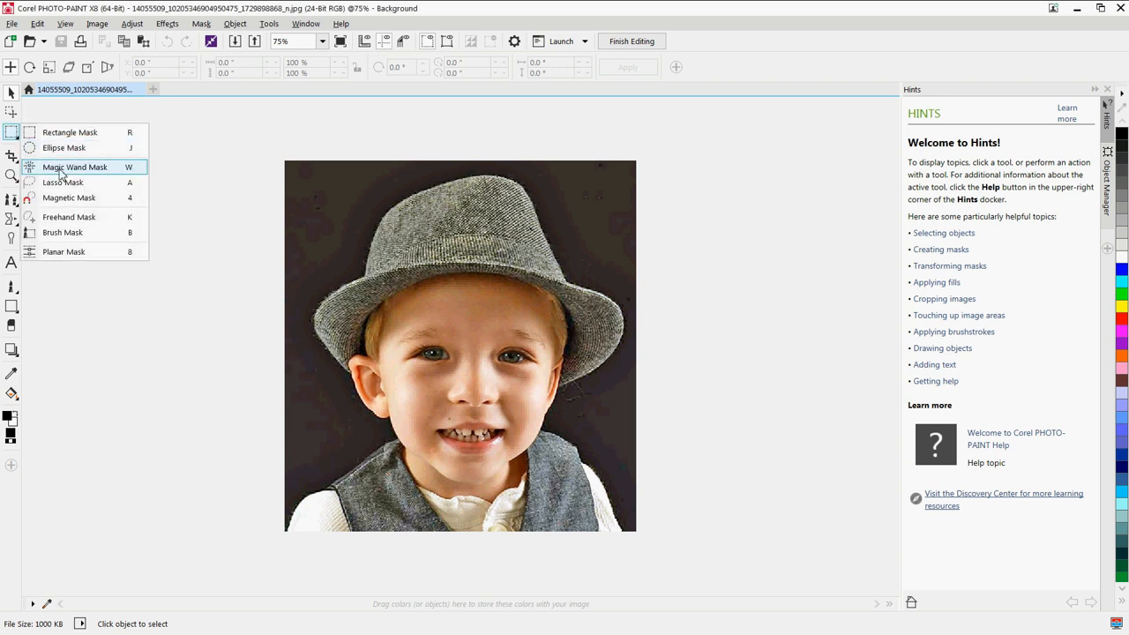
click(74, 166)
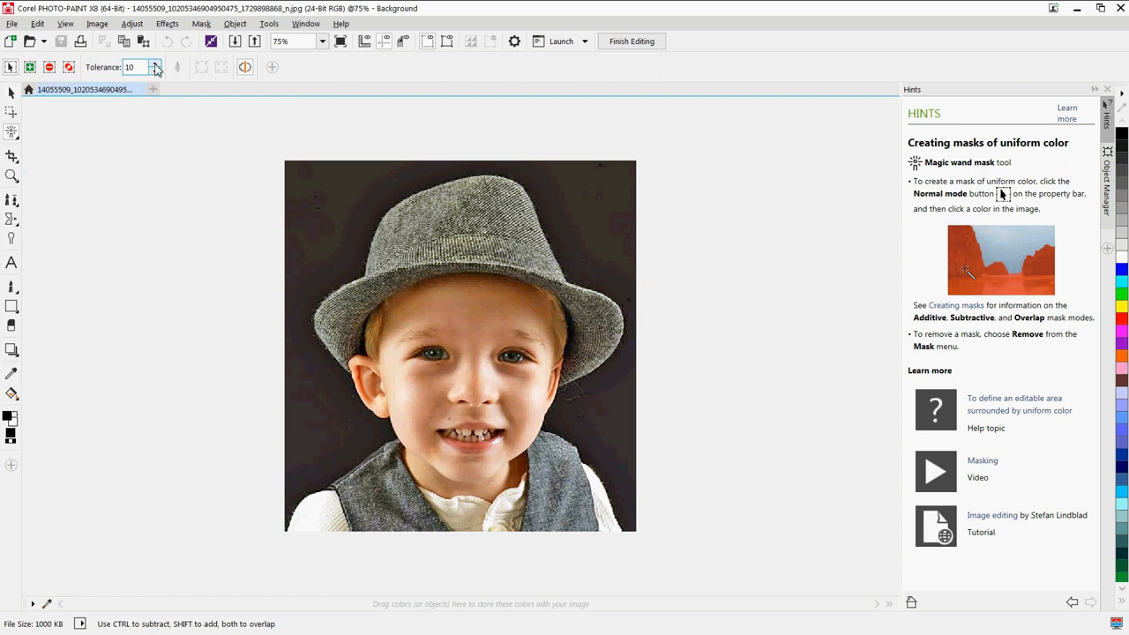
click(155, 63)
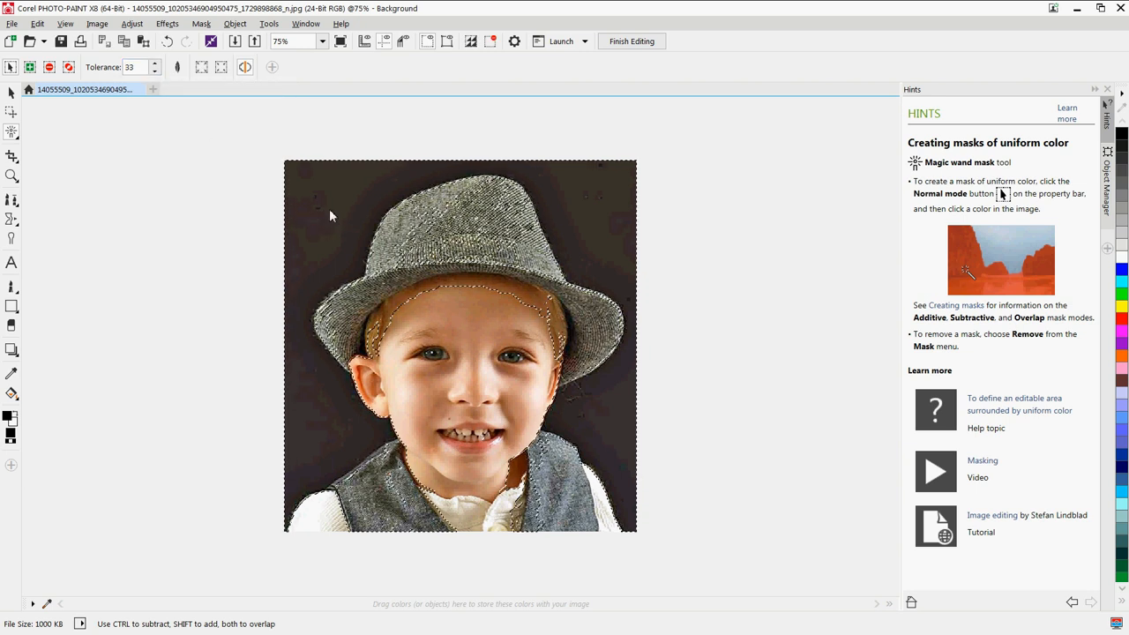
click(484, 218)
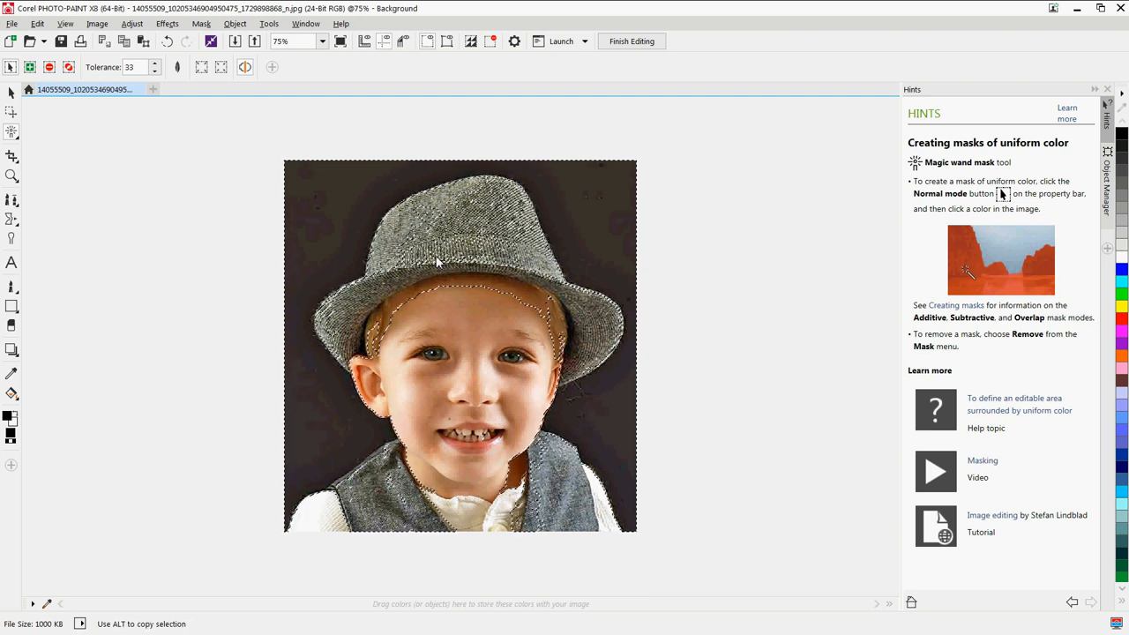
Step: Lower the mask's colour tolerance step by step on the property bar
click(156, 71)
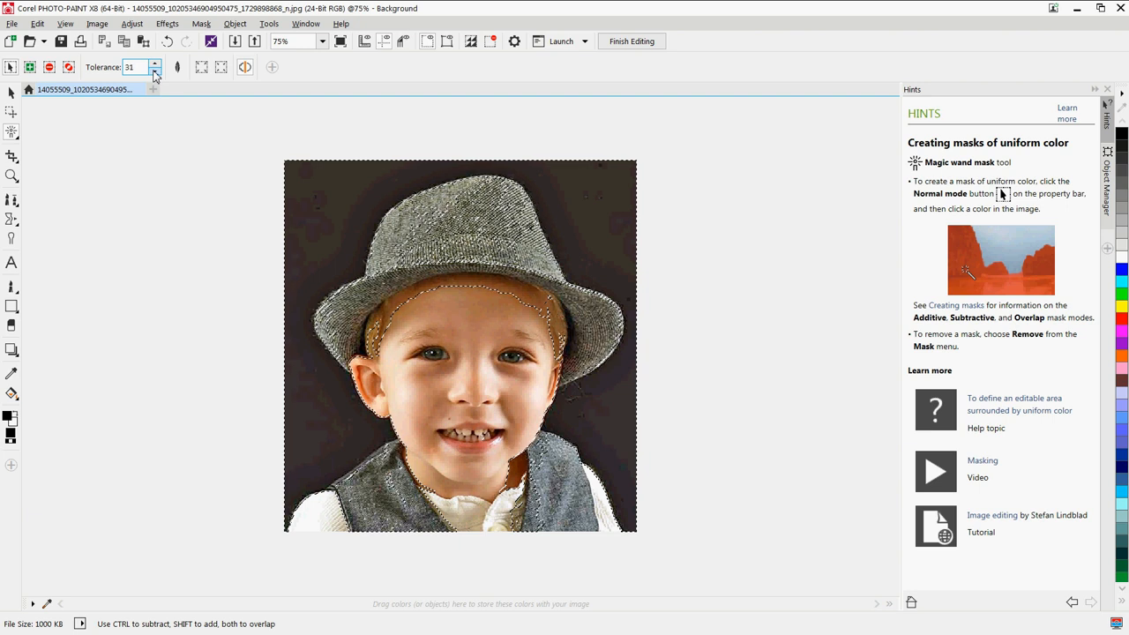
click(156, 70)
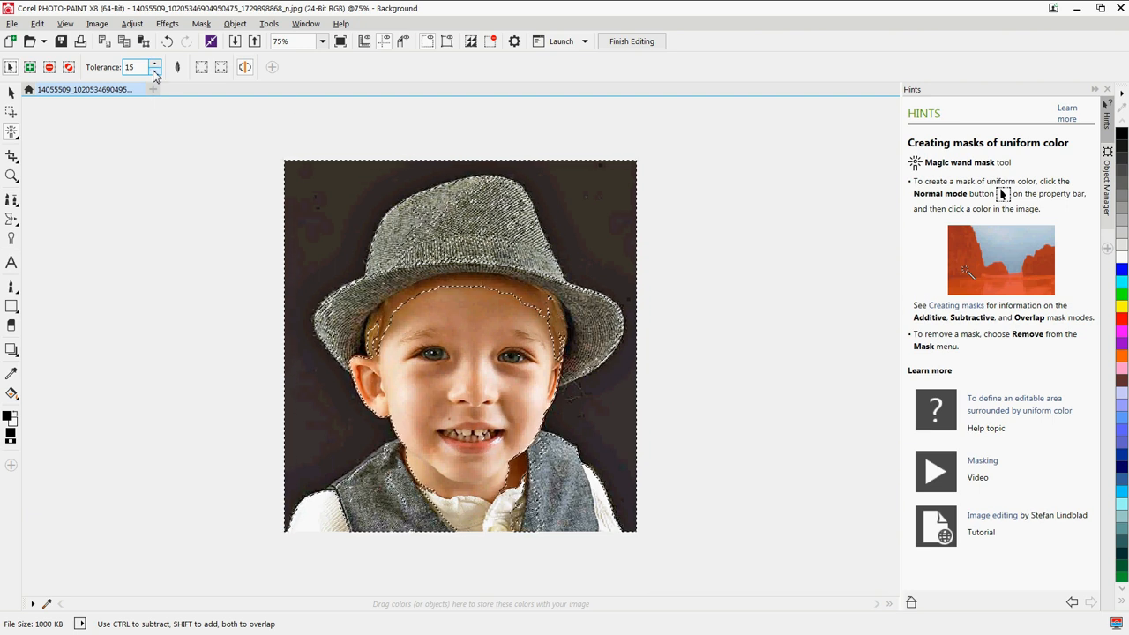
click(156, 70)
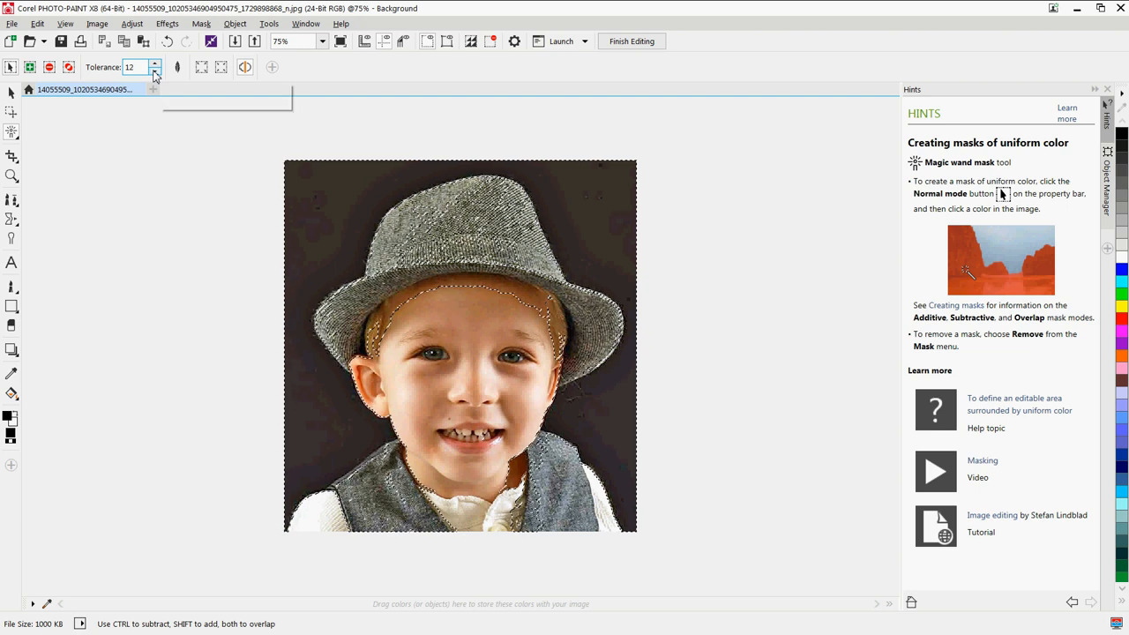
click(155, 71)
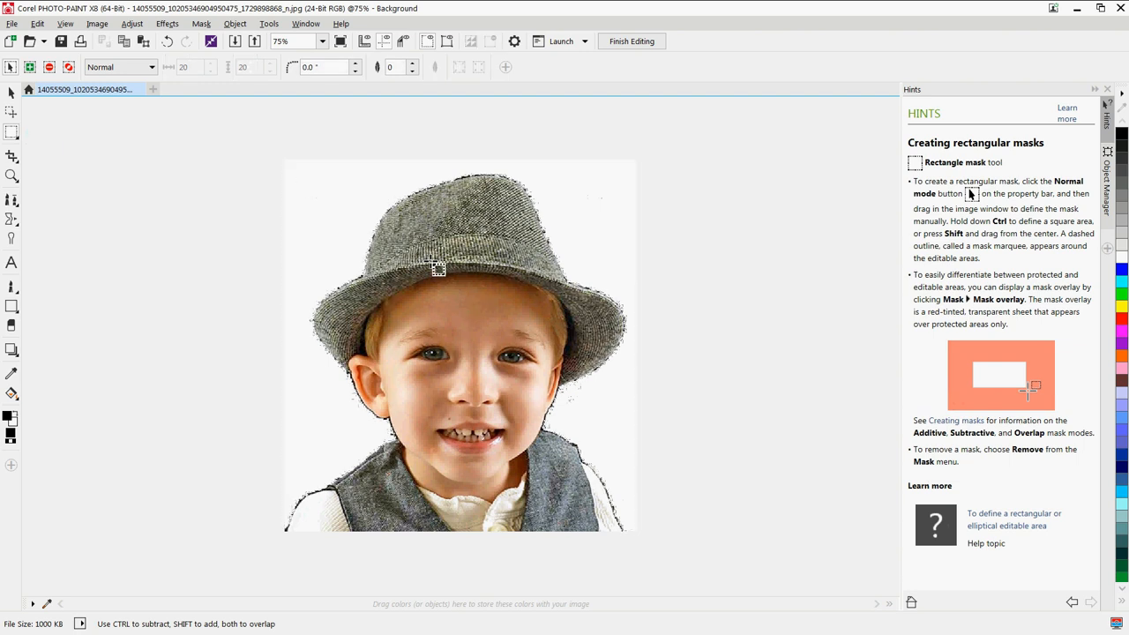
mouse_move(338, 490)
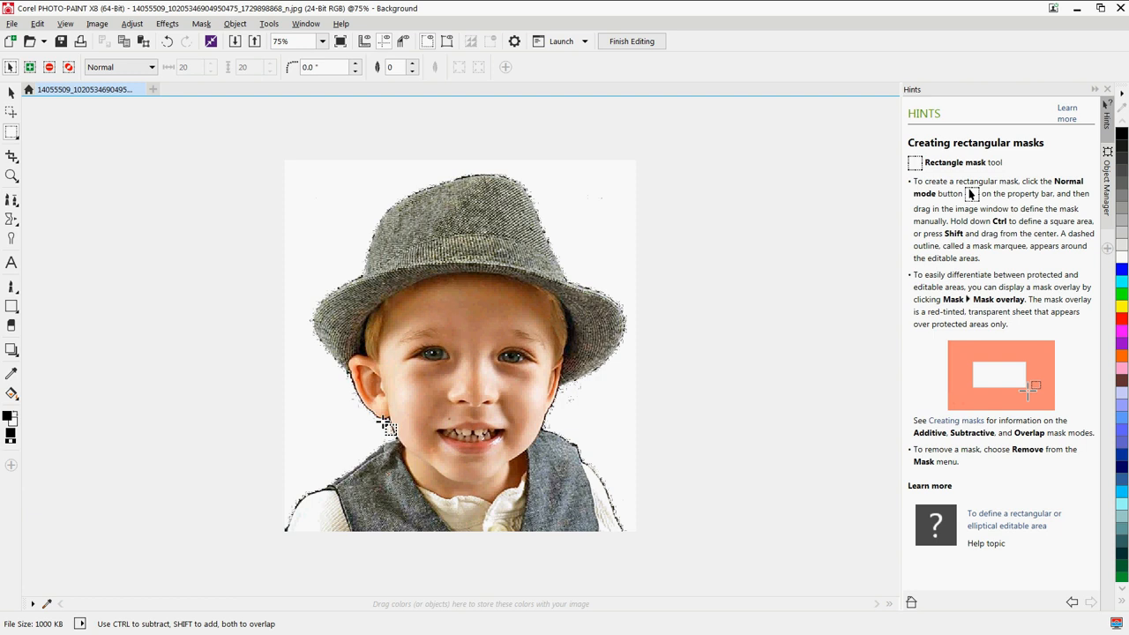
mouse_move(420, 432)
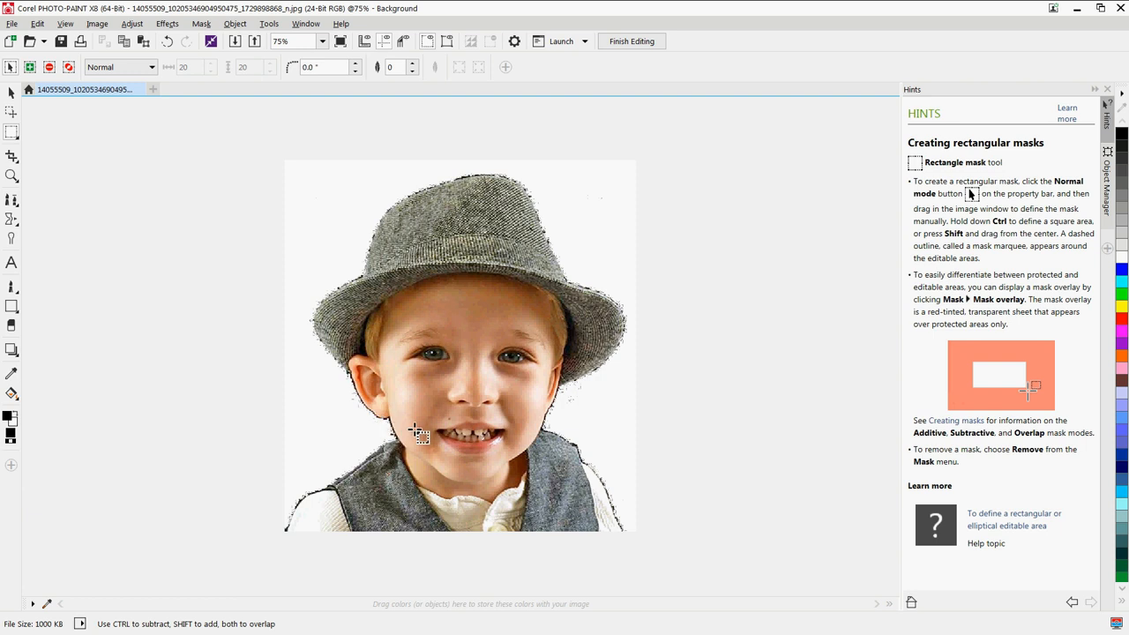
mouse_move(380, 441)
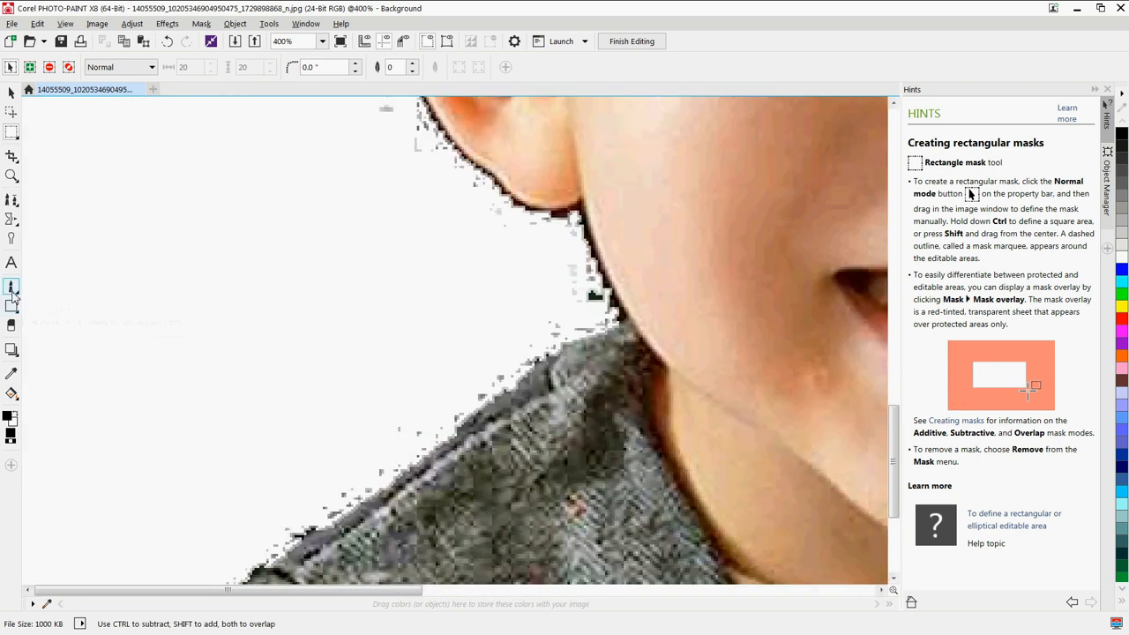
Step: Switch to the Paint brush tool to cover the stray dark speckles
click(10, 286)
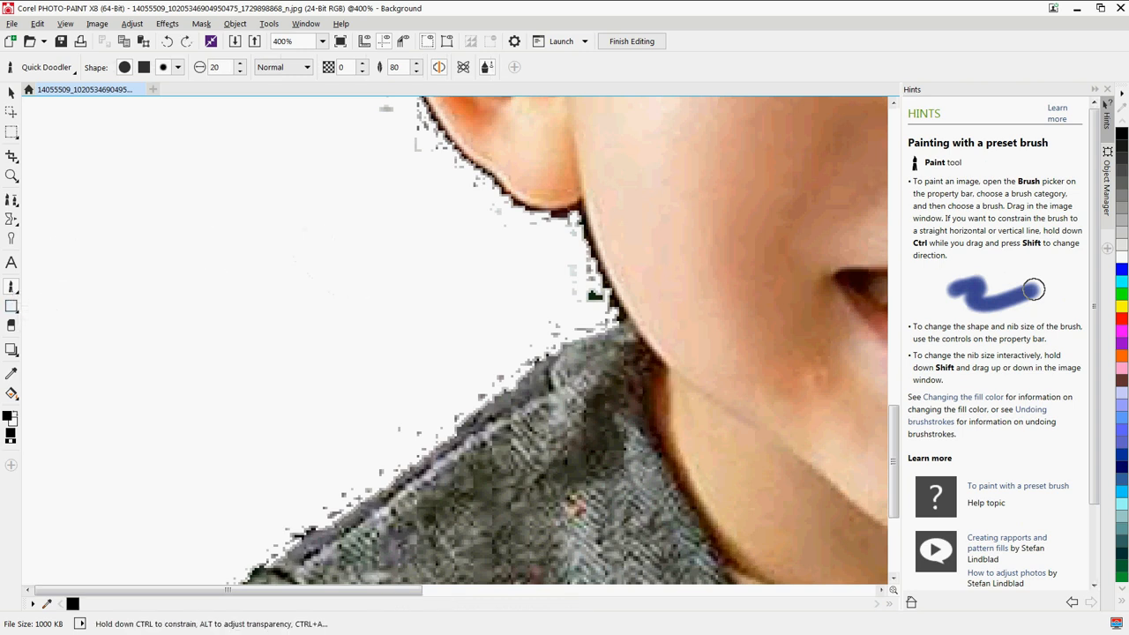
mouse_move(282, 321)
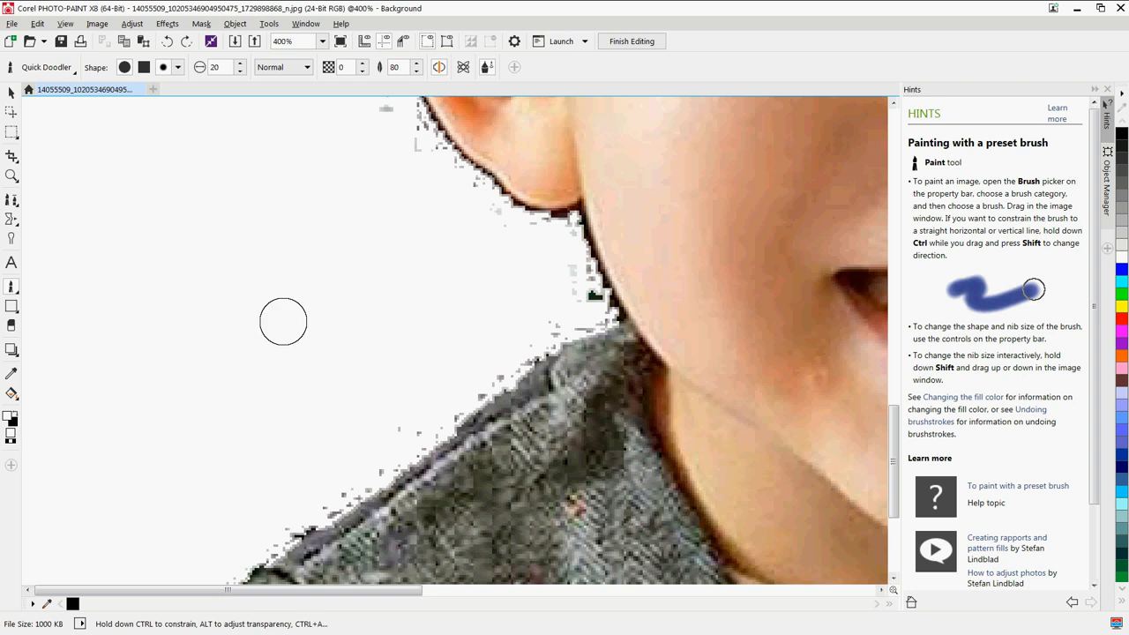
mouse_move(589, 293)
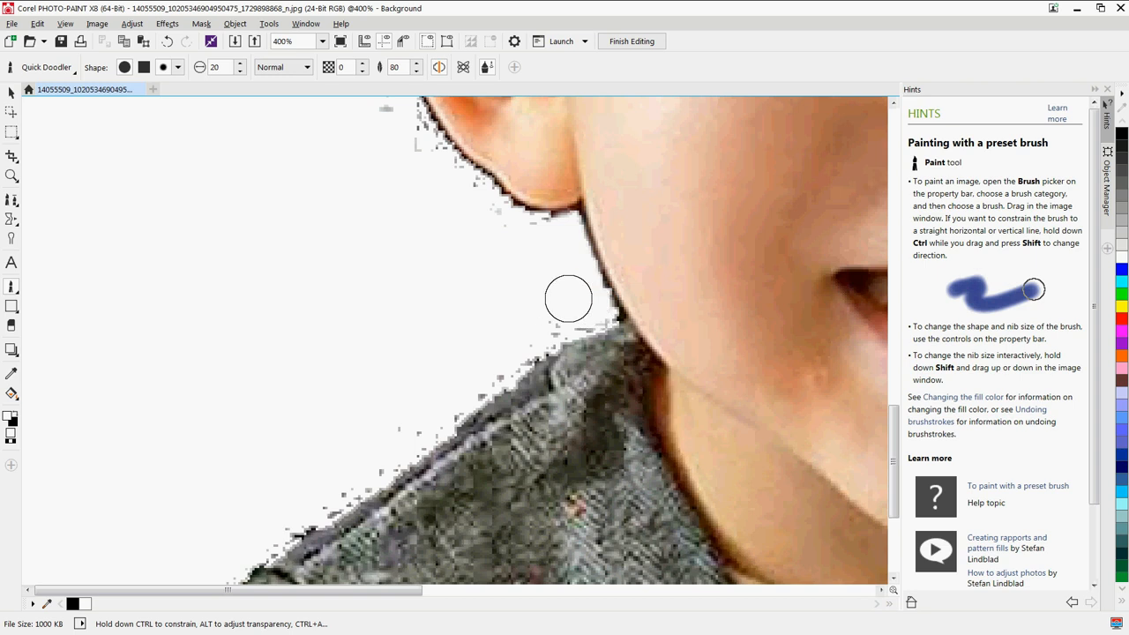
mouse_move(386, 131)
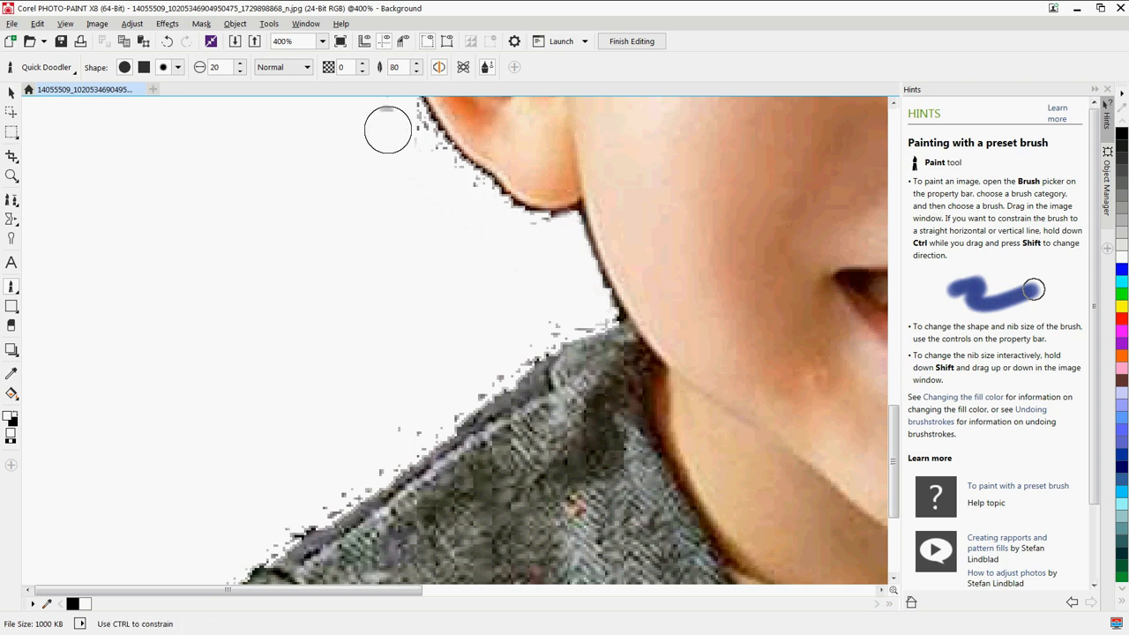
mouse_move(406, 138)
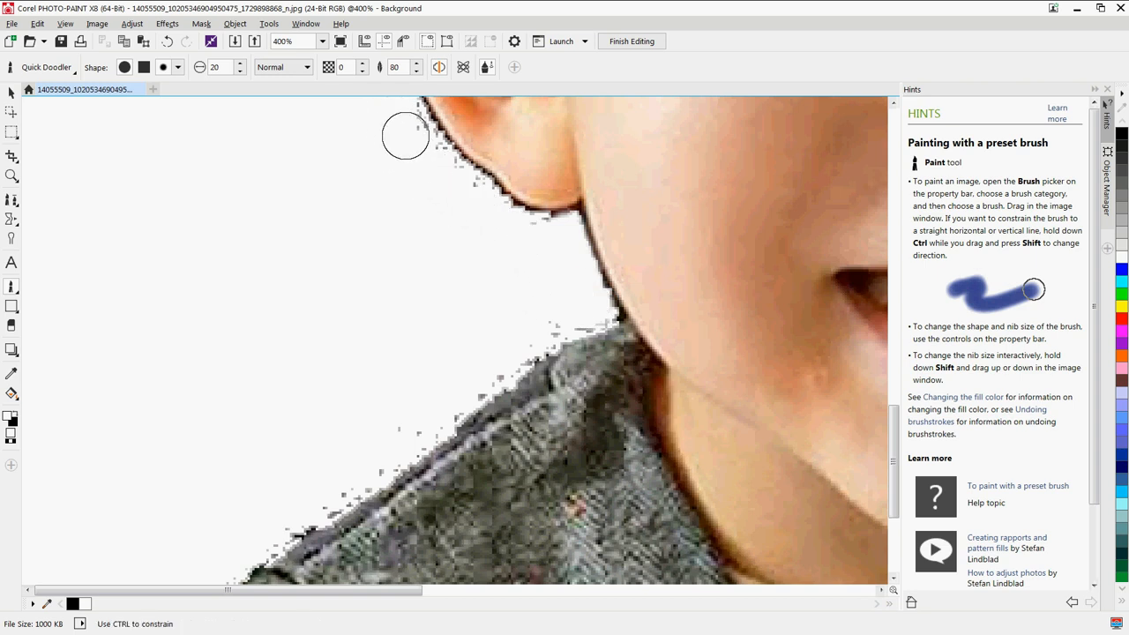
mouse_move(247, 352)
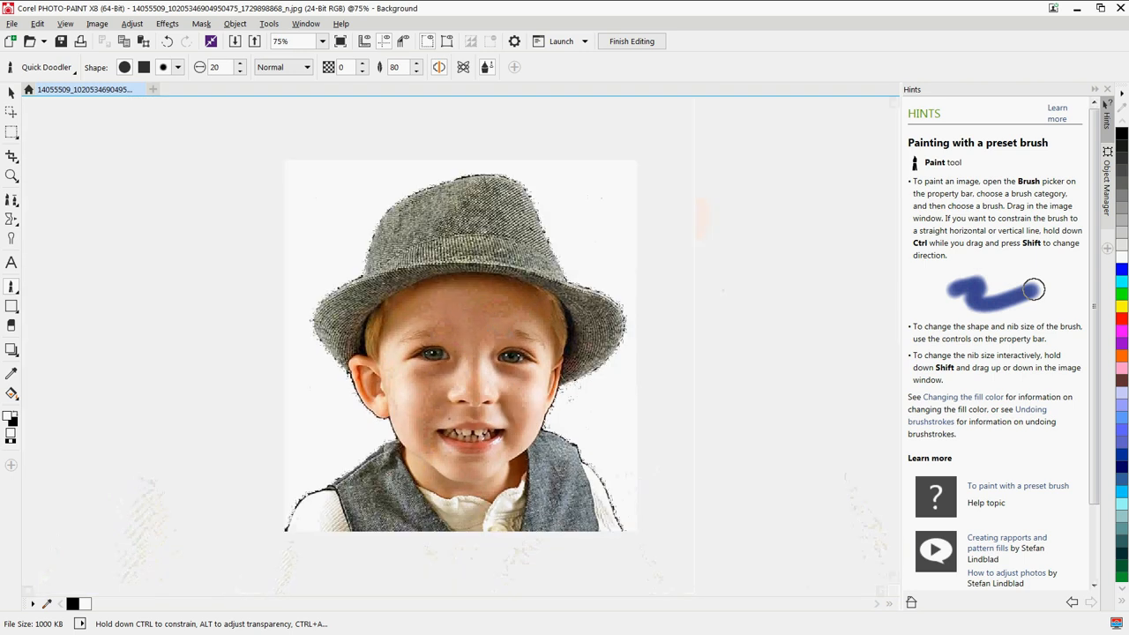
mouse_move(11, 132)
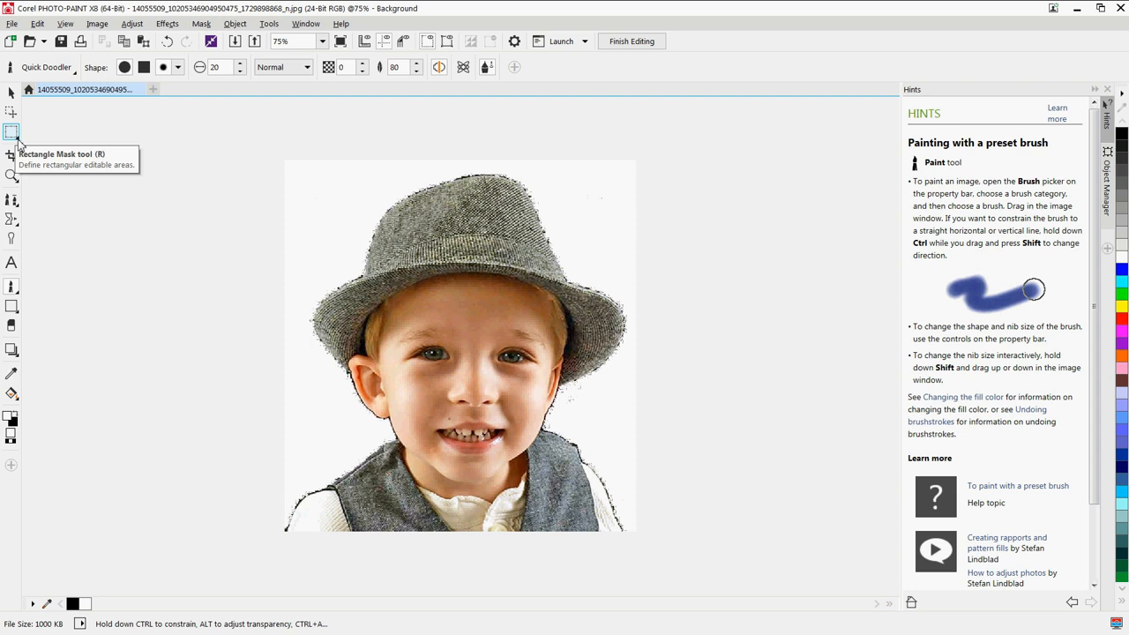
Step: Mark a circular Ellipse mask around the boy and clear everything outside it to white
click(10, 130)
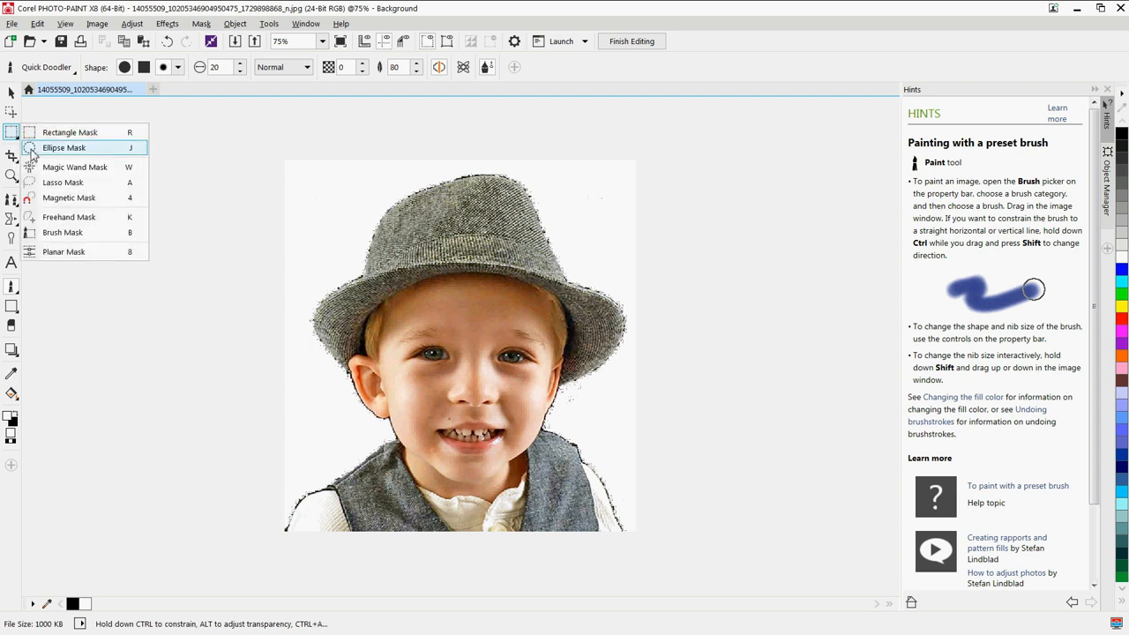
click(64, 148)
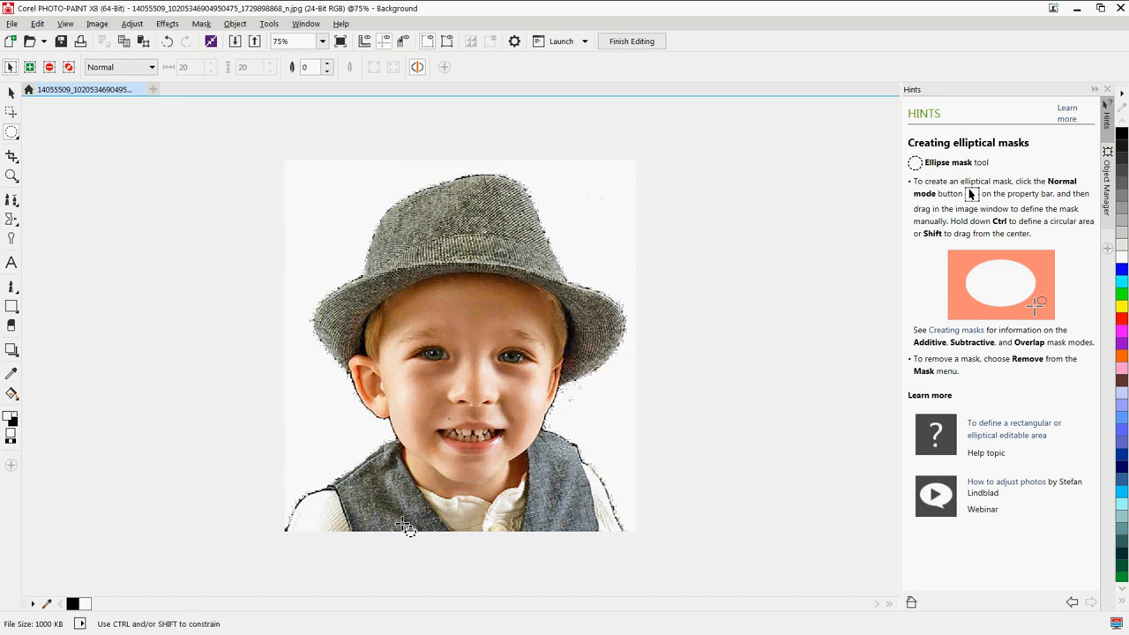
drag(321, 163, 362, 532)
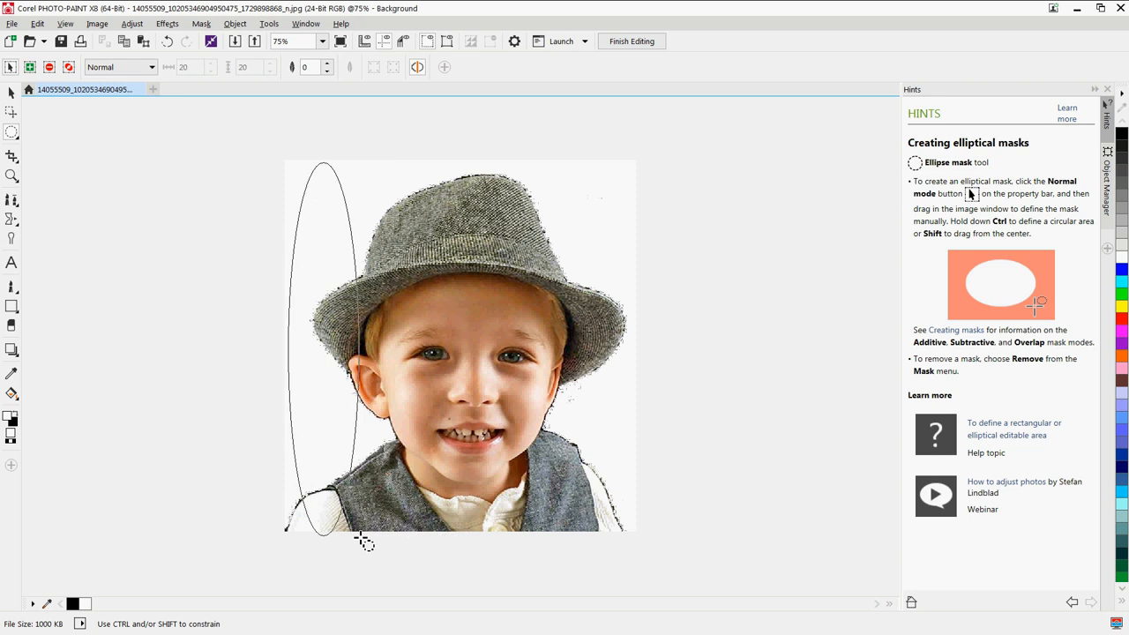
drag(363, 543, 474, 504)
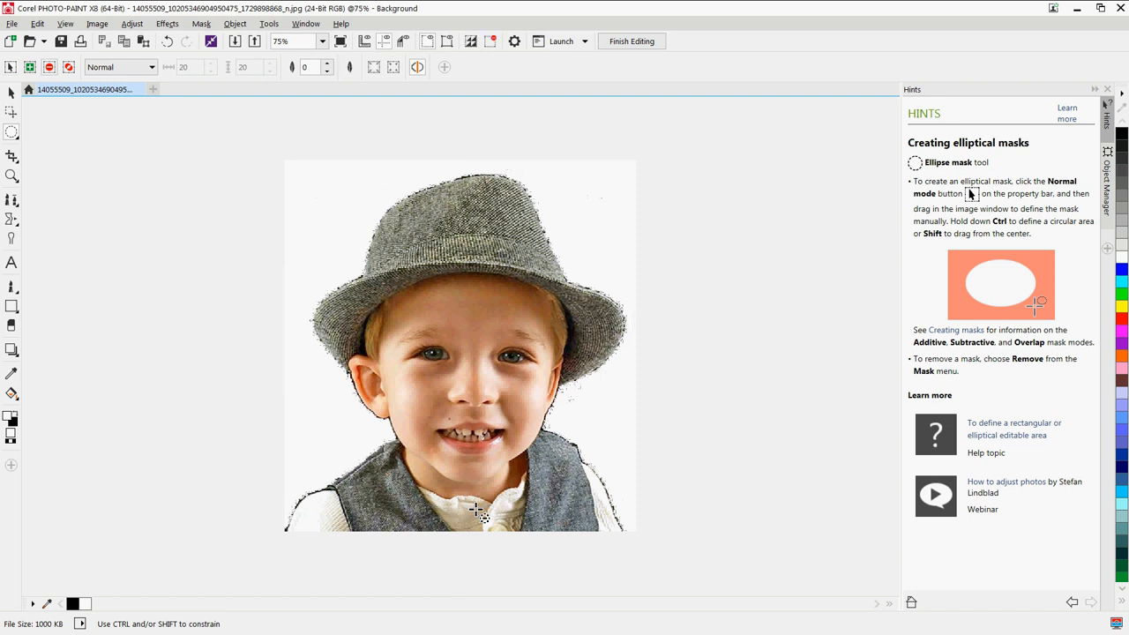
drag(480, 515, 303, 274)
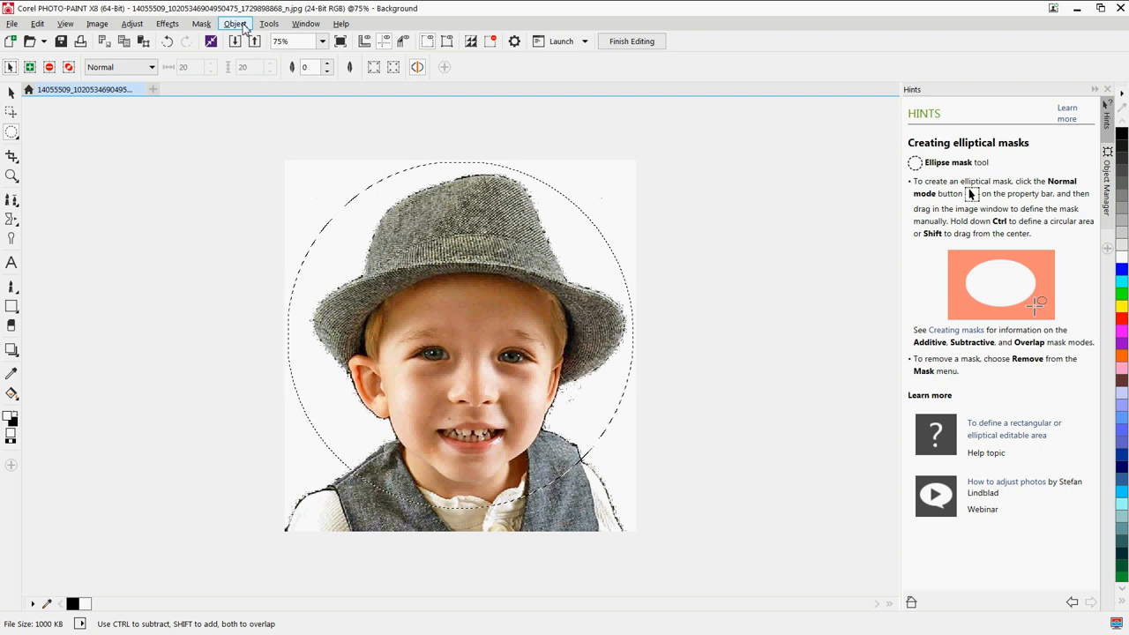
click(201, 23)
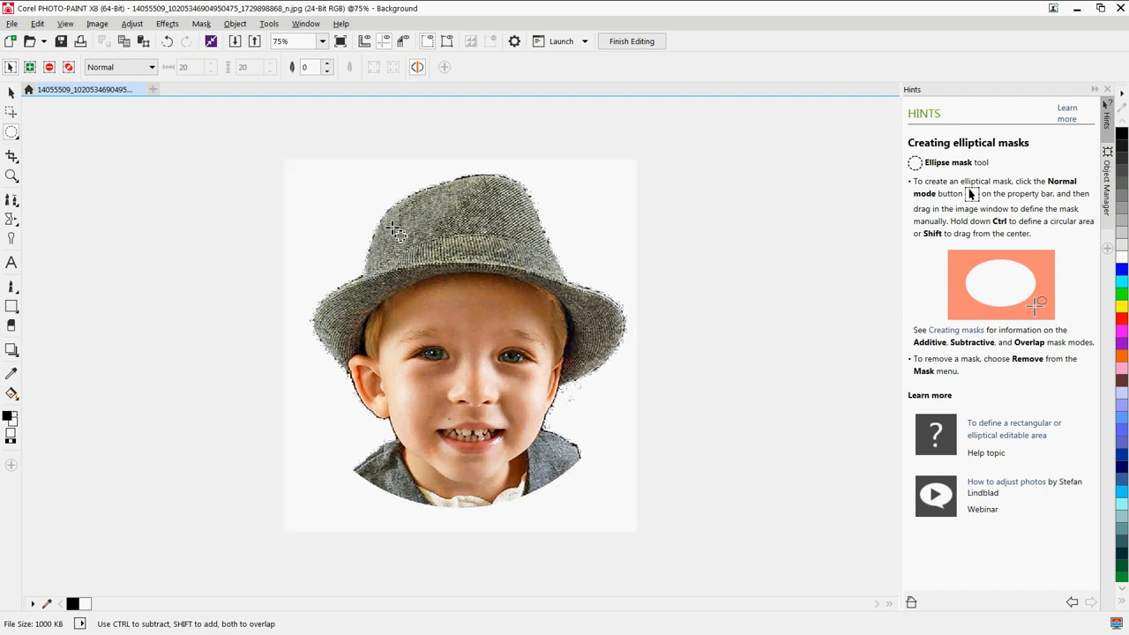
mouse_move(338, 451)
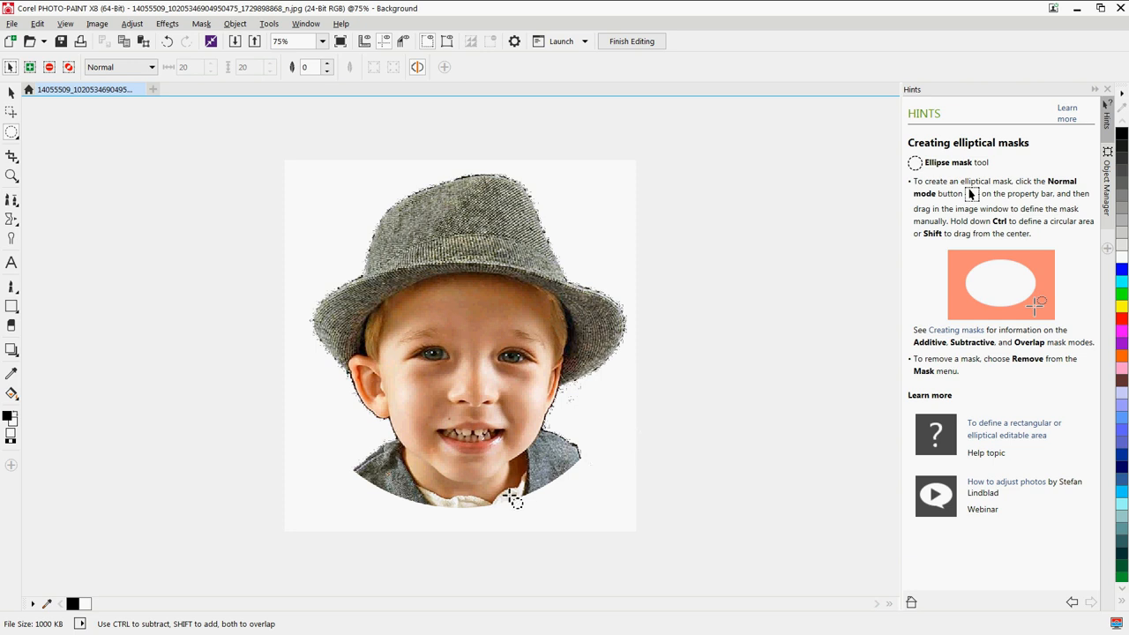
mouse_move(91, 37)
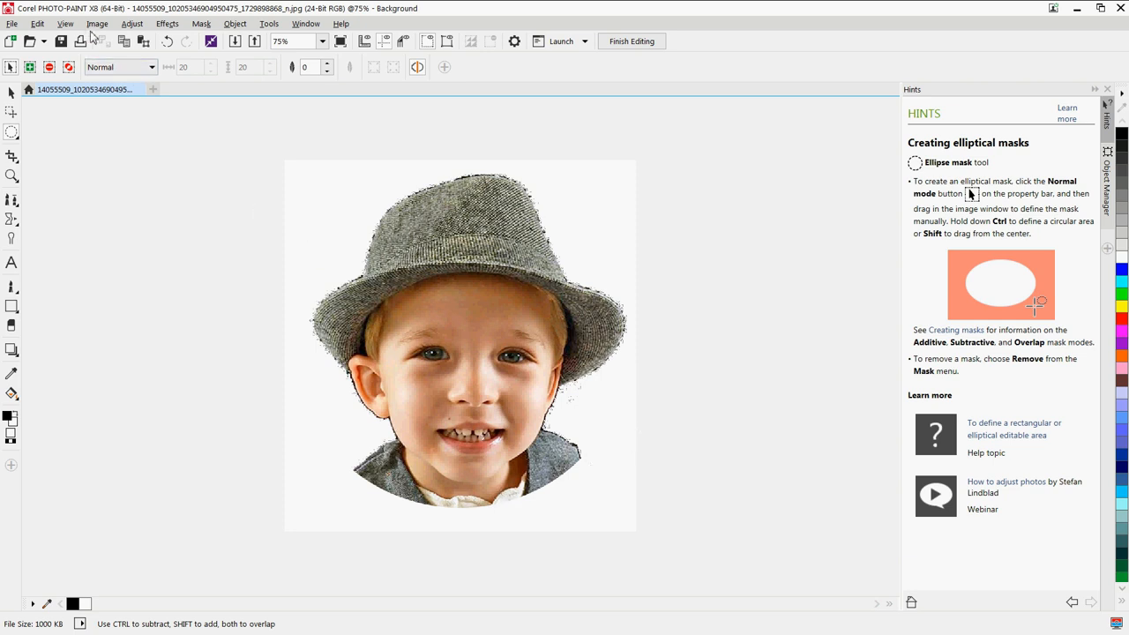
Step: Resample the portrait at 300 dpi, keeping its roughly 2.66 by 2.80 inch size
click(97, 23)
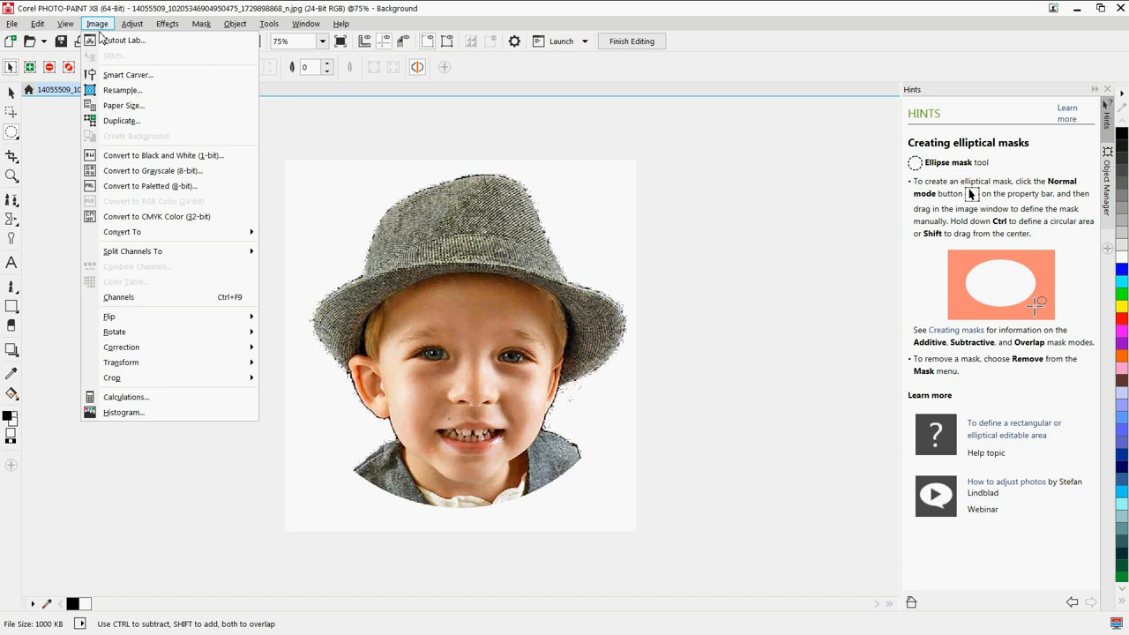
mouse_move(122, 90)
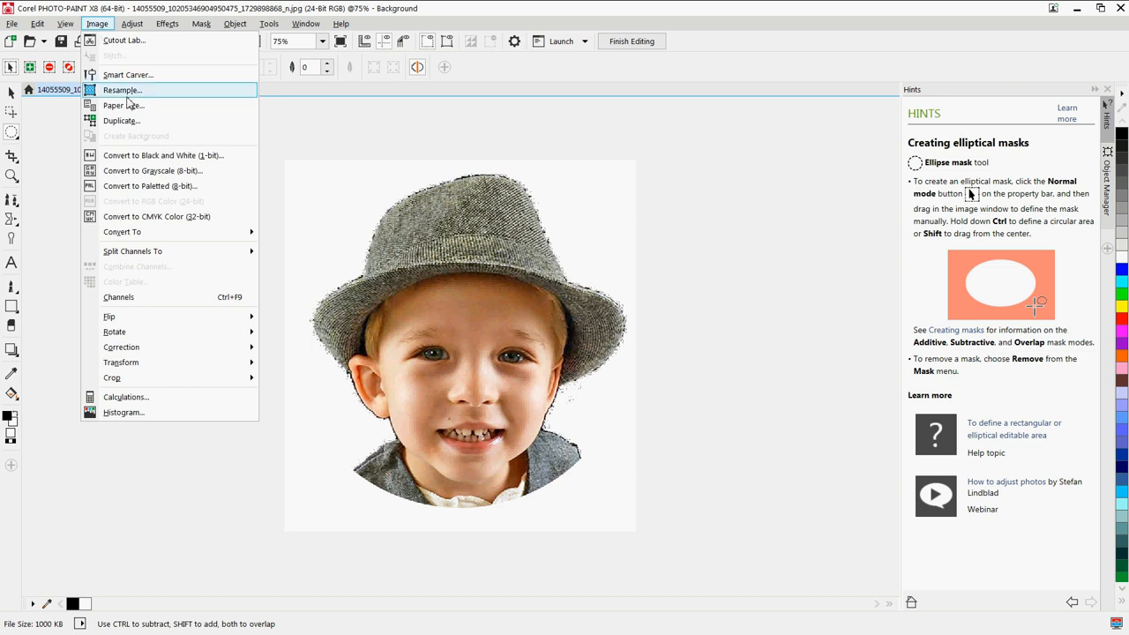
click(122, 90)
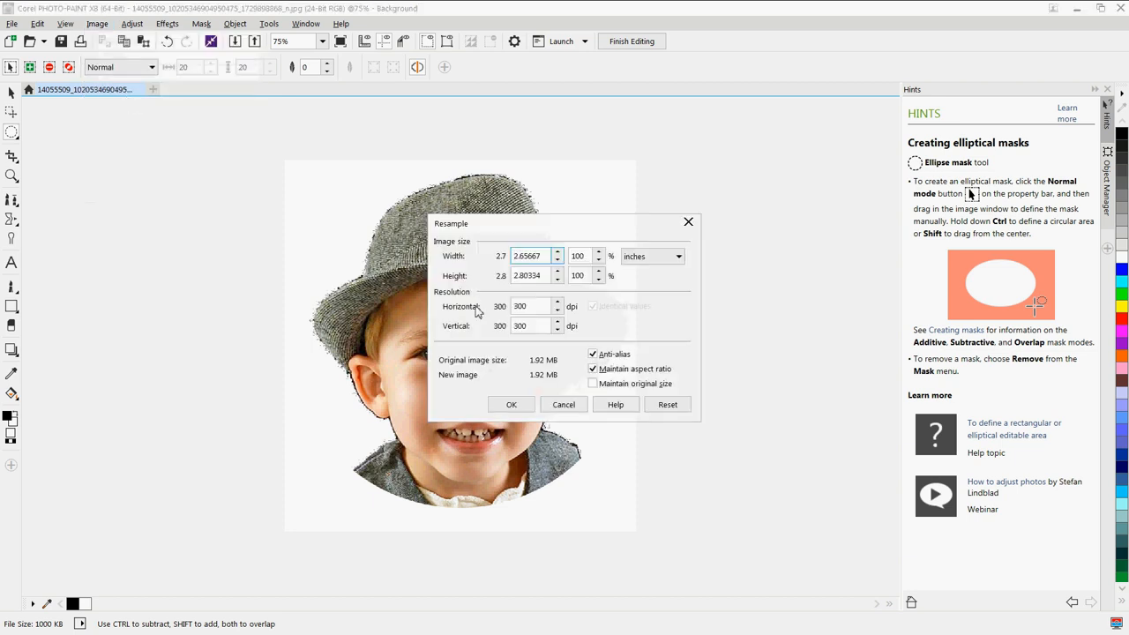
click(529, 307)
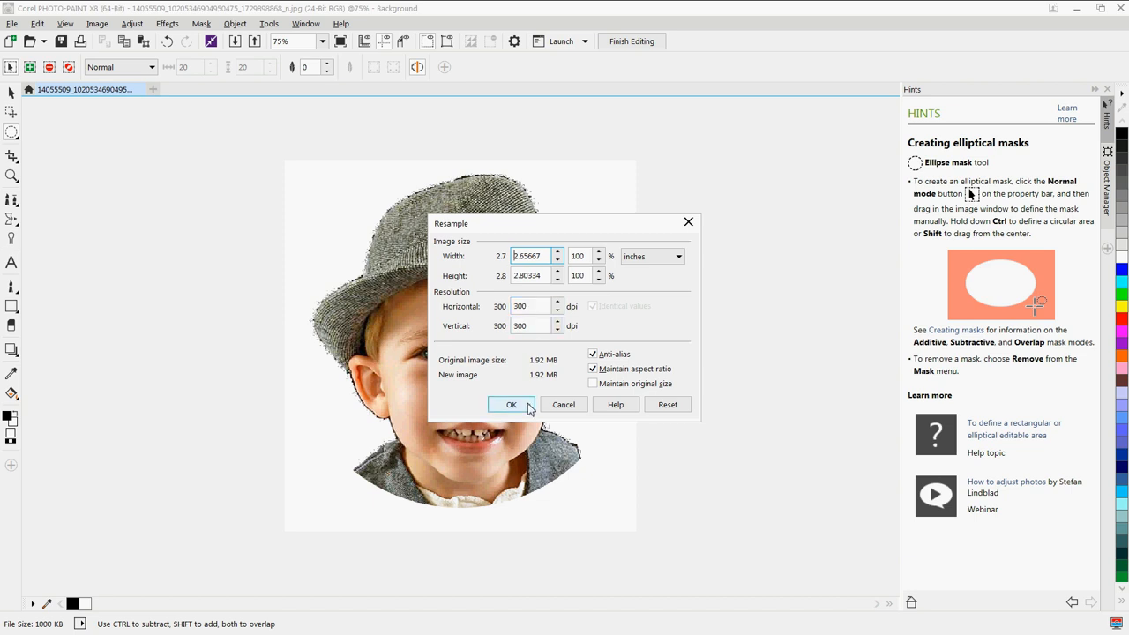
click(511, 403)
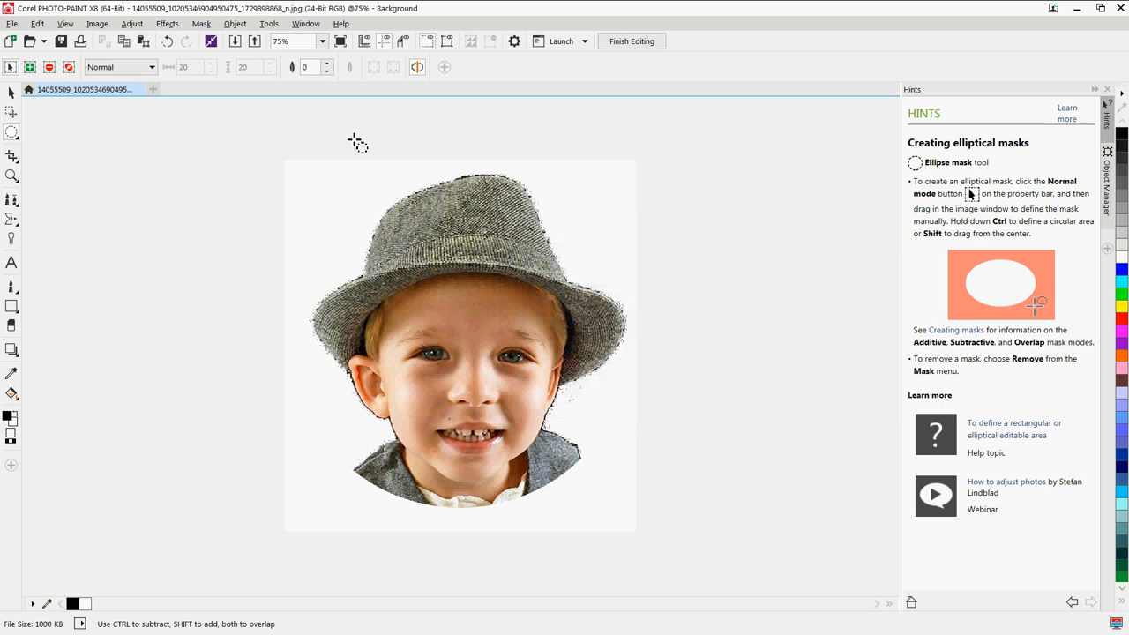
mouse_move(477, 334)
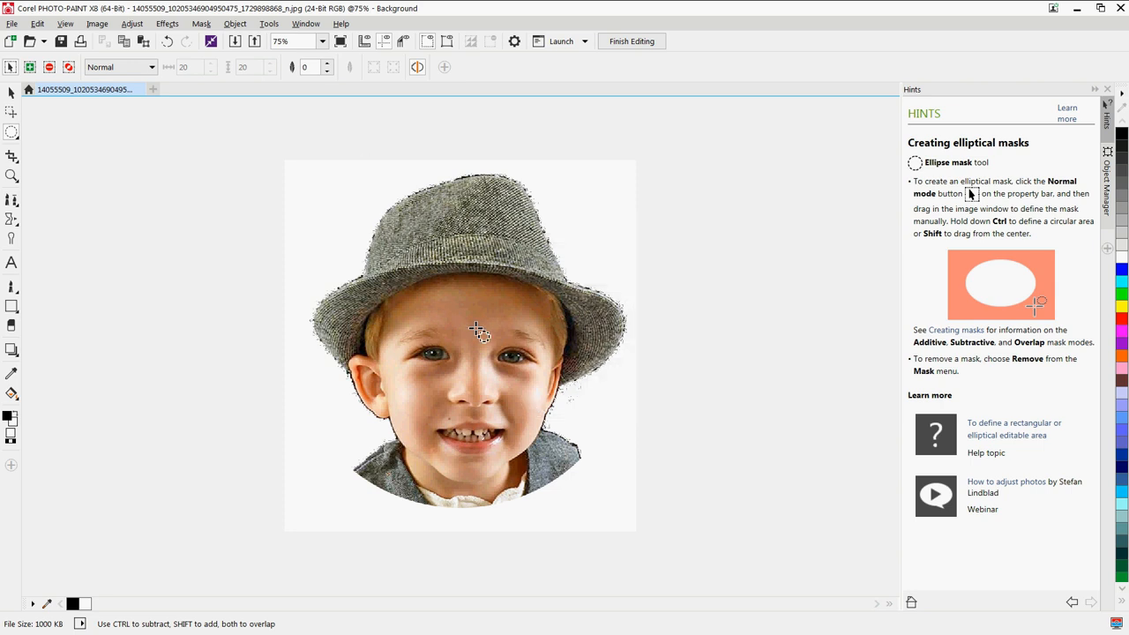
mouse_move(415, 197)
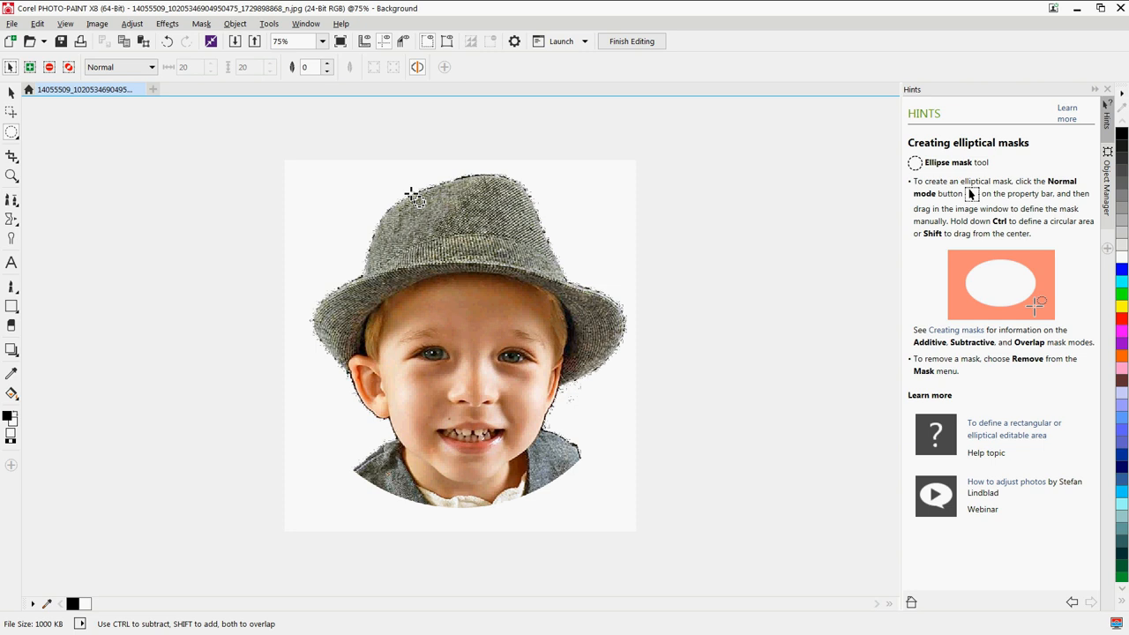
mouse_move(431, 218)
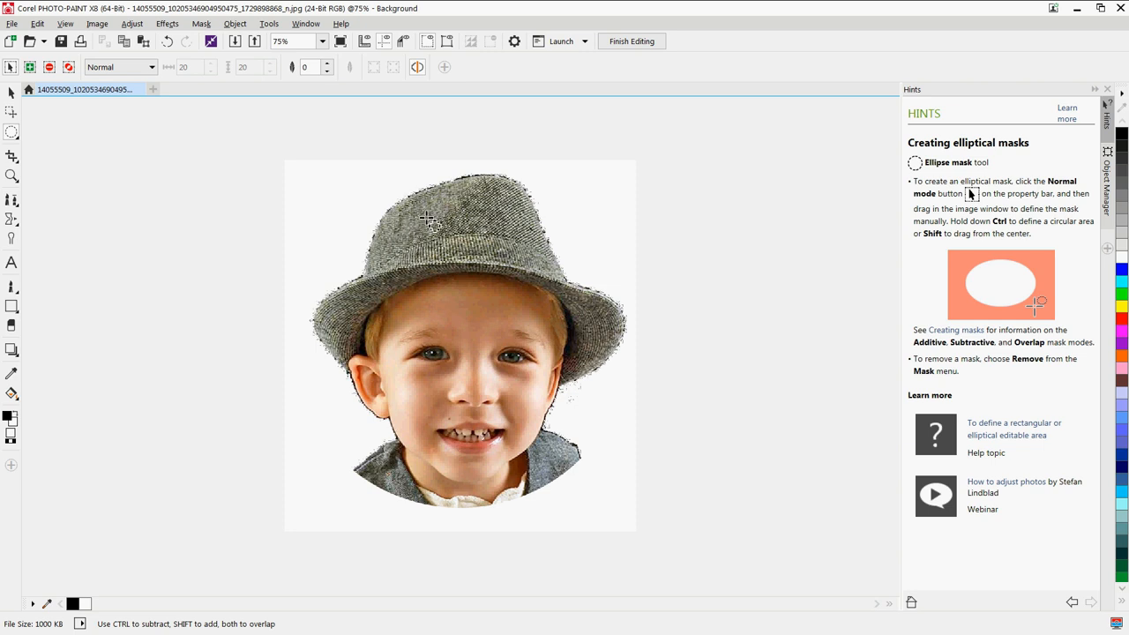
mouse_move(152, 57)
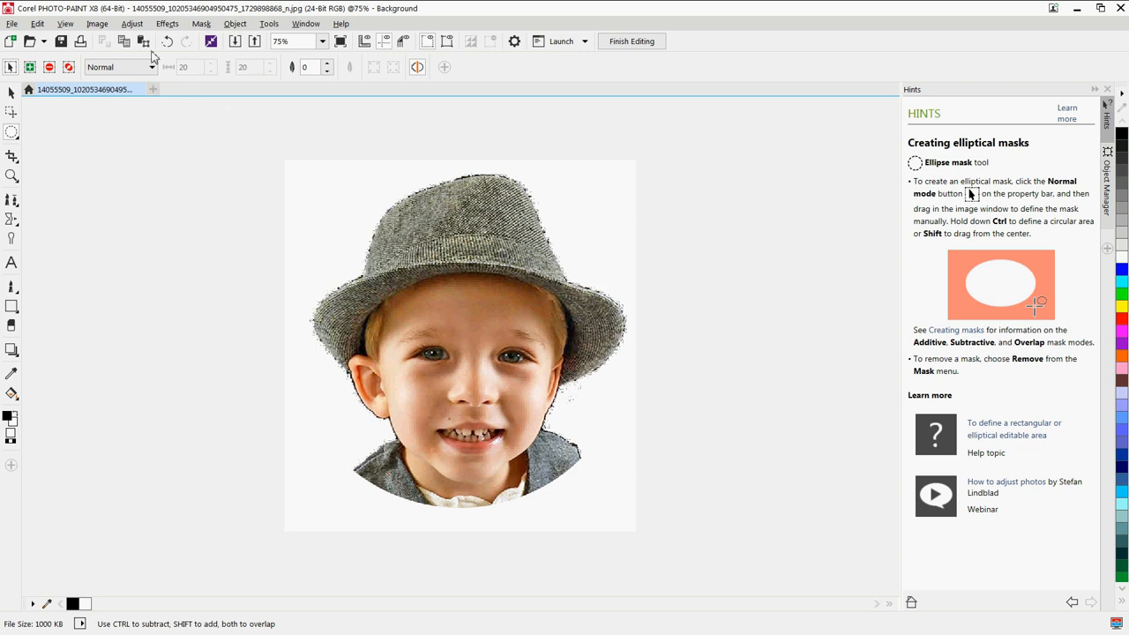
Step: Bend the RGB tone curve upward at the midtones to brighten the portrait
click(133, 23)
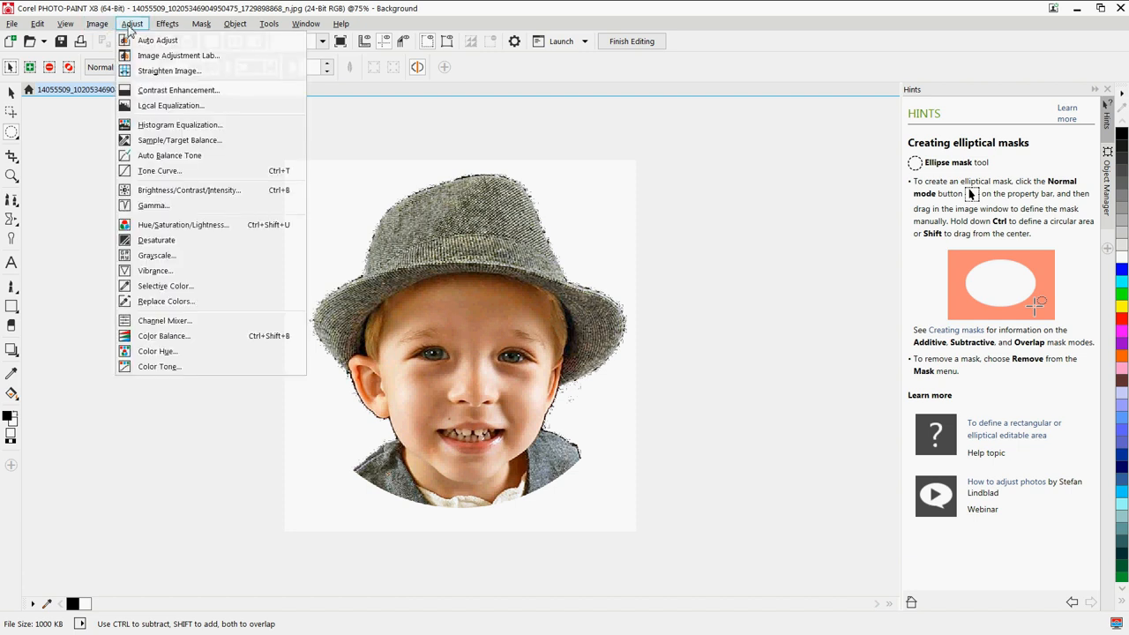
mouse_move(180, 123)
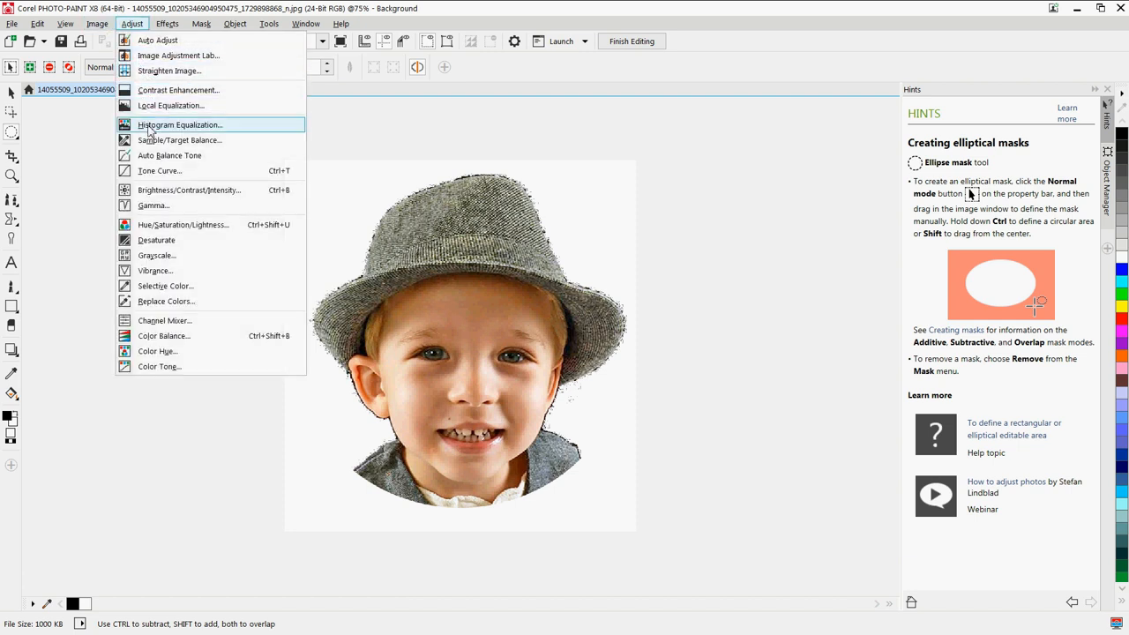
mouse_move(159, 170)
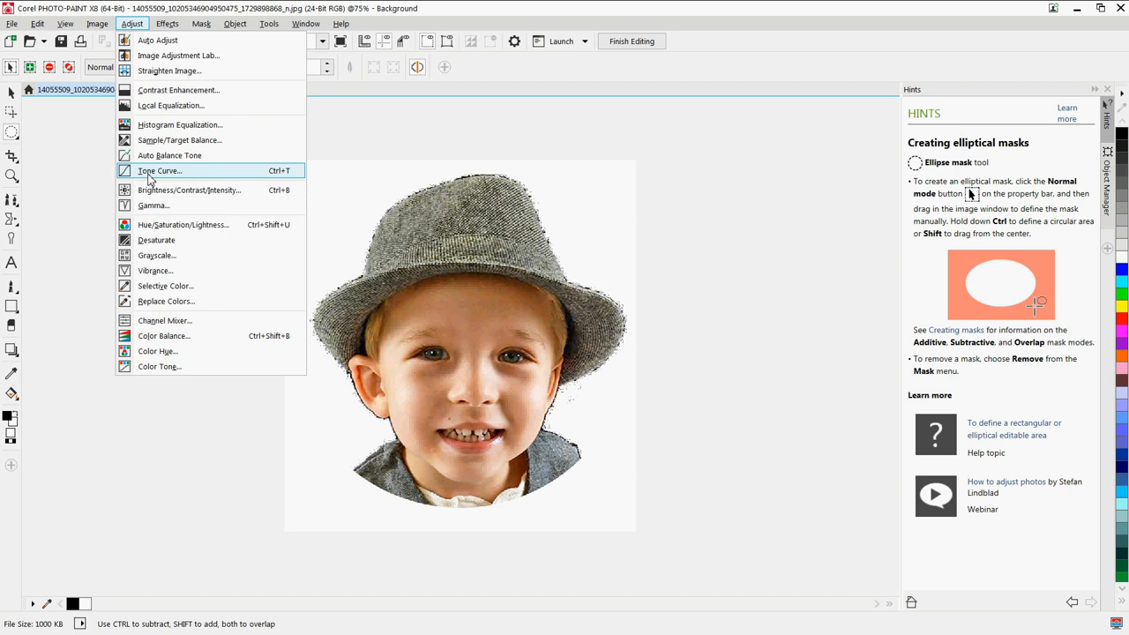
click(159, 169)
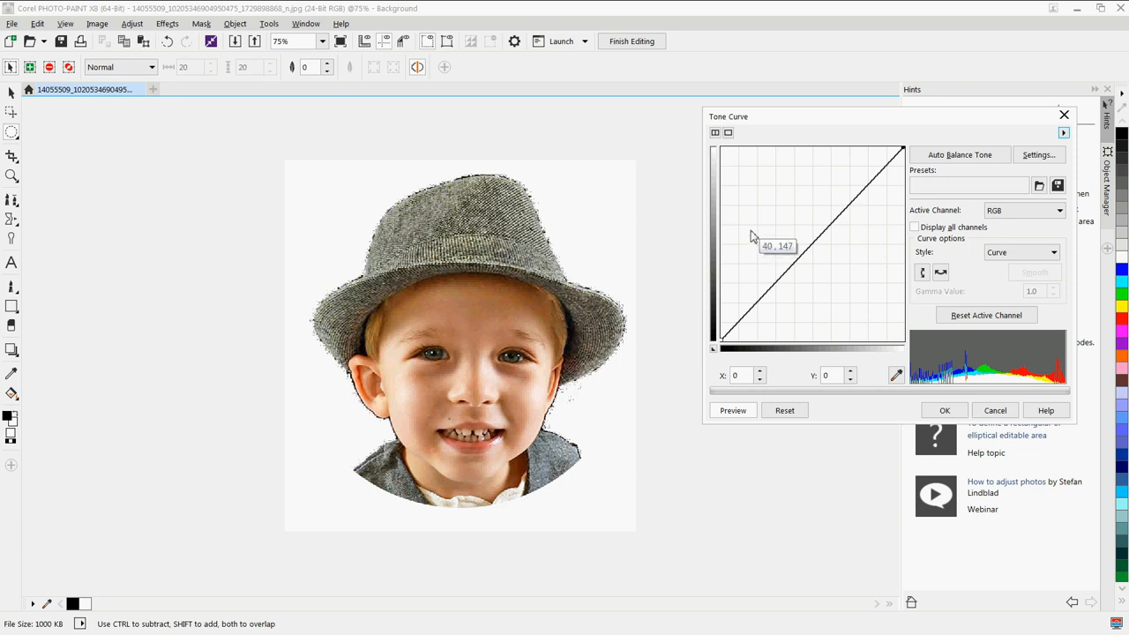
mouse_move(808, 254)
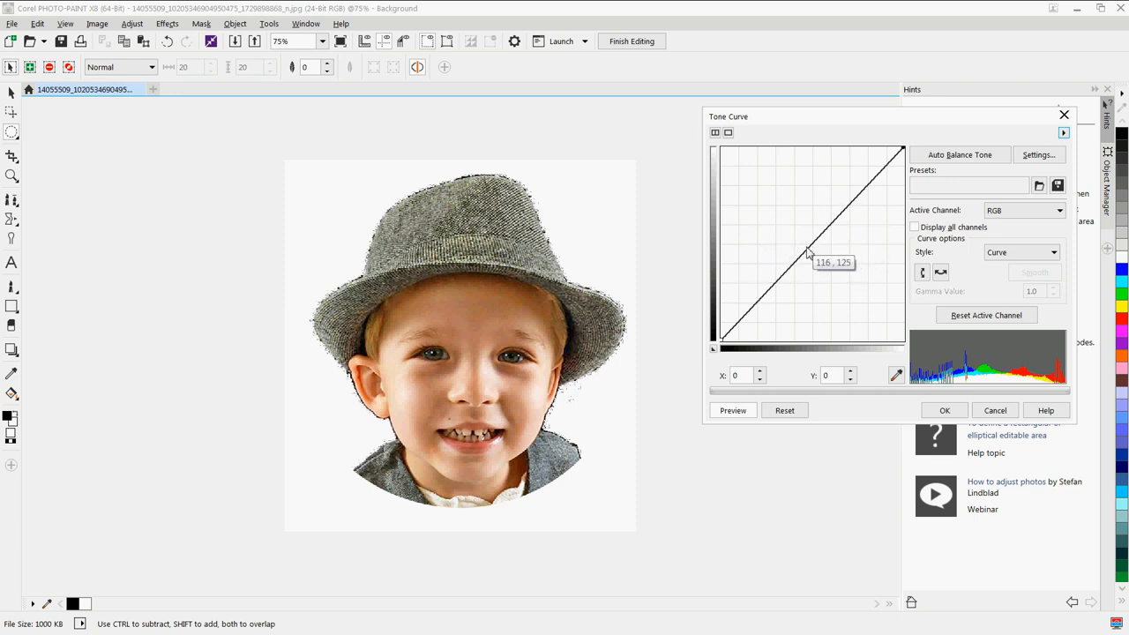
mouse_move(813, 247)
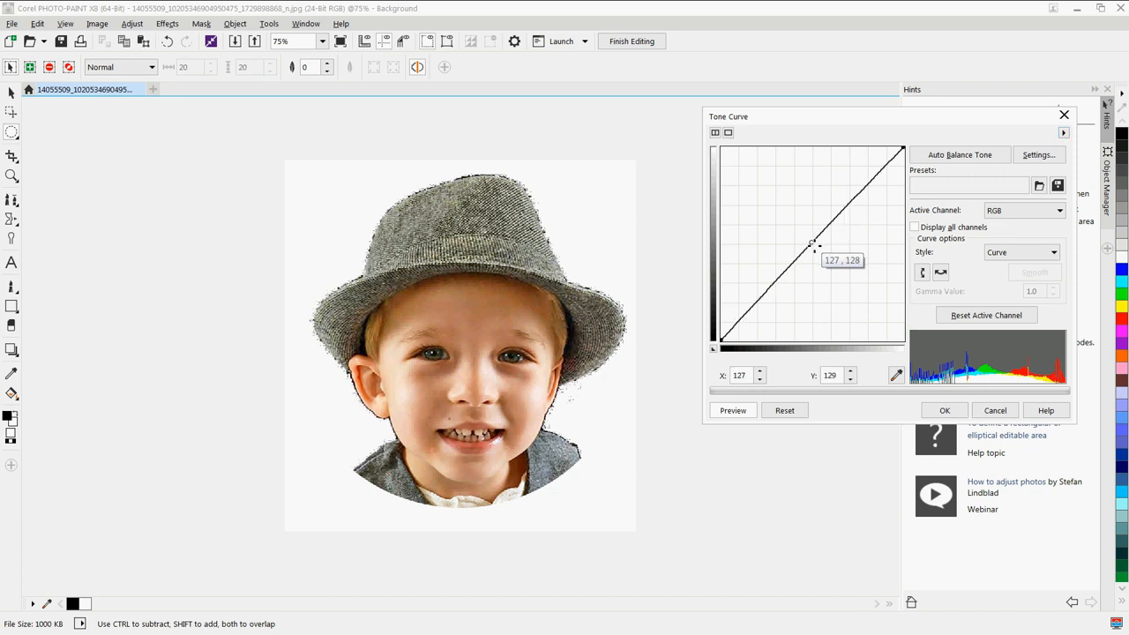
drag(811, 243, 797, 222)
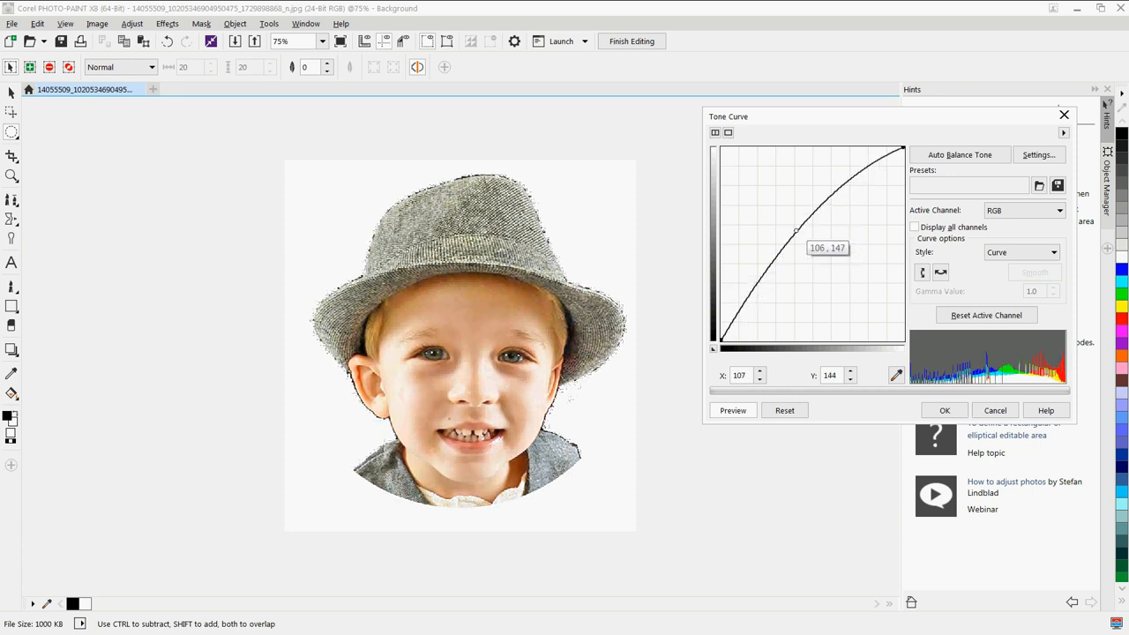
drag(793, 247, 777, 208)
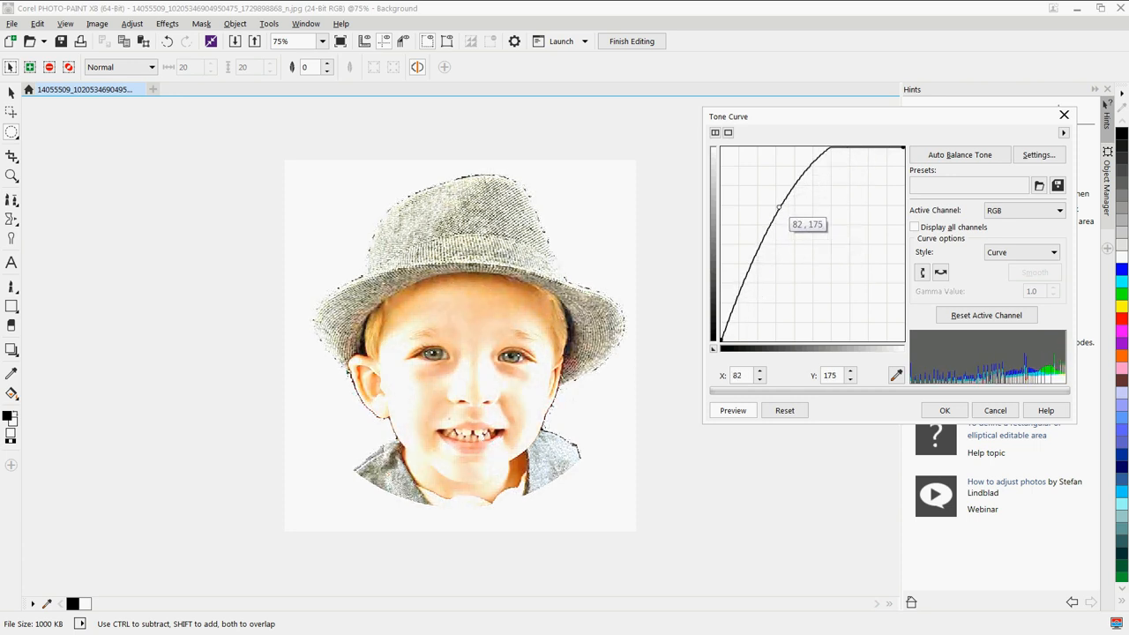
drag(780, 208, 776, 204)
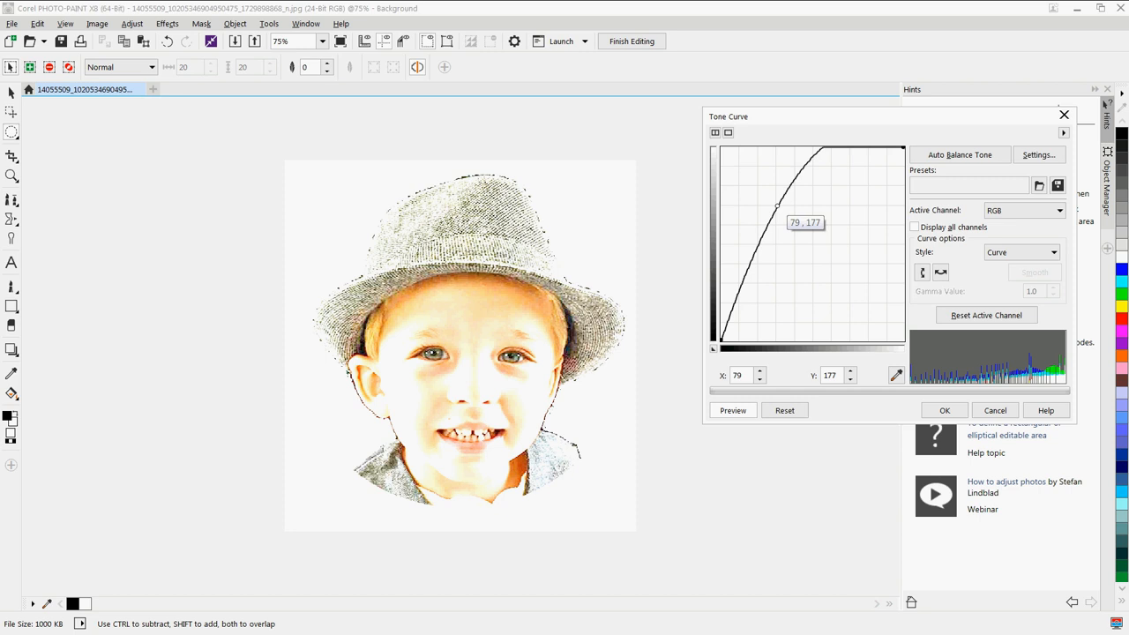
drag(776, 204, 811, 243)
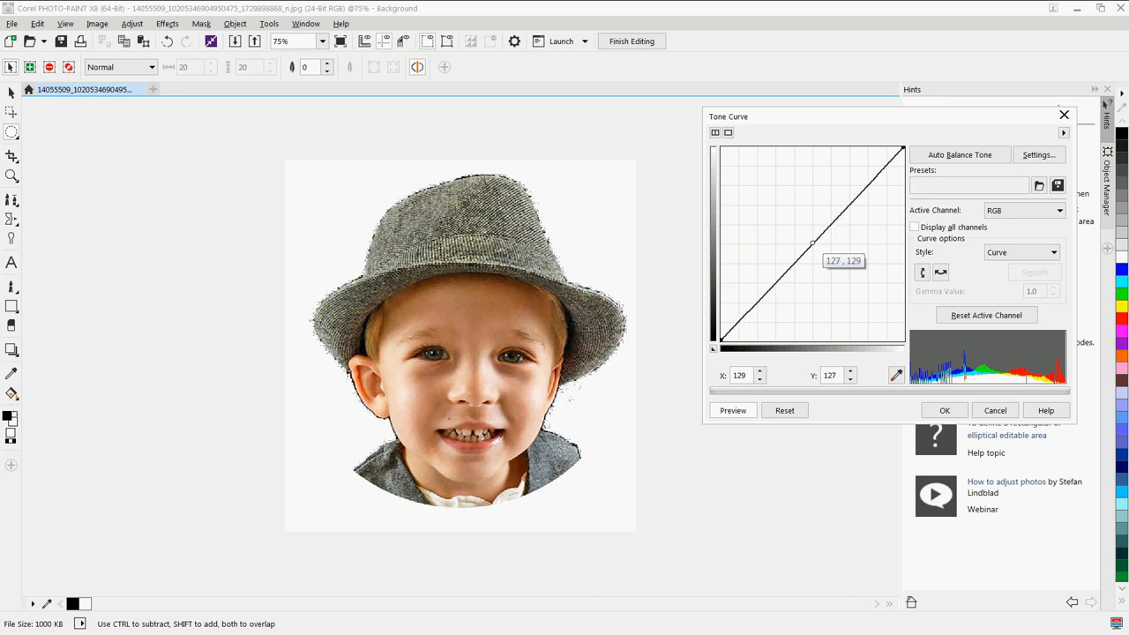
drag(811, 243, 776, 203)
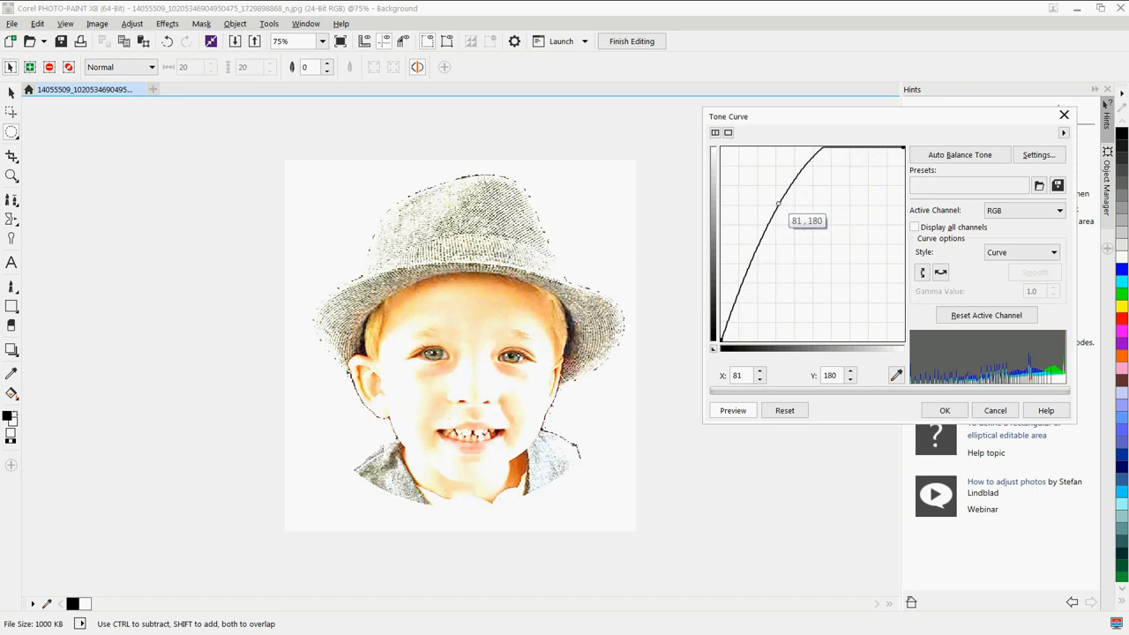
drag(776, 204, 775, 206)
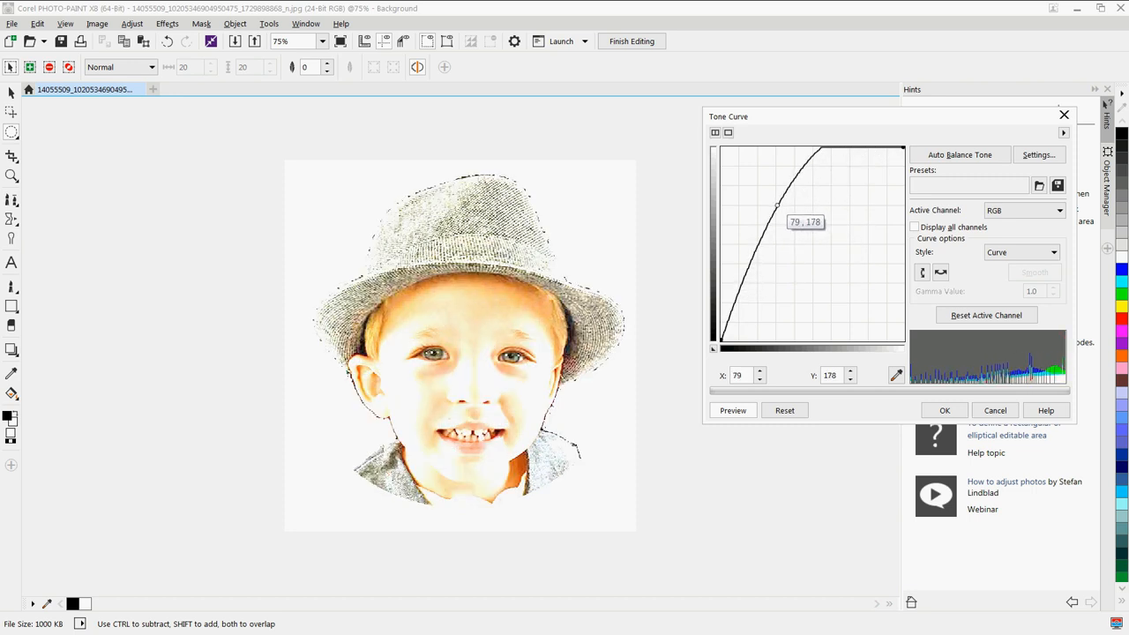
drag(776, 204, 850, 144)
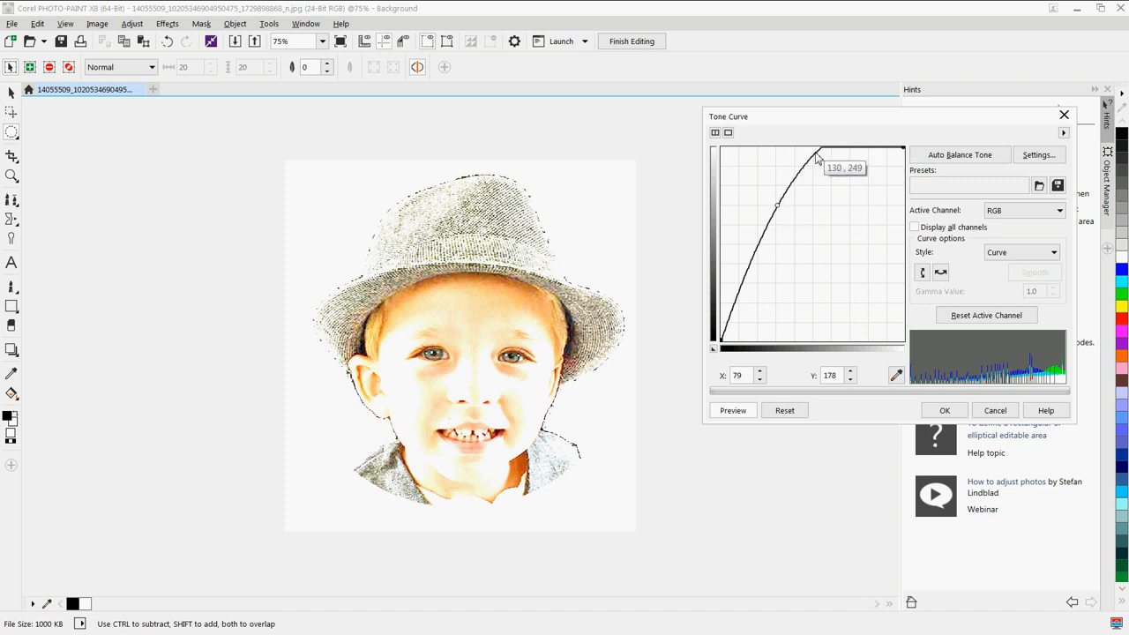
Step: Add a highlight point to shape the curve and apply the brightening
drag(815, 152, 812, 155)
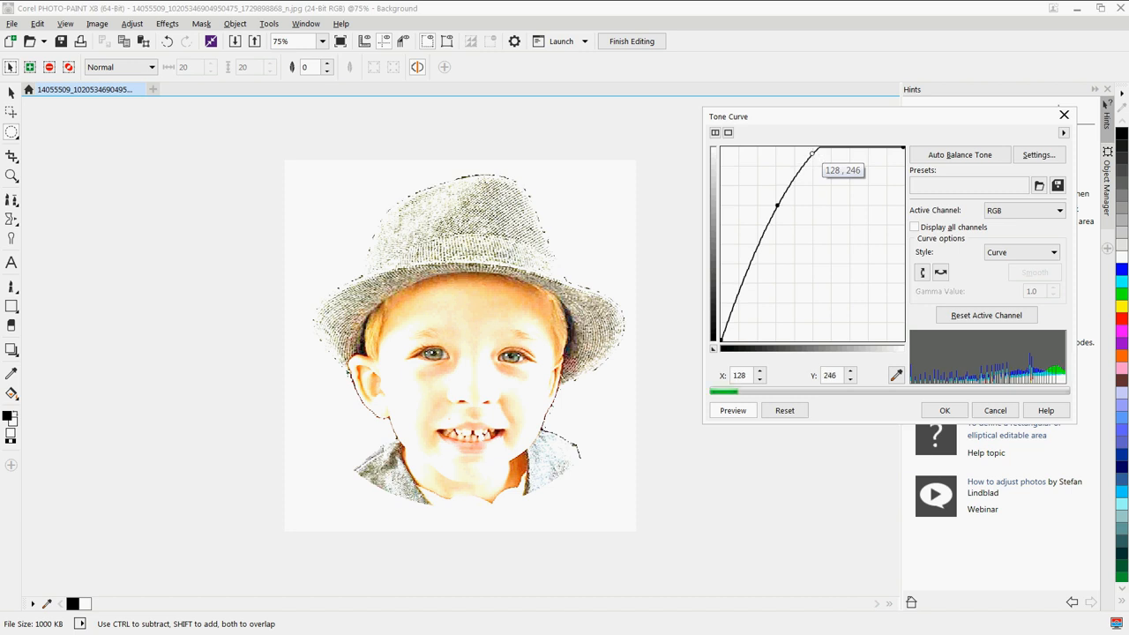
drag(811, 156, 815, 161)
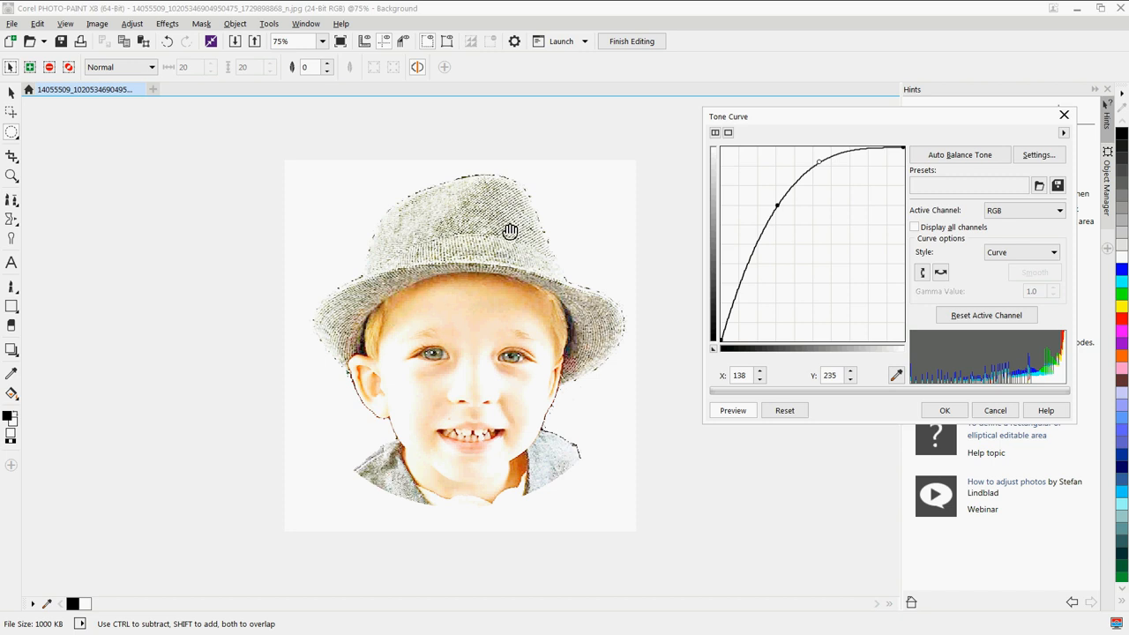
mouse_move(571, 362)
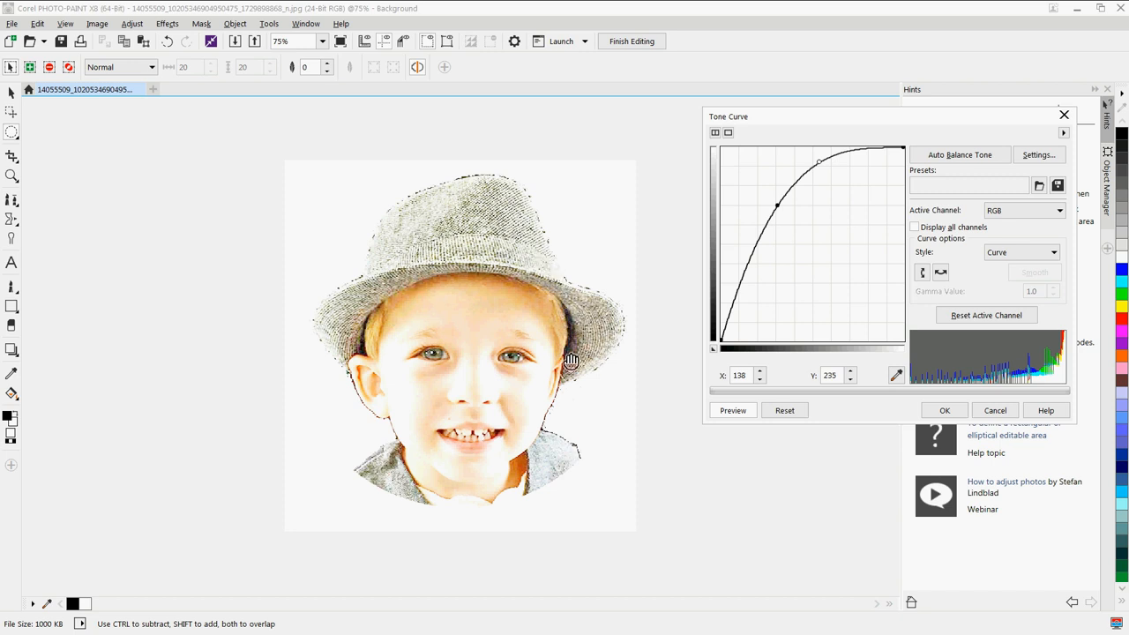
click(943, 409)
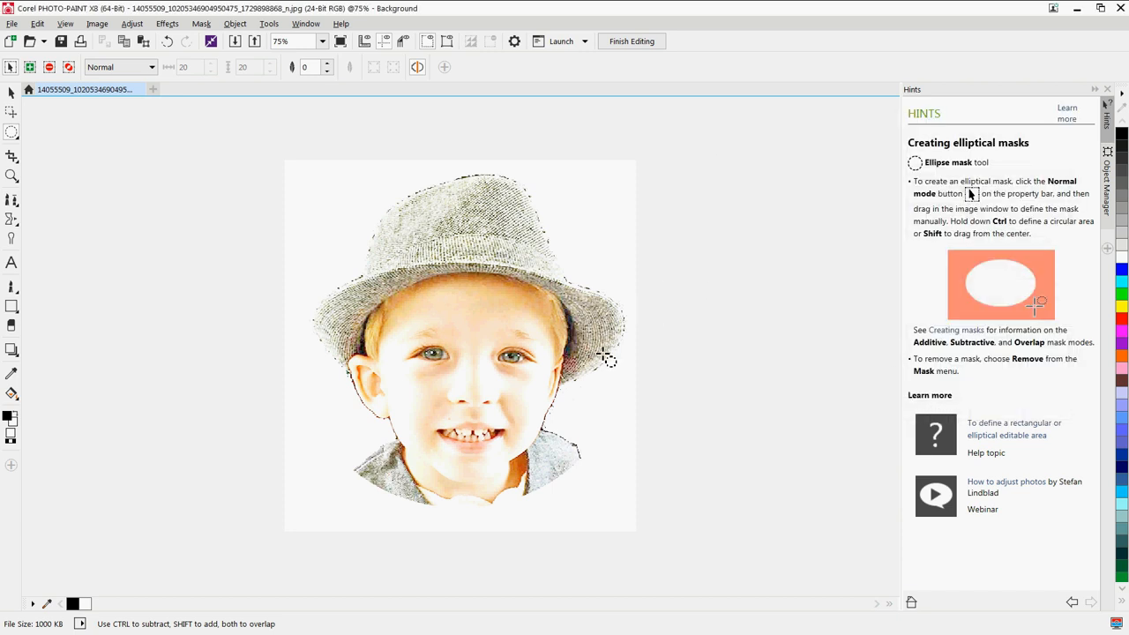
mouse_move(212, 43)
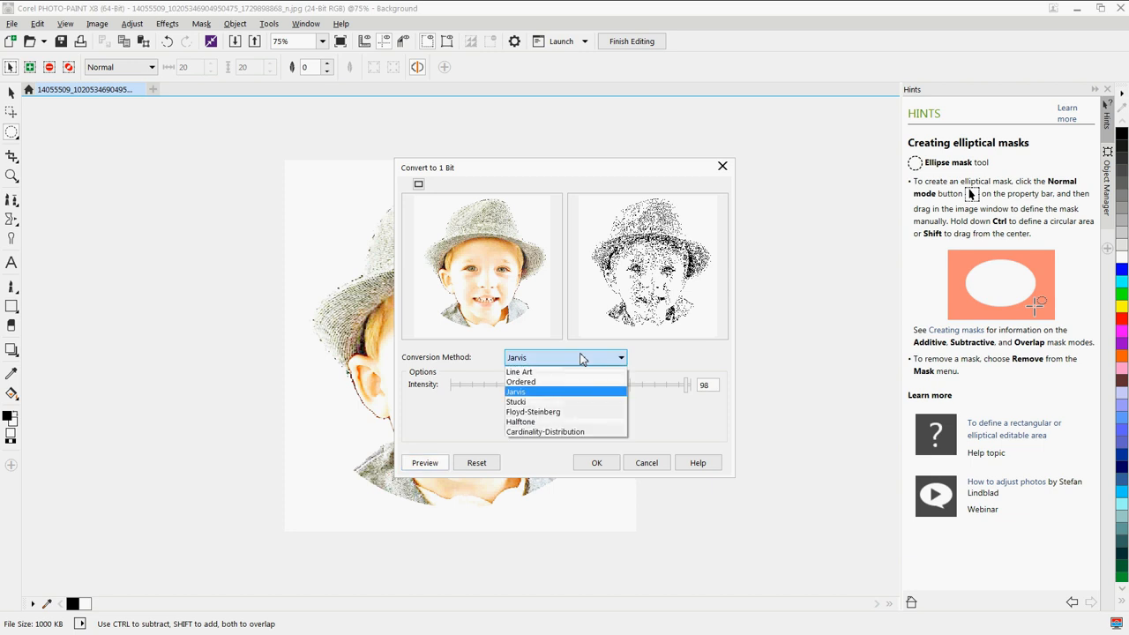
mouse_move(536, 395)
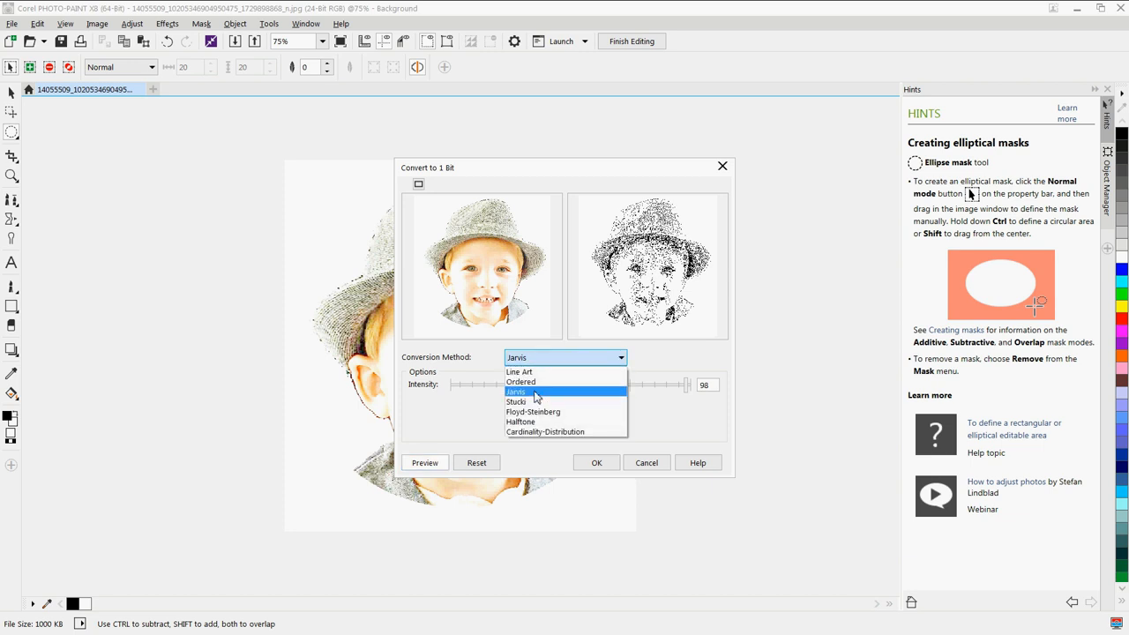
mouse_move(515, 402)
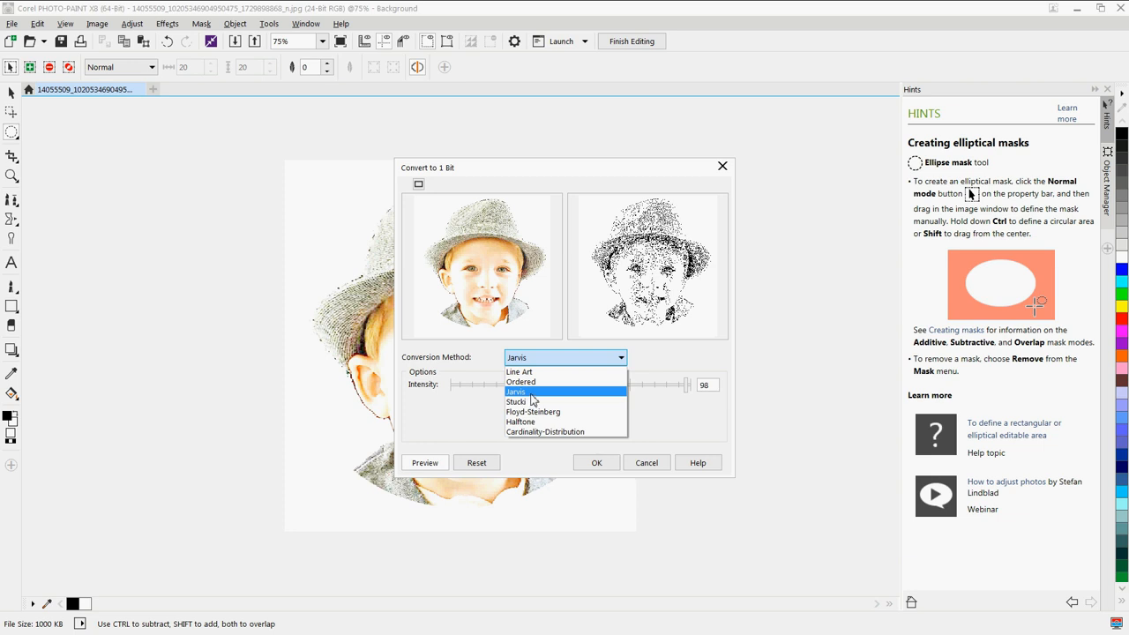
Step: Preview the 1-bit conversion with Jarvis dithering at intensity 100
click(515, 392)
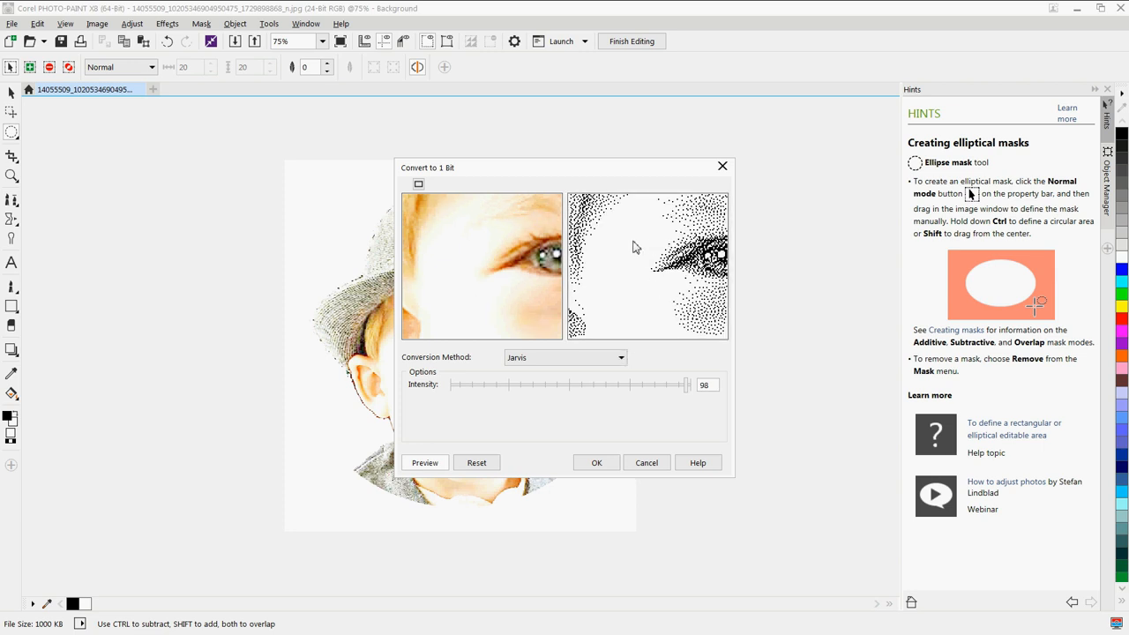
mouse_move(637, 236)
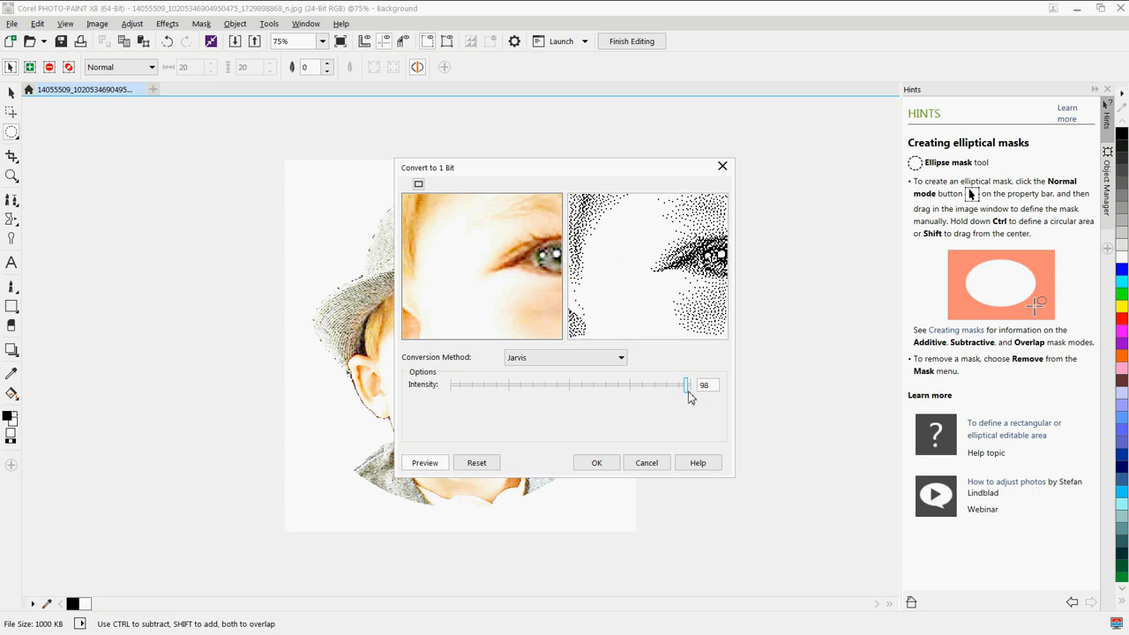
drag(688, 385, 678, 385)
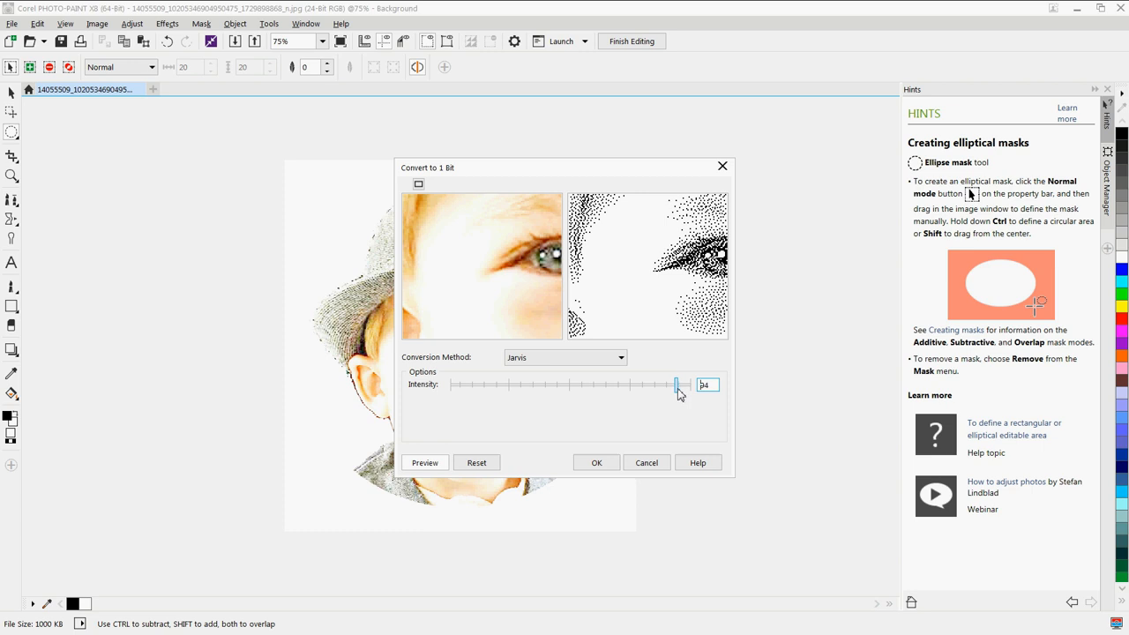
drag(677, 384, 680, 385)
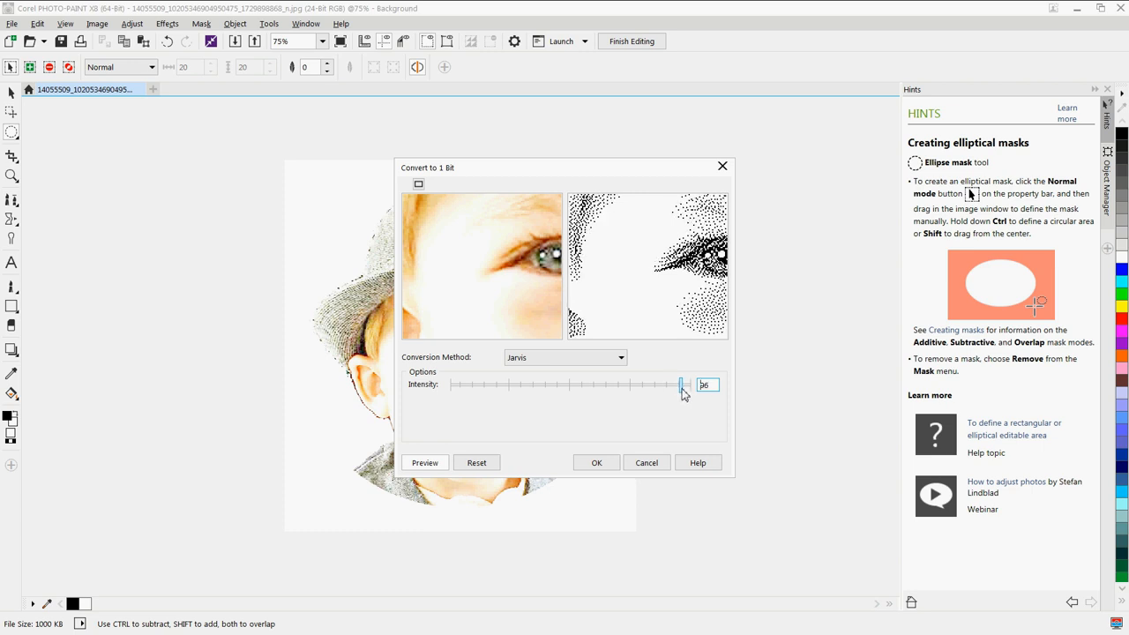
drag(679, 385, 691, 385)
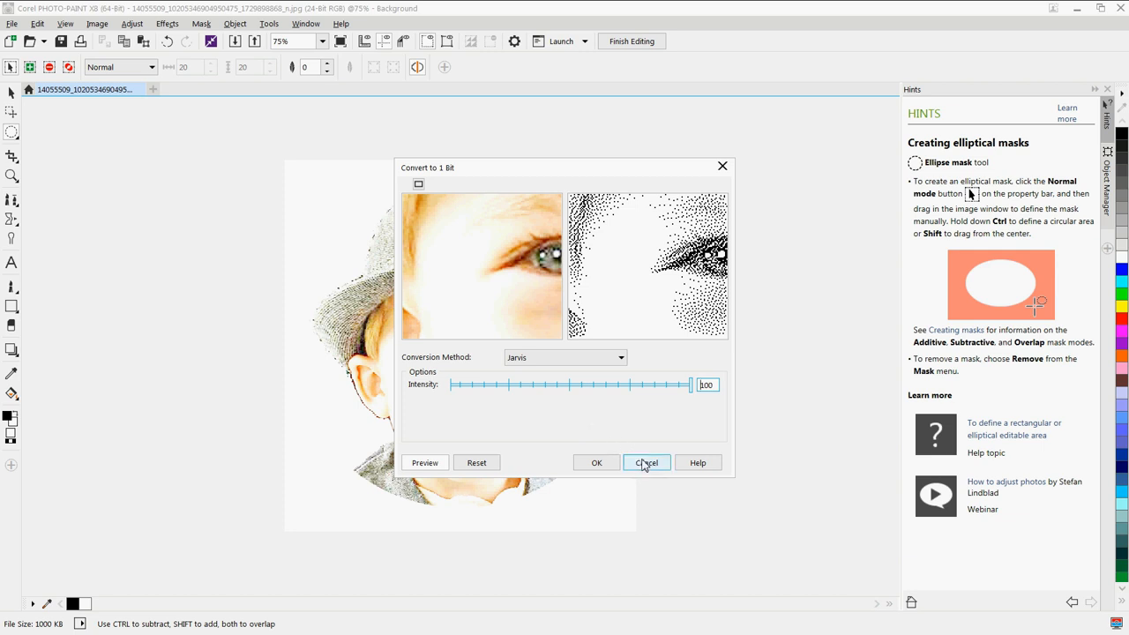
Step: Cancel the 1-bit conversion and lift the tone curve midtones to brighten the portrait again
click(646, 462)
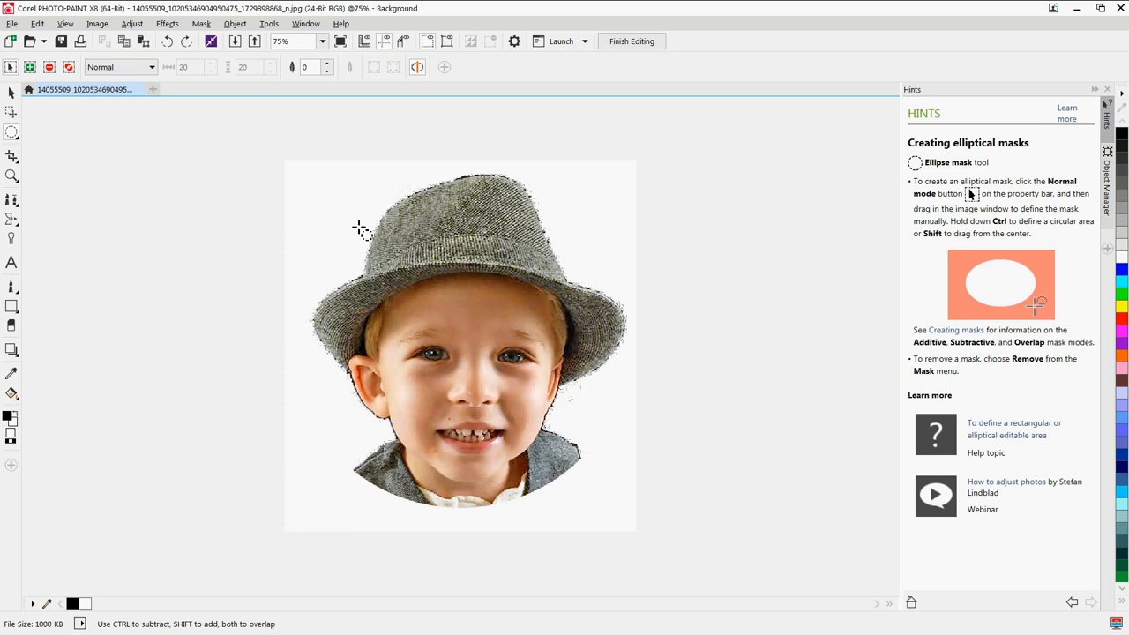
click(131, 25)
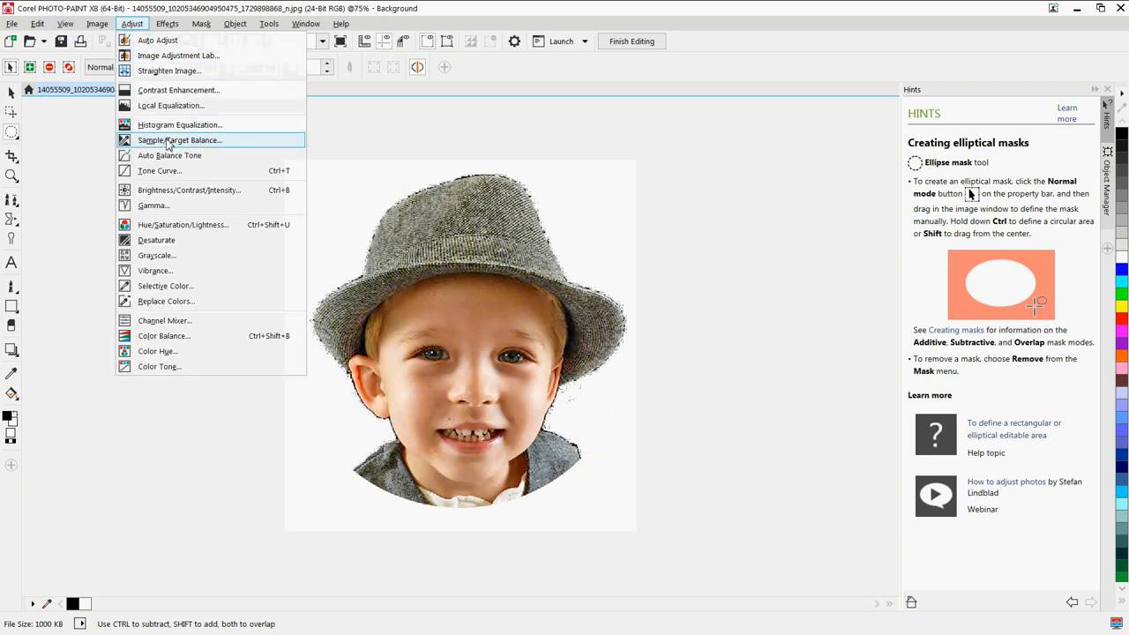
click(159, 169)
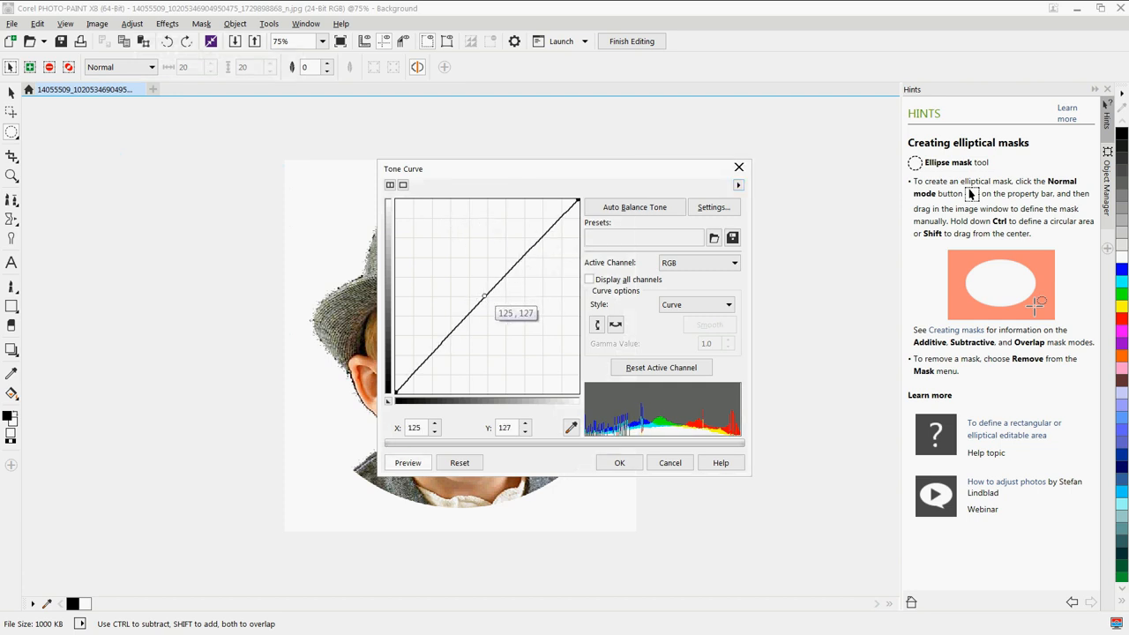
drag(483, 298, 522, 212)
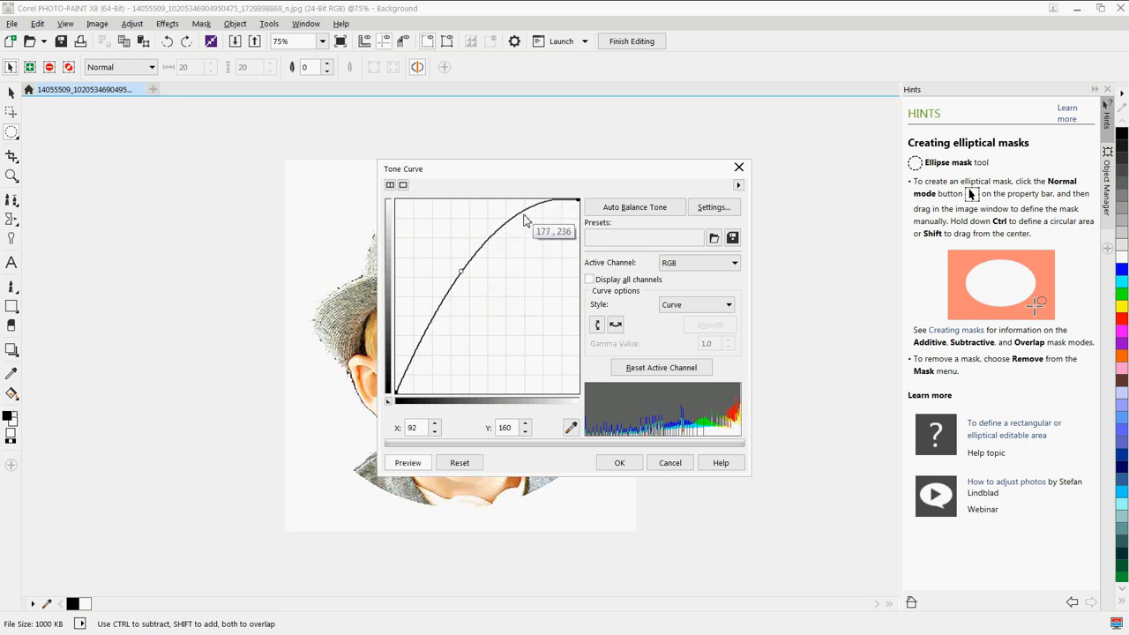
drag(526, 219, 522, 215)
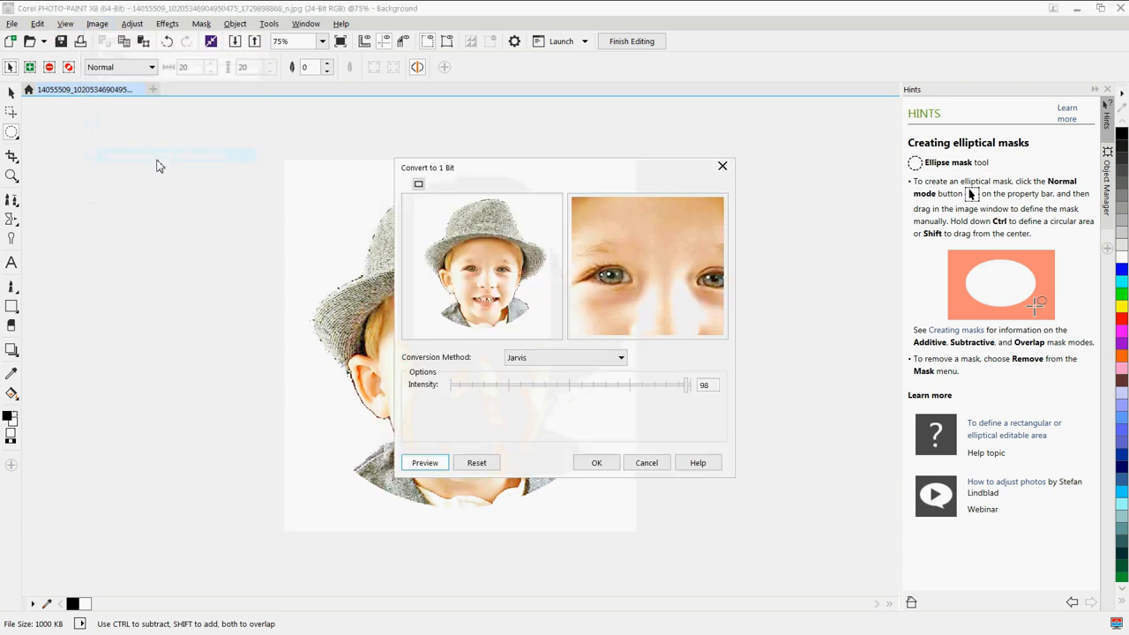
Step: Inspect the Jarvis preview near the boy's ear, trying intensity 100 then 50
click(423, 462)
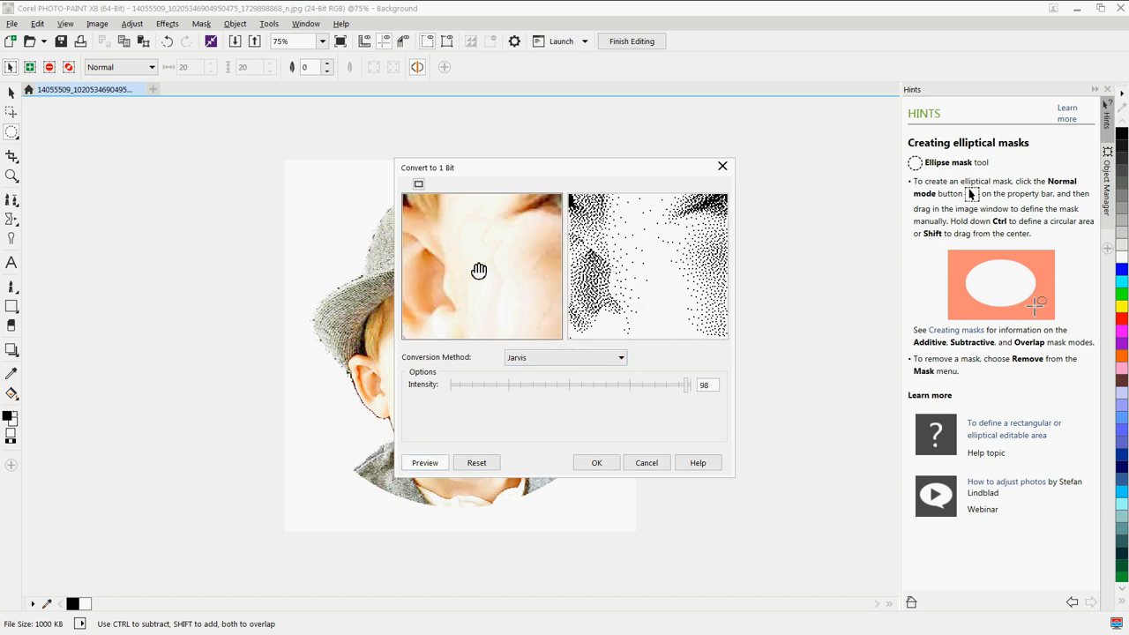
drag(479, 271, 514, 261)
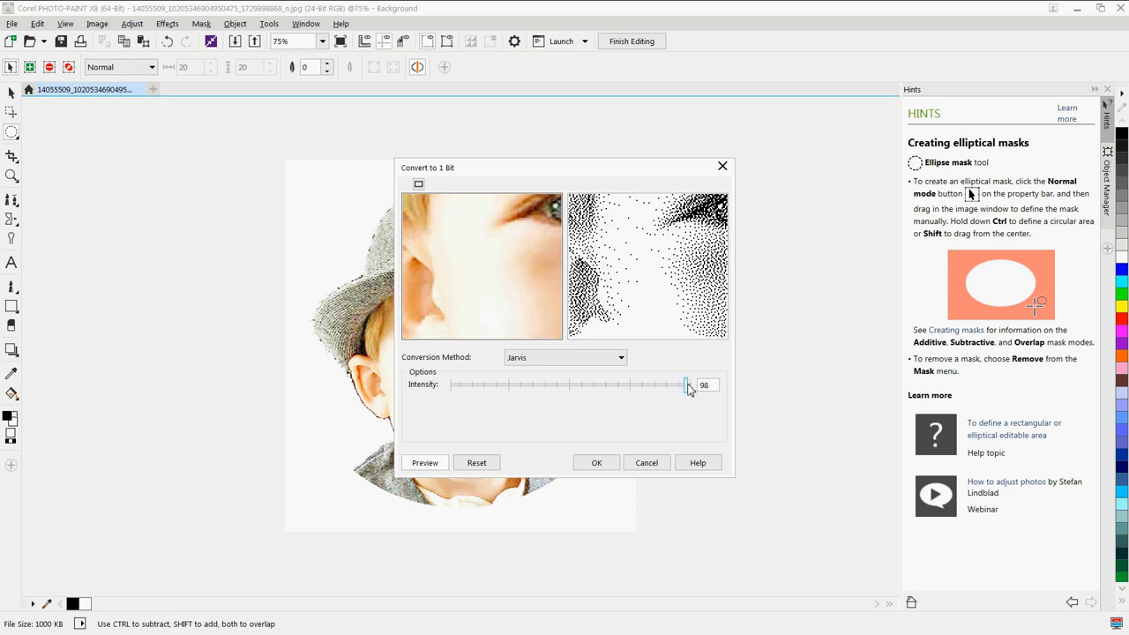
drag(686, 384, 691, 385)
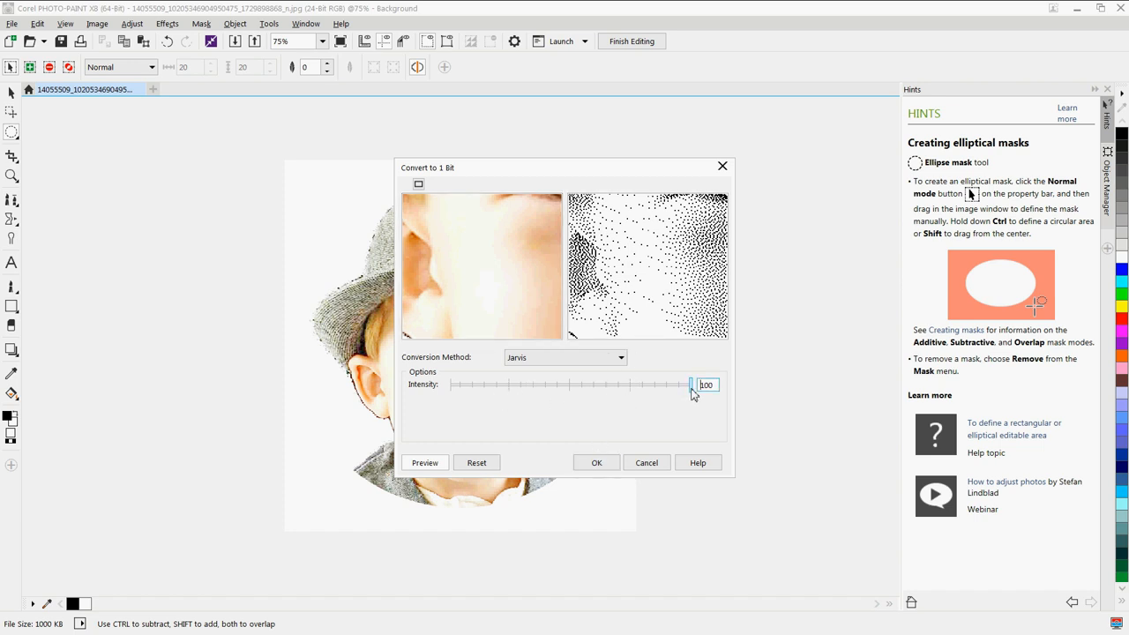
drag(692, 385, 568, 384)
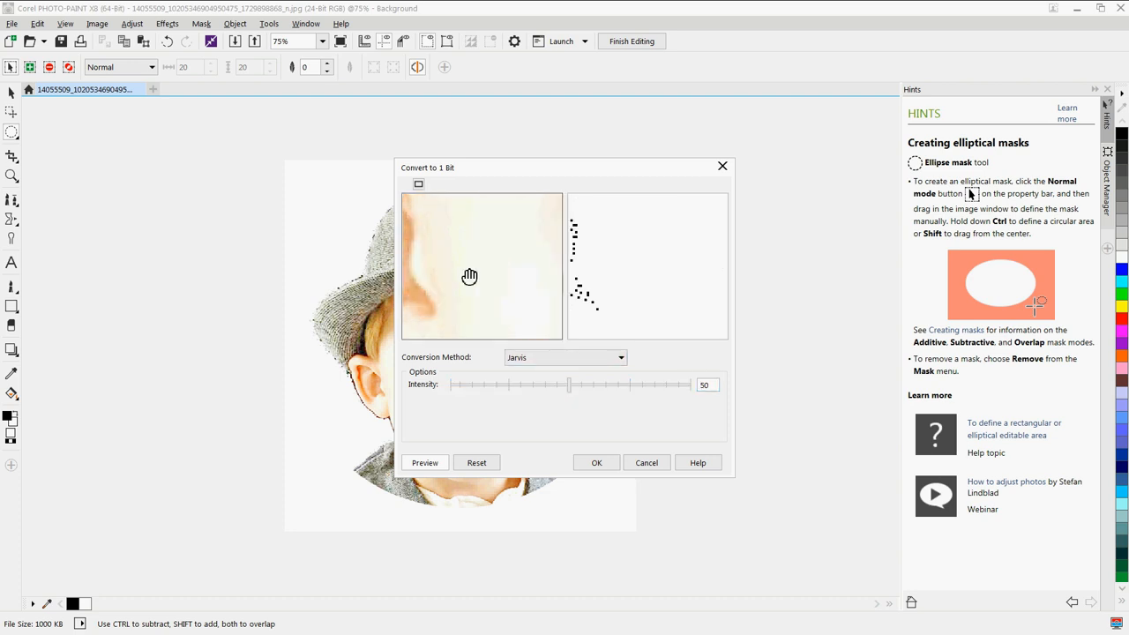
Step: Raise the intensity back to 100 and apply the 1-bit Jarvis conversion
click(423, 462)
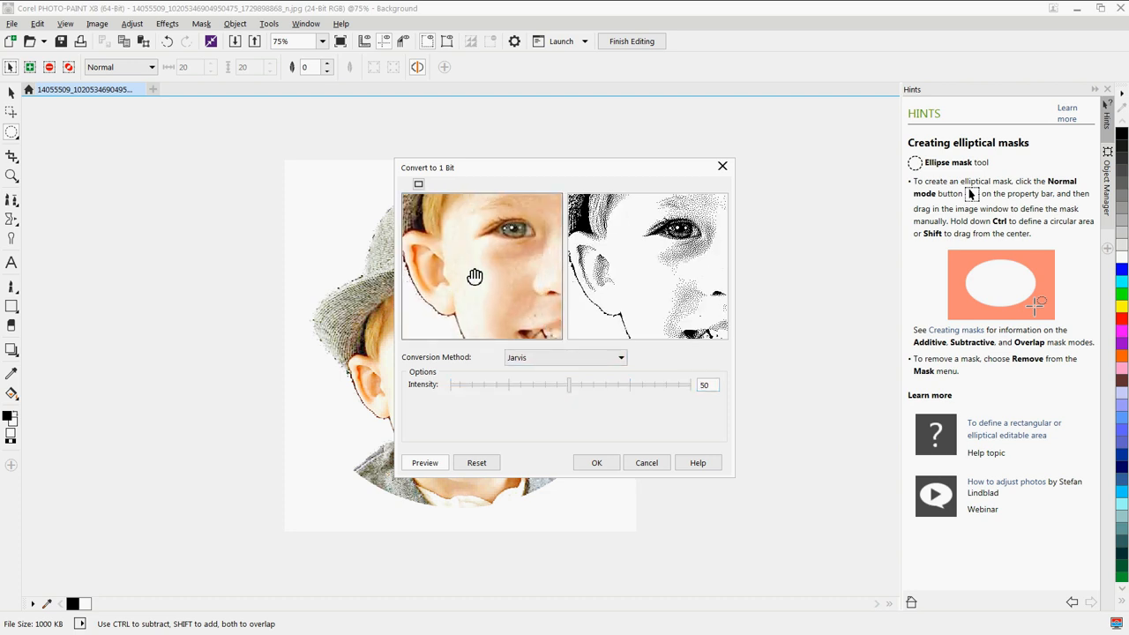
drag(568, 385, 663, 385)
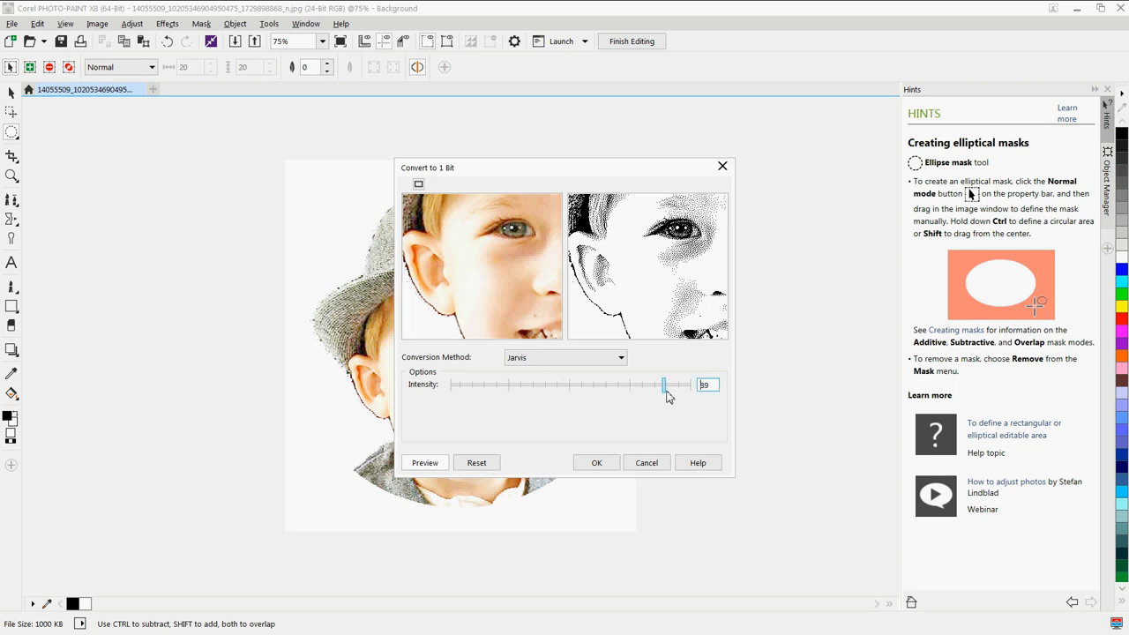
drag(663, 385, 691, 385)
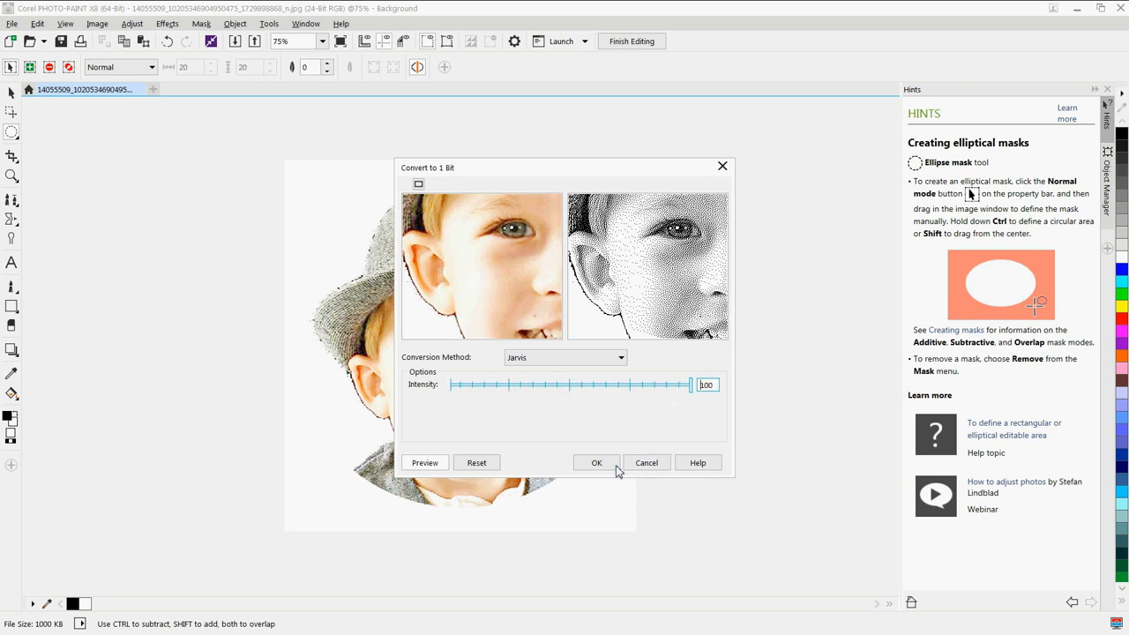
click(596, 462)
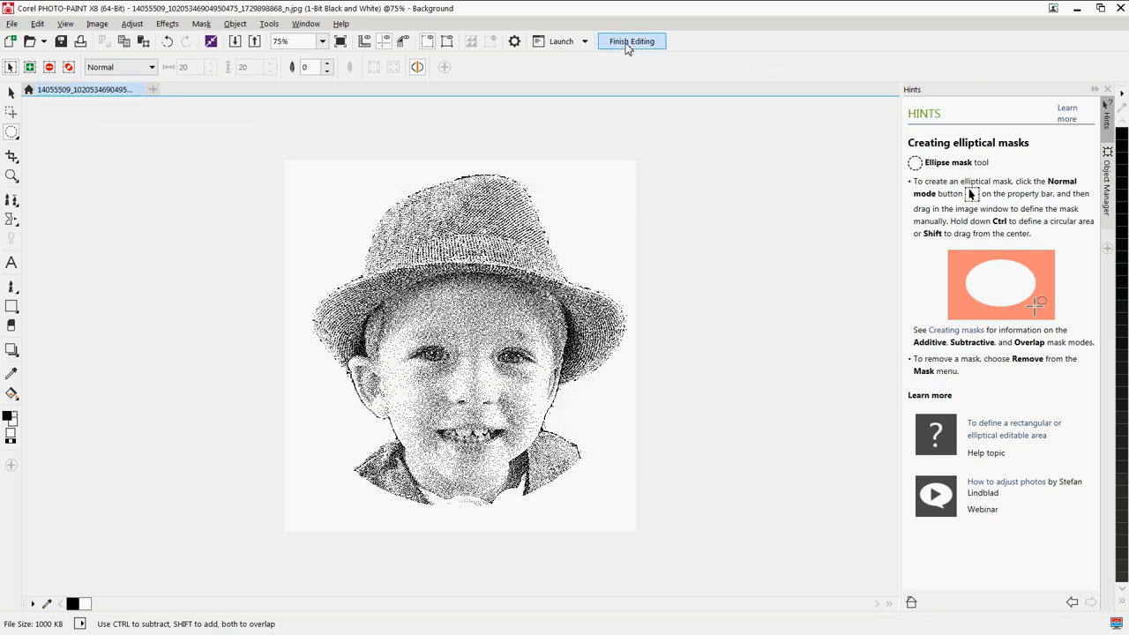
Step: Finish editing and save the dithered bitmap back to the CorelDRAW drawing
click(631, 41)
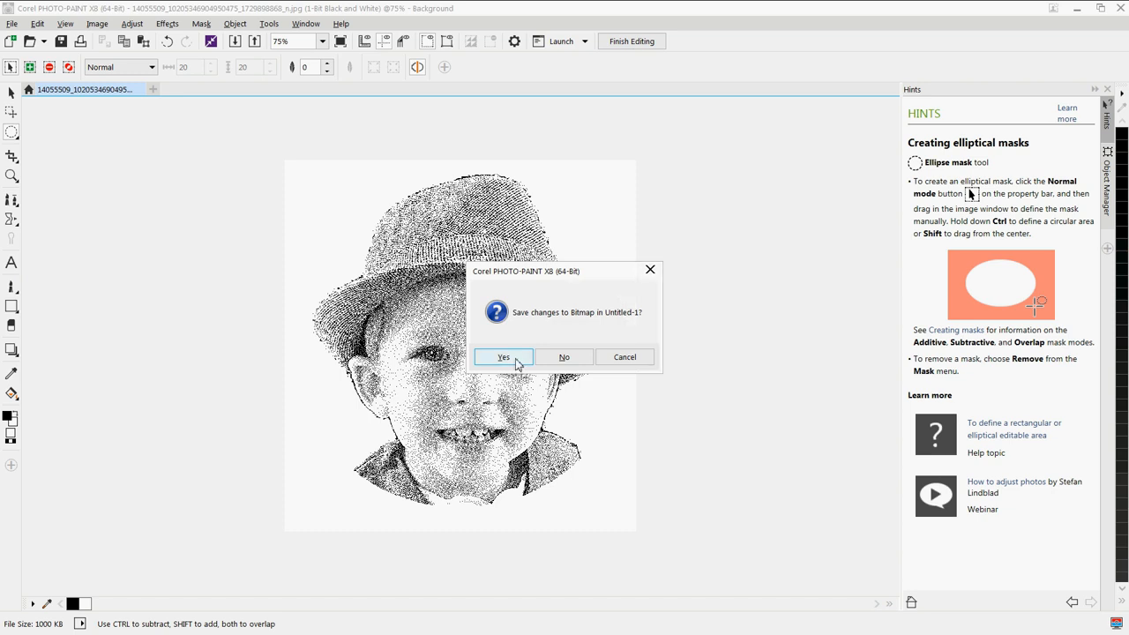
click(564, 357)
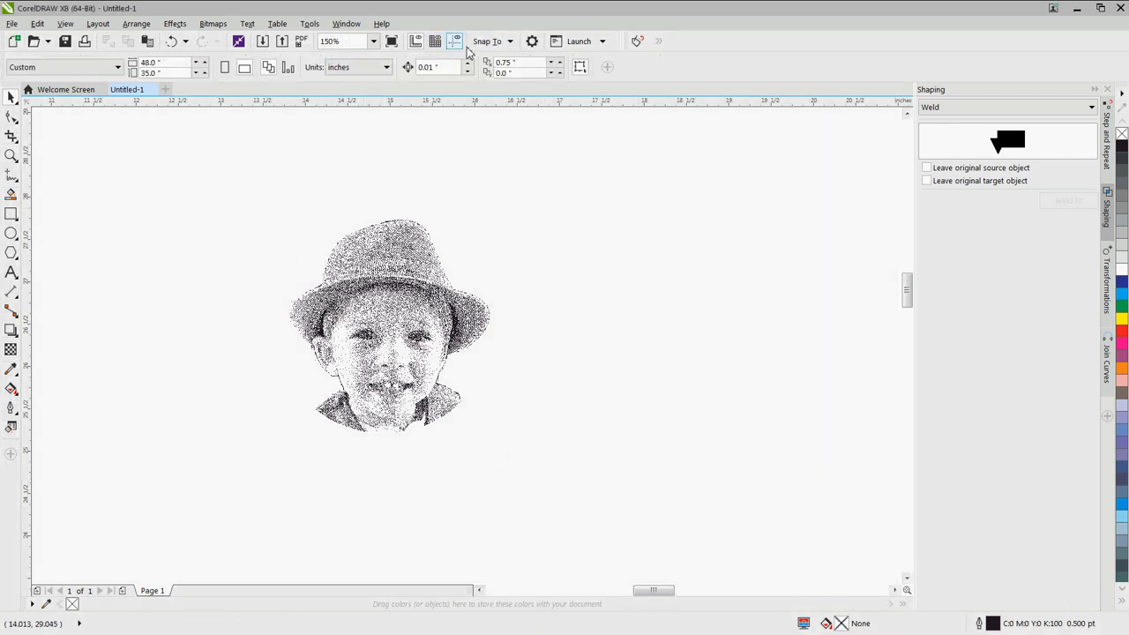
mouse_move(637, 41)
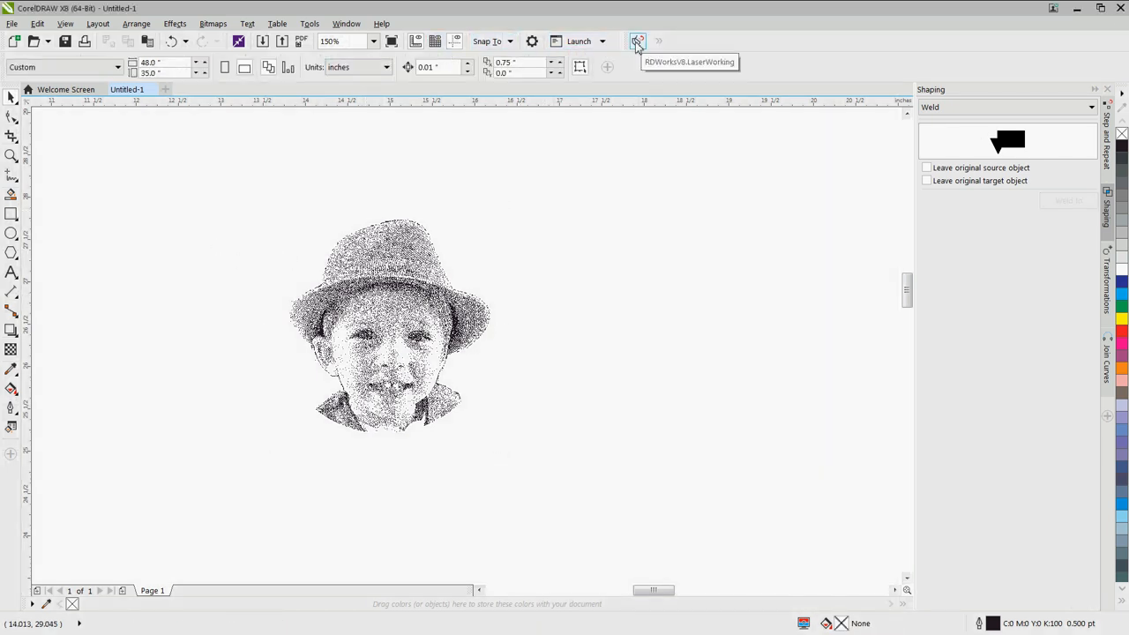
Step: Export the dithered portrait to RDWorks via the LaserWorking plugin button
click(384, 330)
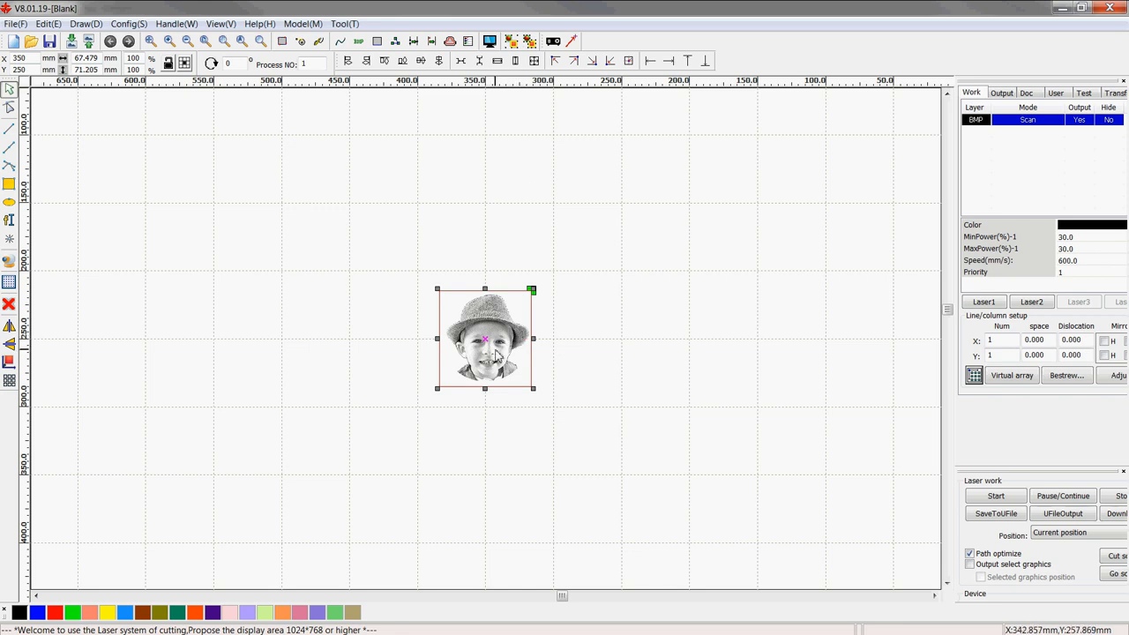
Step: Set the scan layer to speed 400 mm/s and interval 0.07 mm, then confirm the layer parameters
double_click(1027, 120)
text(4)
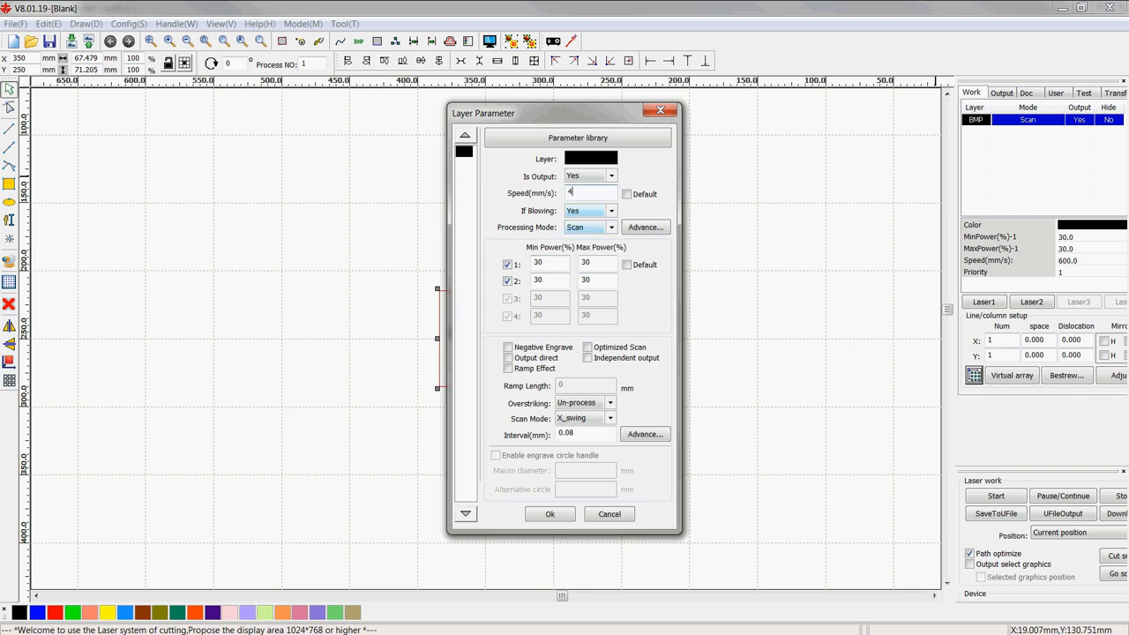
text(00.0)
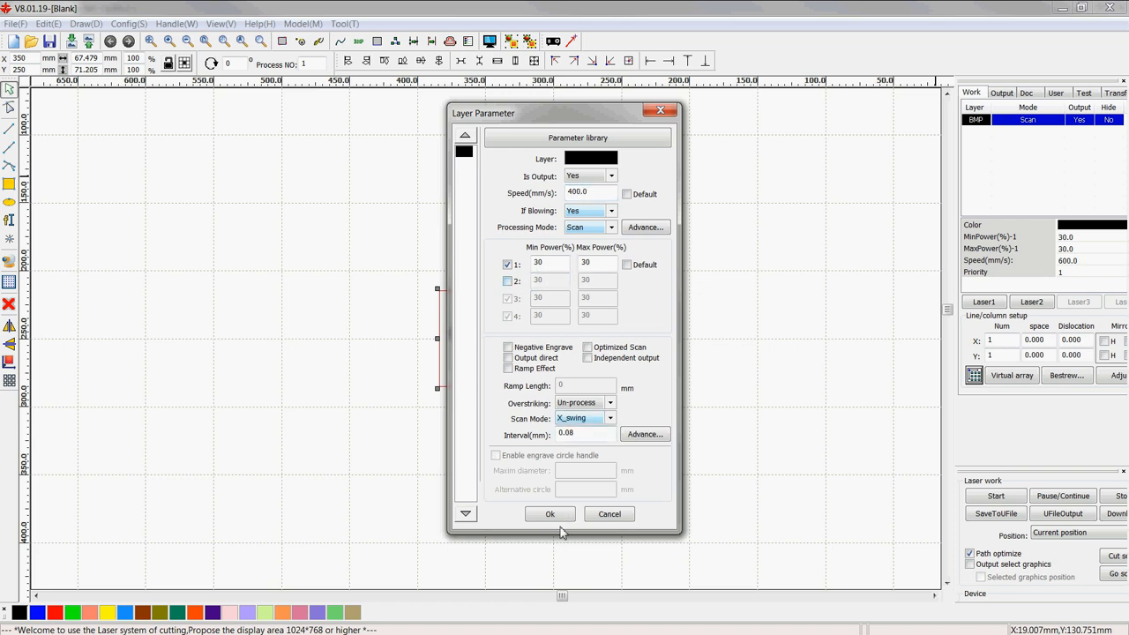
click(586, 434)
text(0.07)
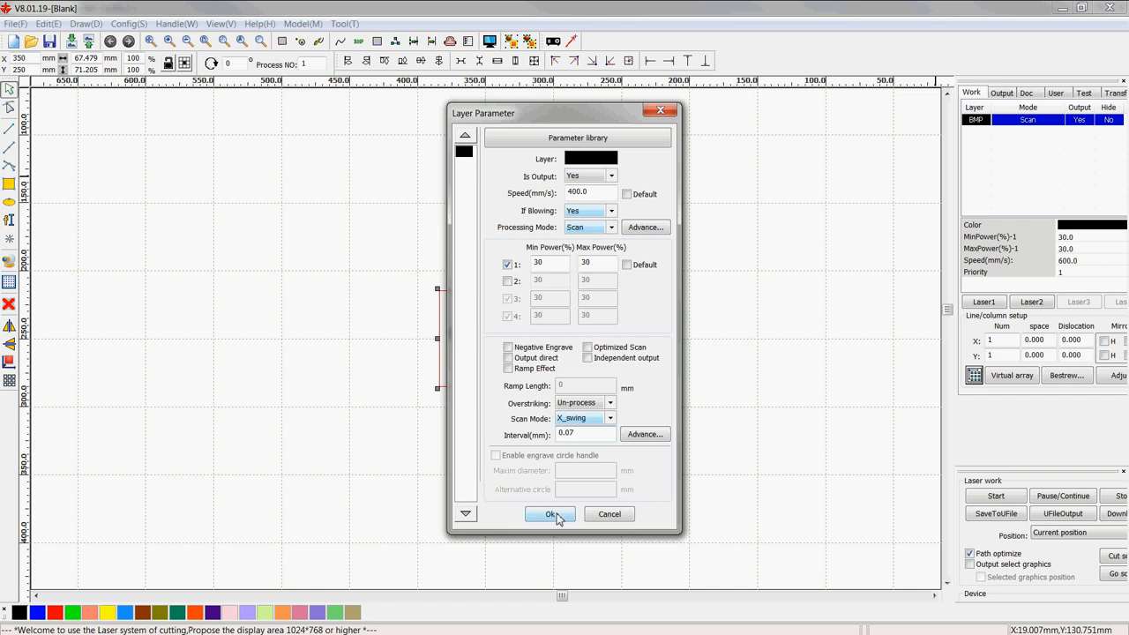
click(550, 515)
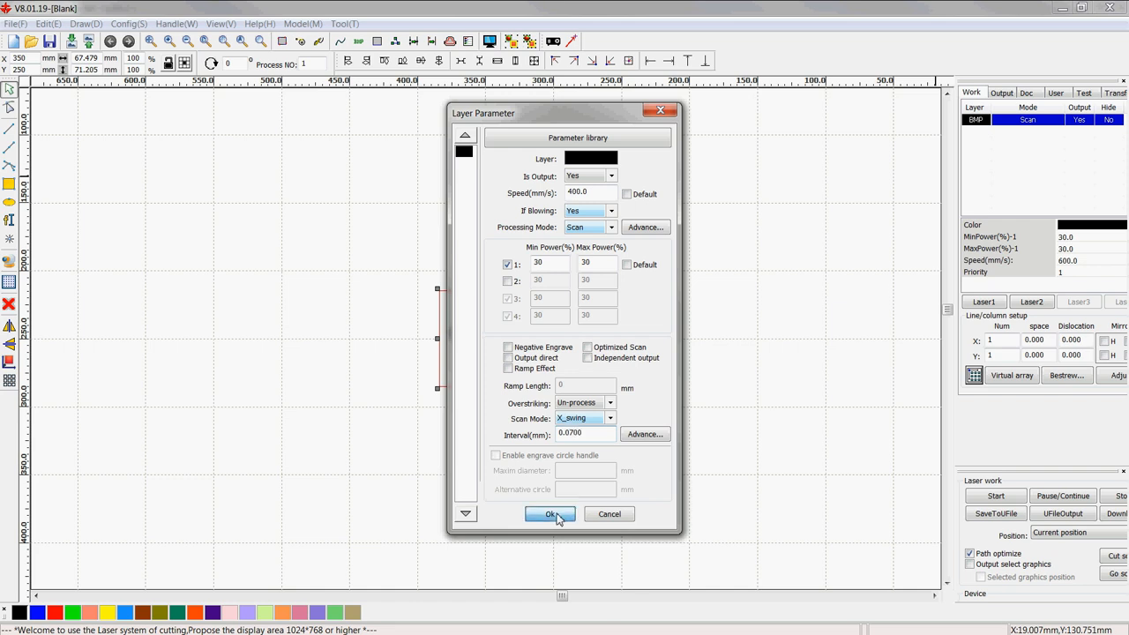
click(550, 515)
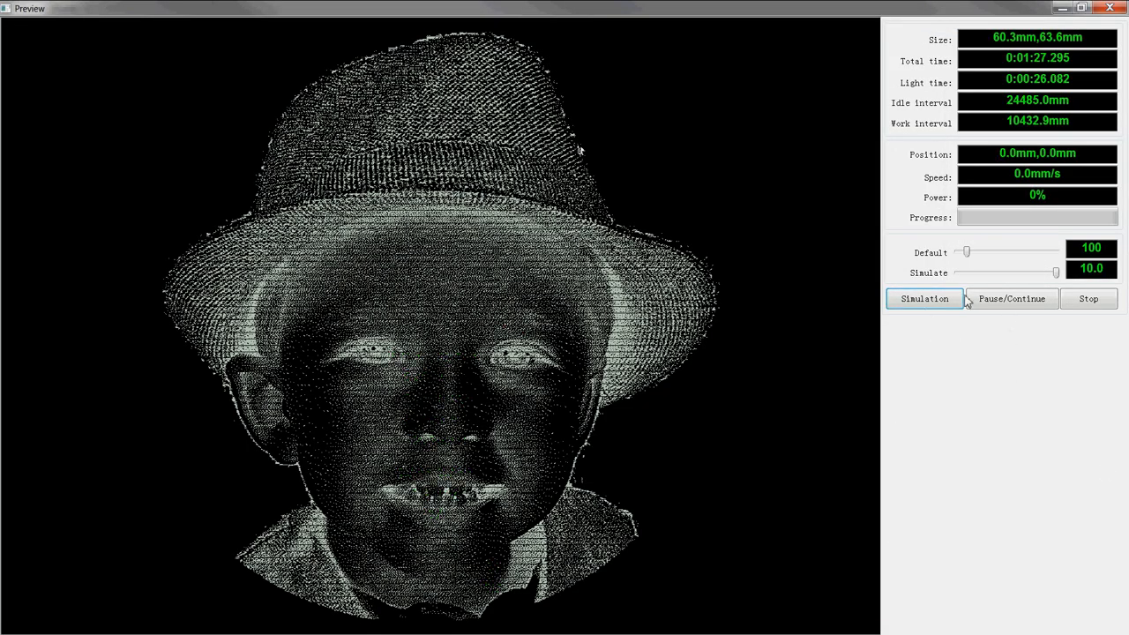
Step: Play the engraving path simulation in the Preview window and then stop it
click(924, 298)
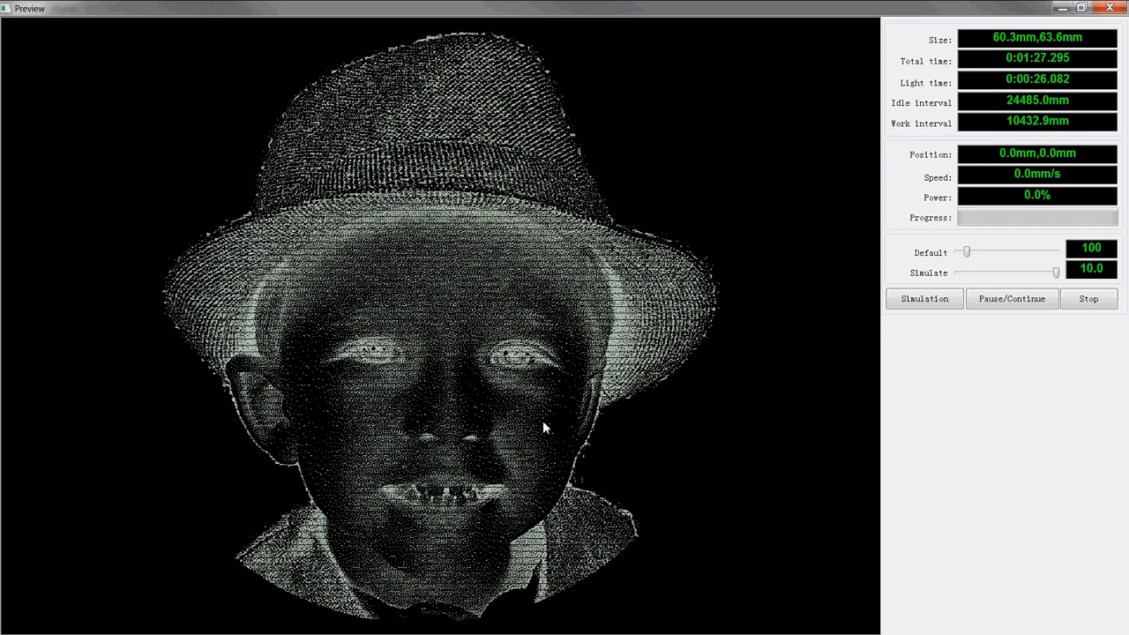
click(1088, 298)
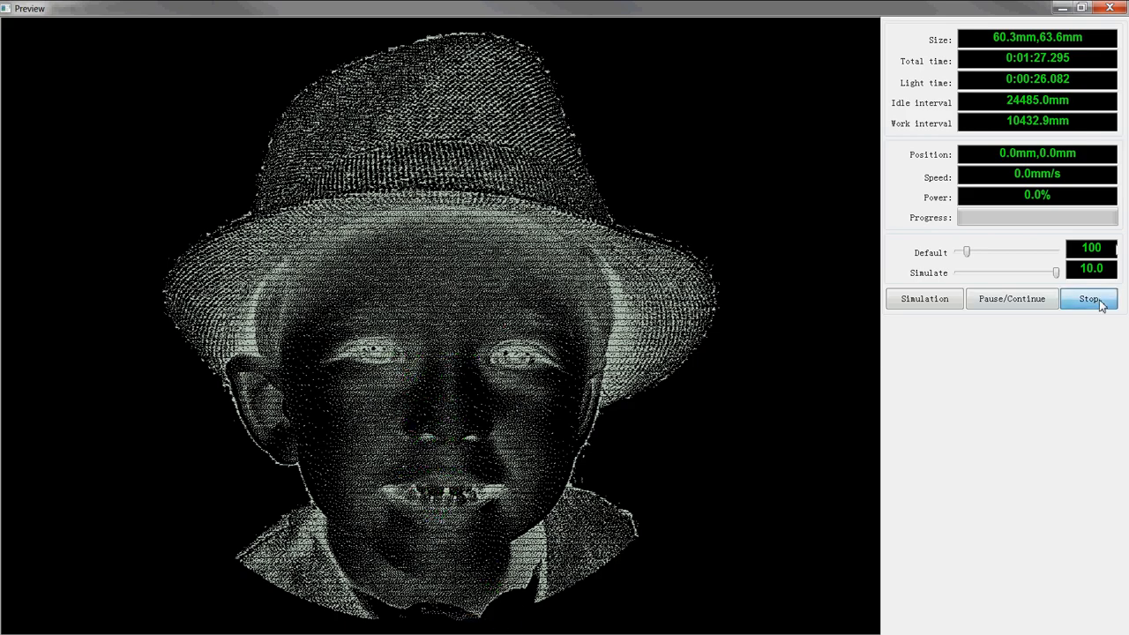
click(1090, 298)
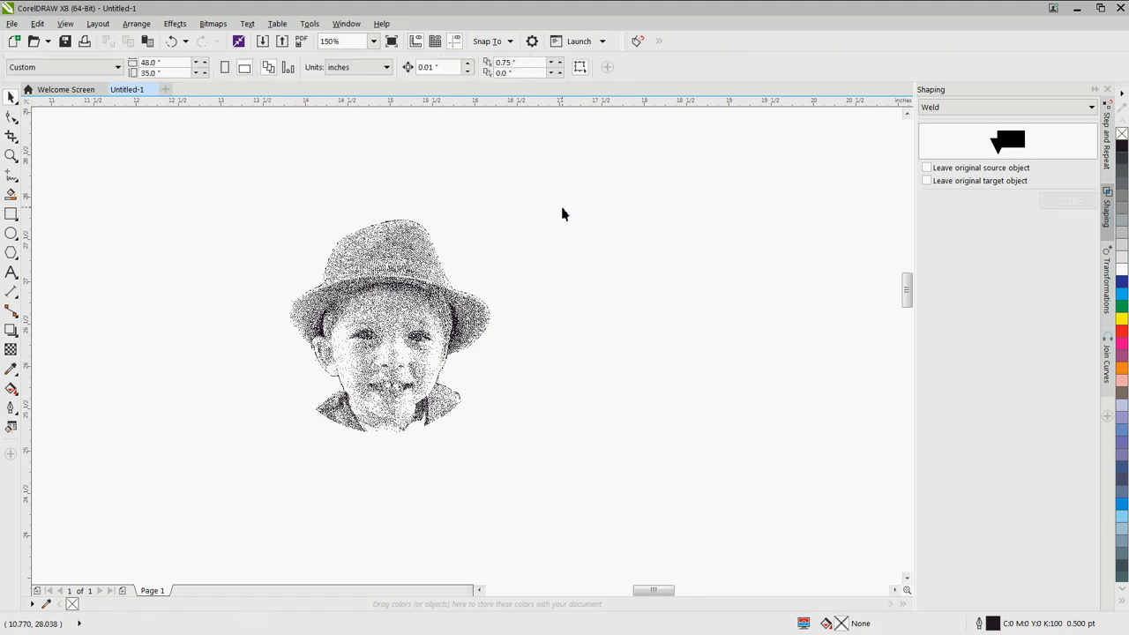
mouse_move(349, 265)
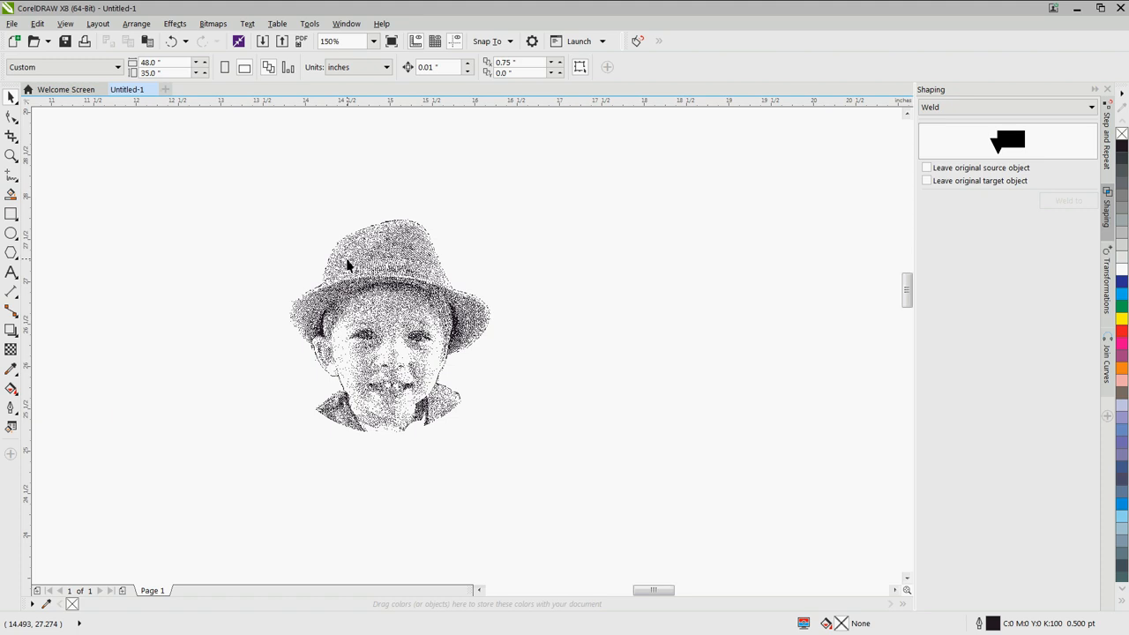
mouse_move(386, 324)
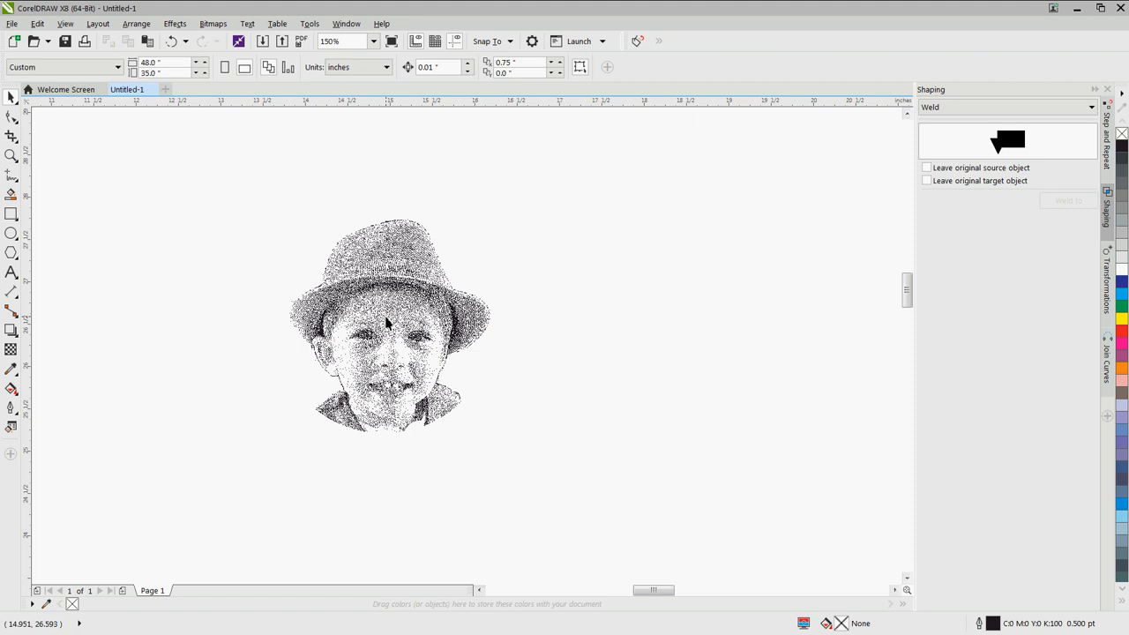
Step: Select the dithered portrait bitmap and read its size, about 2.66 by 2.80 inches
click(384, 327)
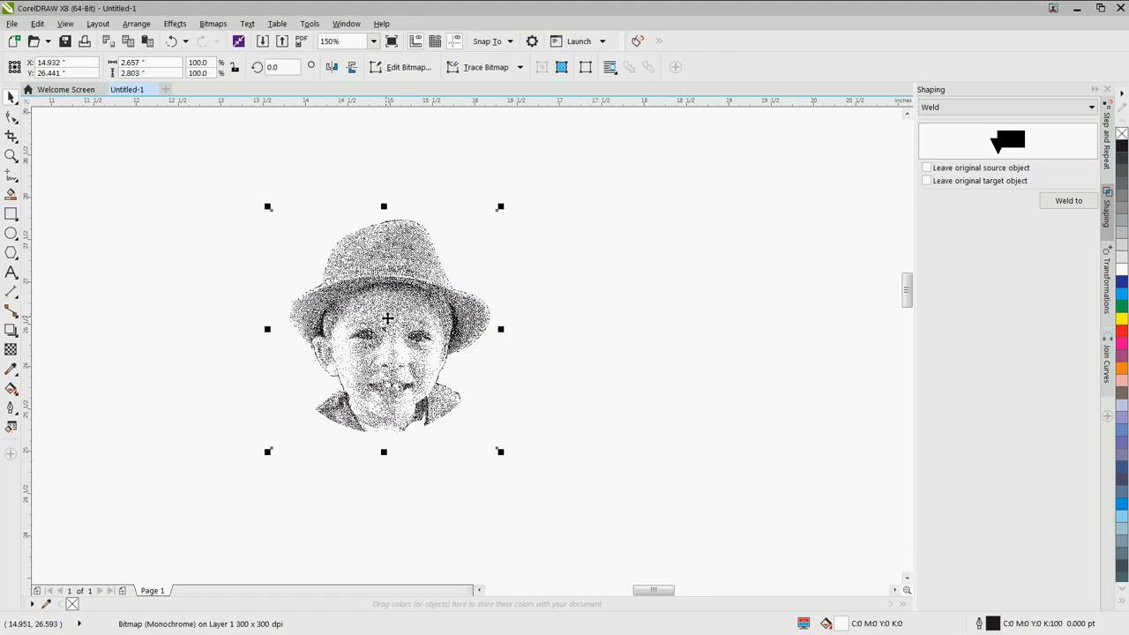
click(149, 62)
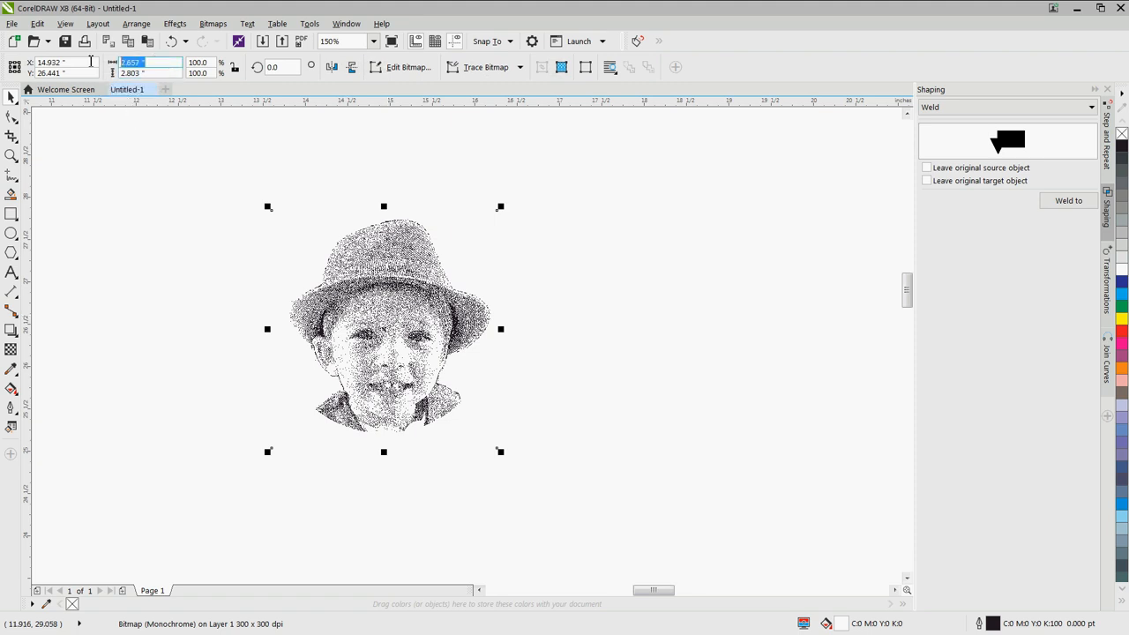
click(150, 74)
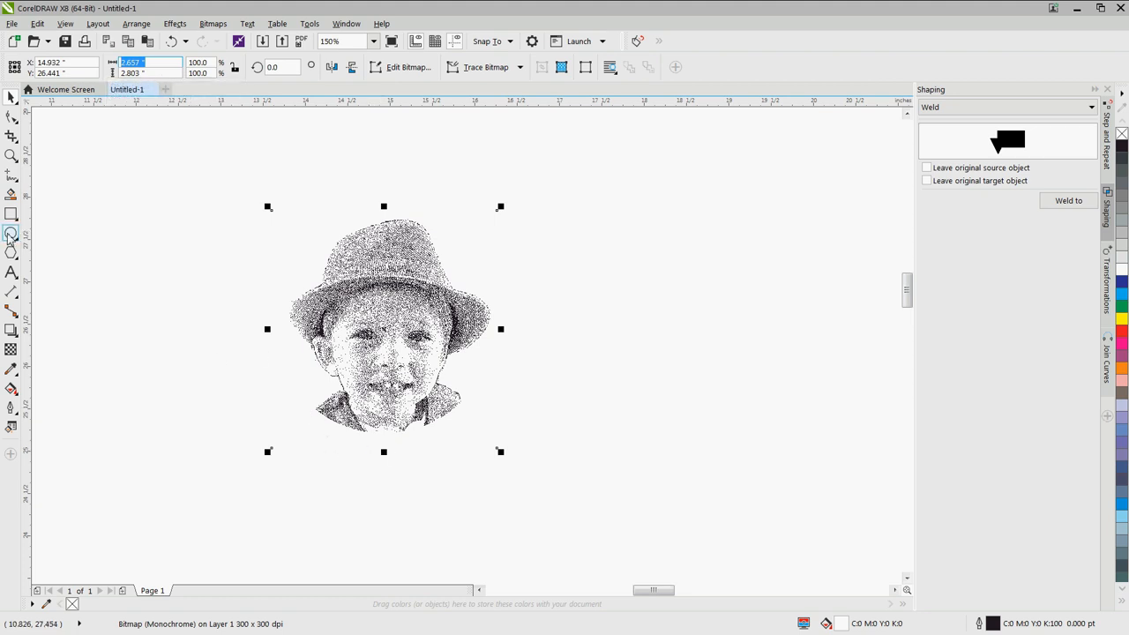
Step: Draw a red-outlined circle centred over the portrait and size it to 2.2 inches
click(11, 233)
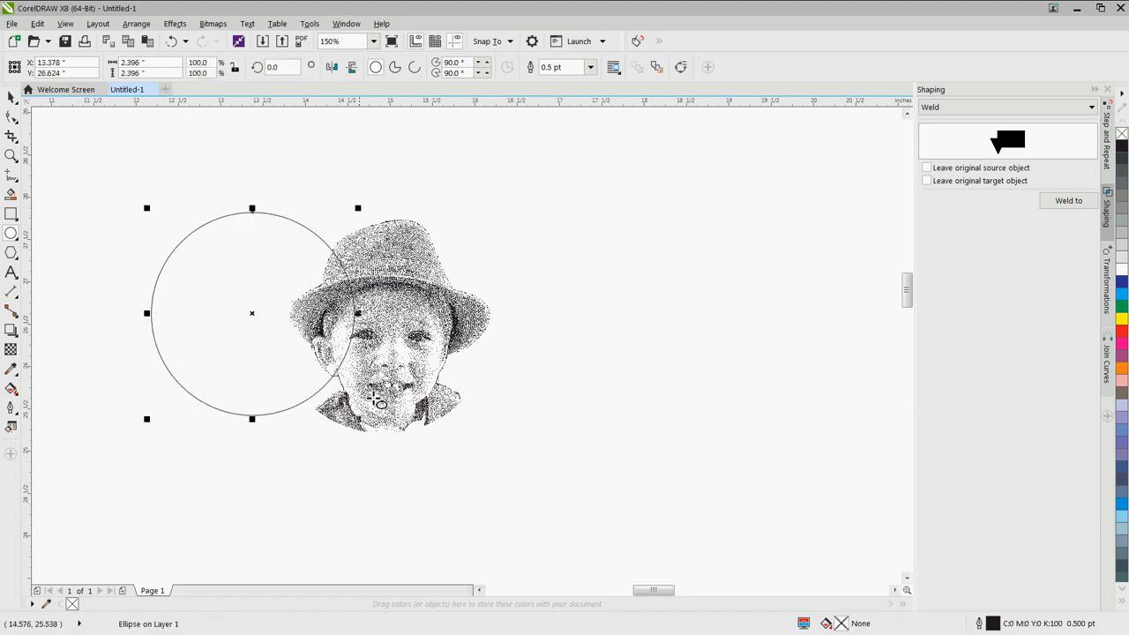
mouse_move(1122, 331)
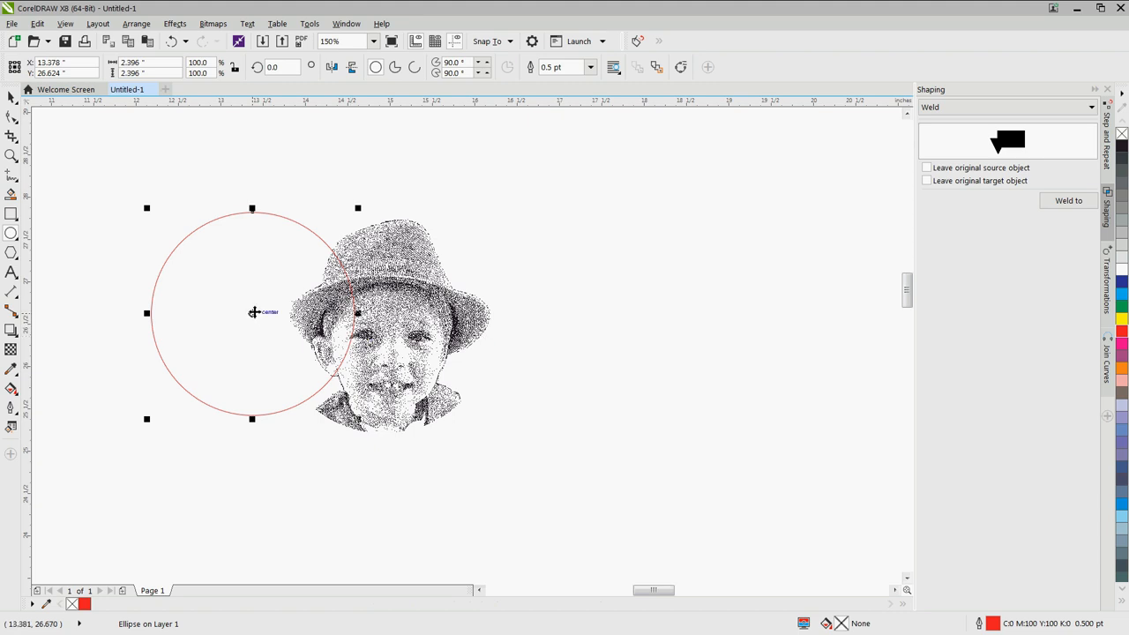
drag(250, 314, 385, 316)
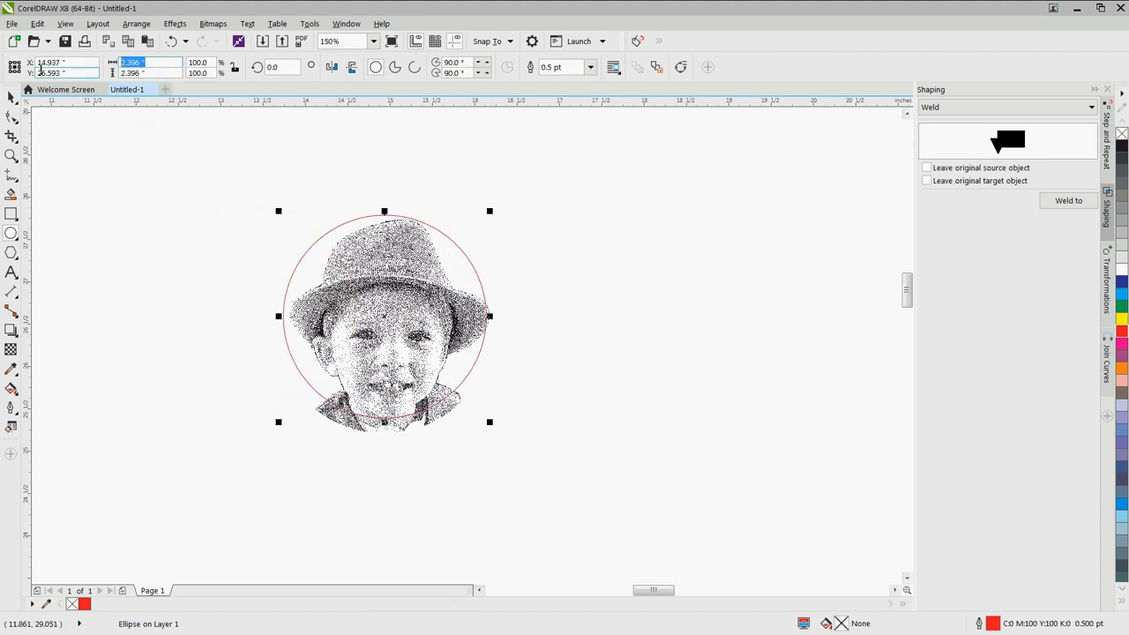
text(2.2)
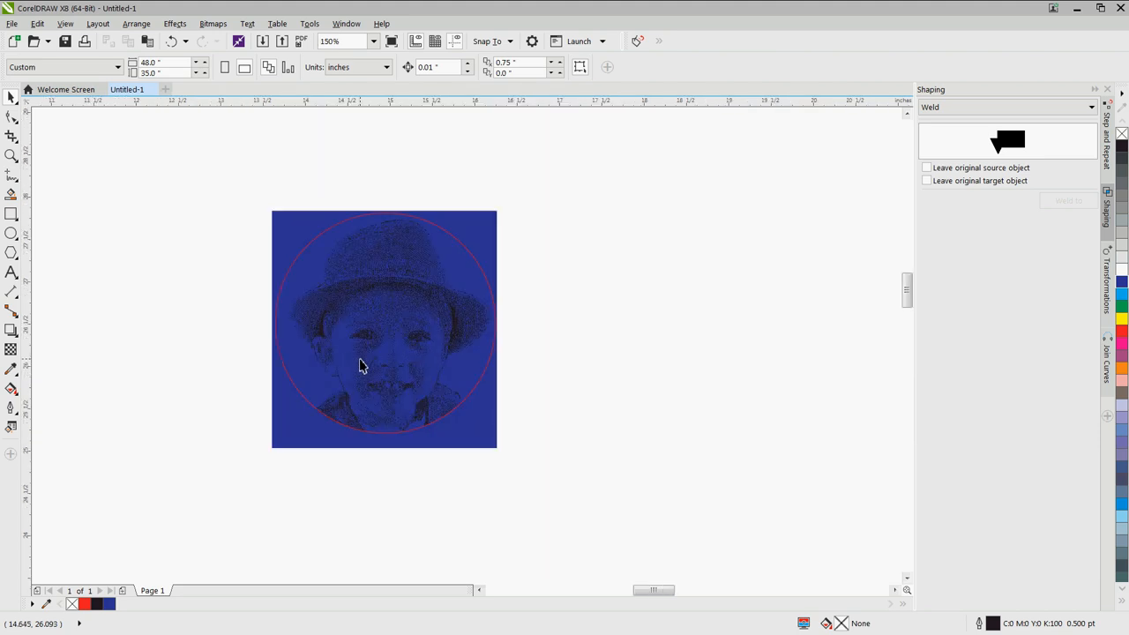
mouse_move(370, 452)
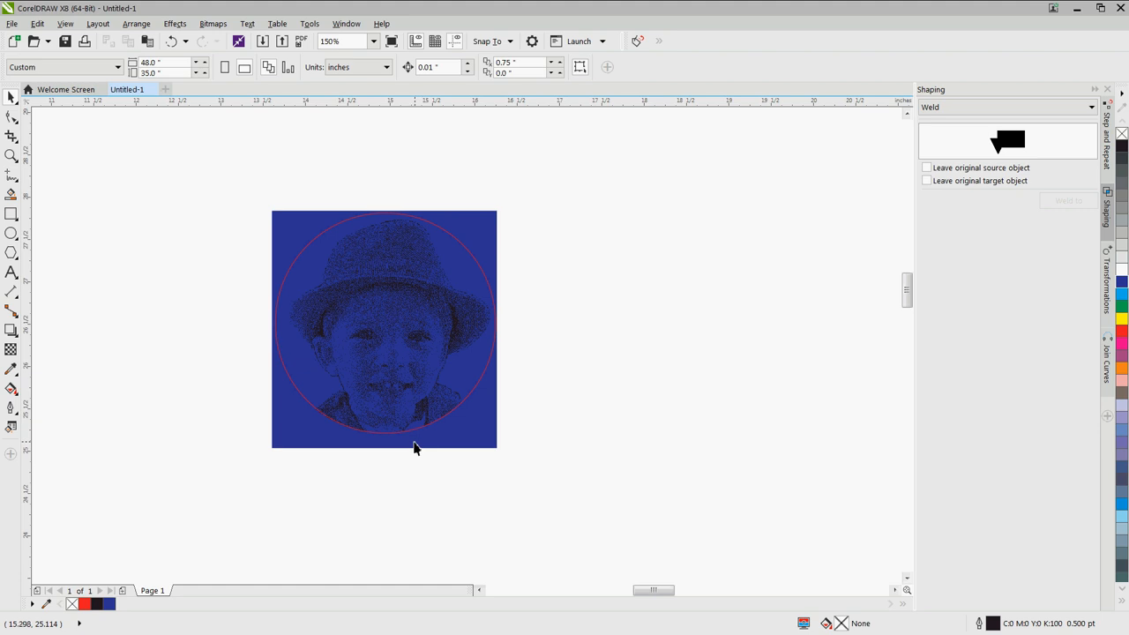
mouse_move(407, 456)
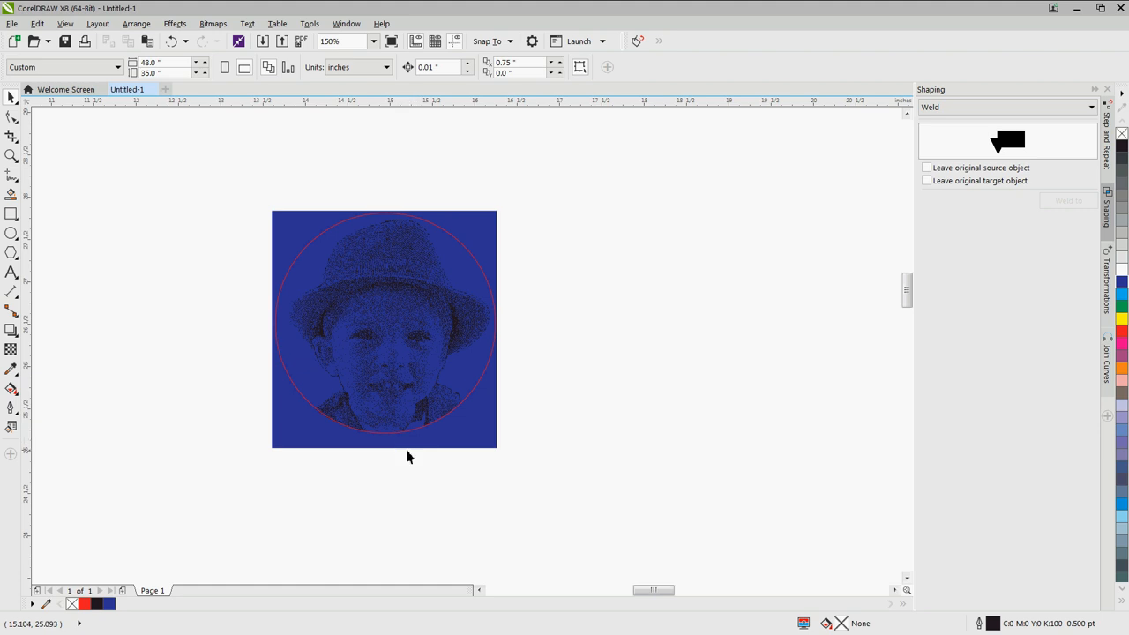
mouse_move(350, 284)
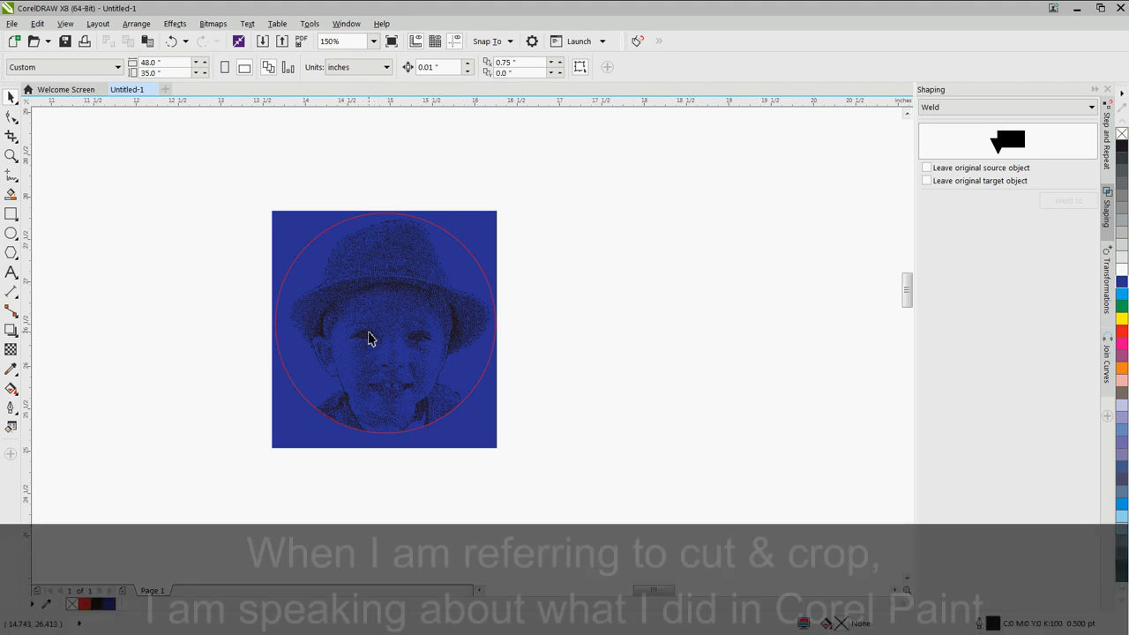
mouse_move(416, 438)
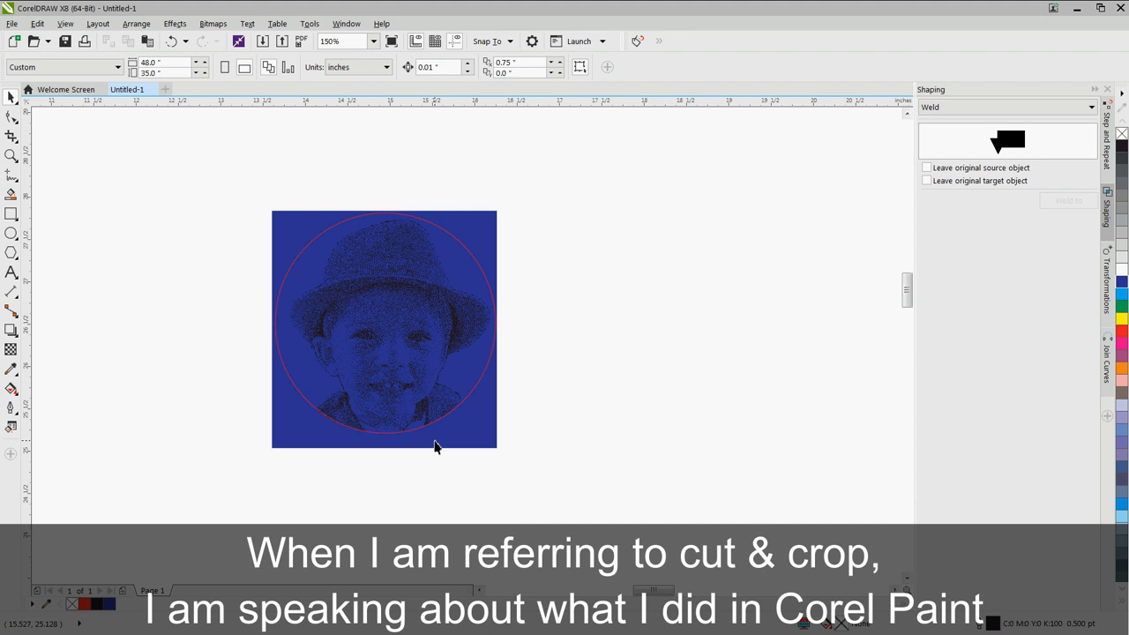
mouse_move(527, 449)
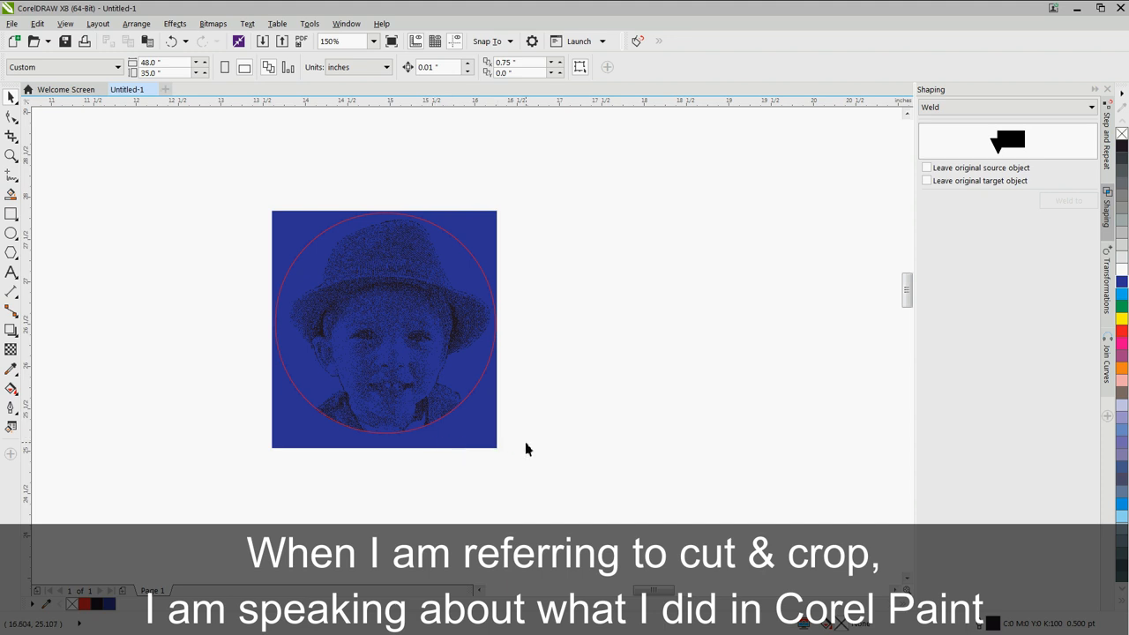
mouse_move(476, 455)
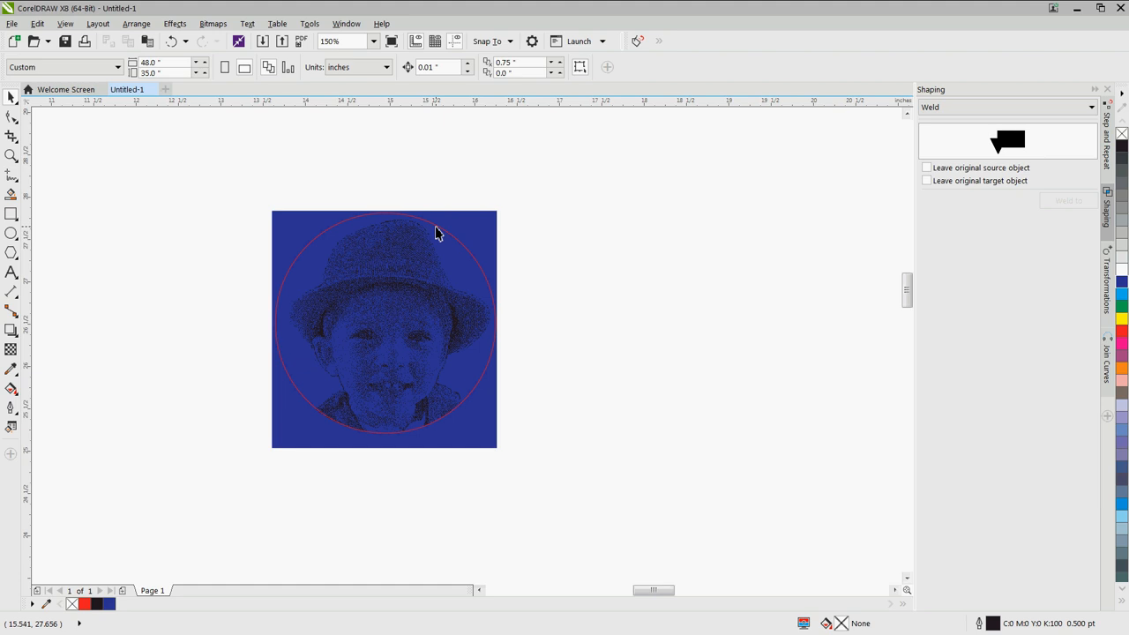
mouse_move(331, 238)
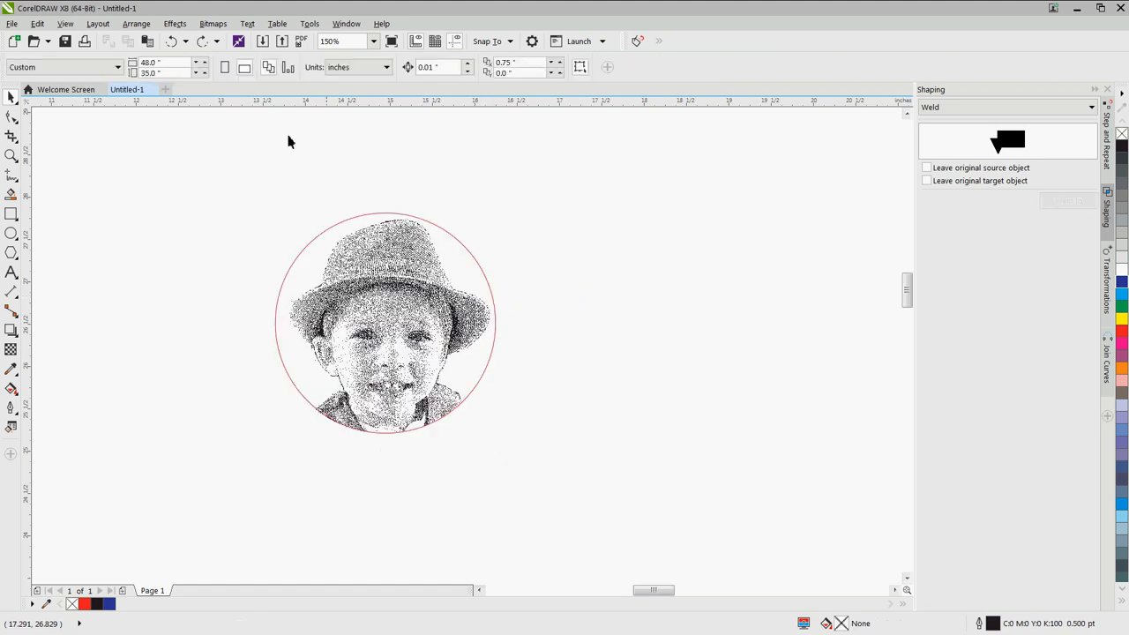
mouse_move(65, 43)
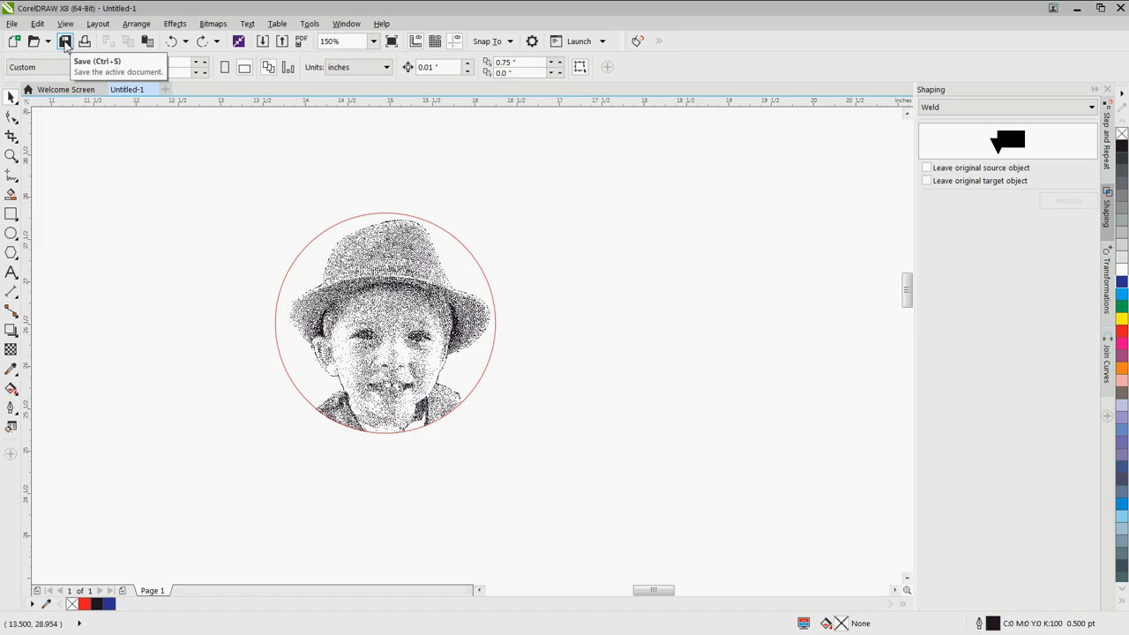